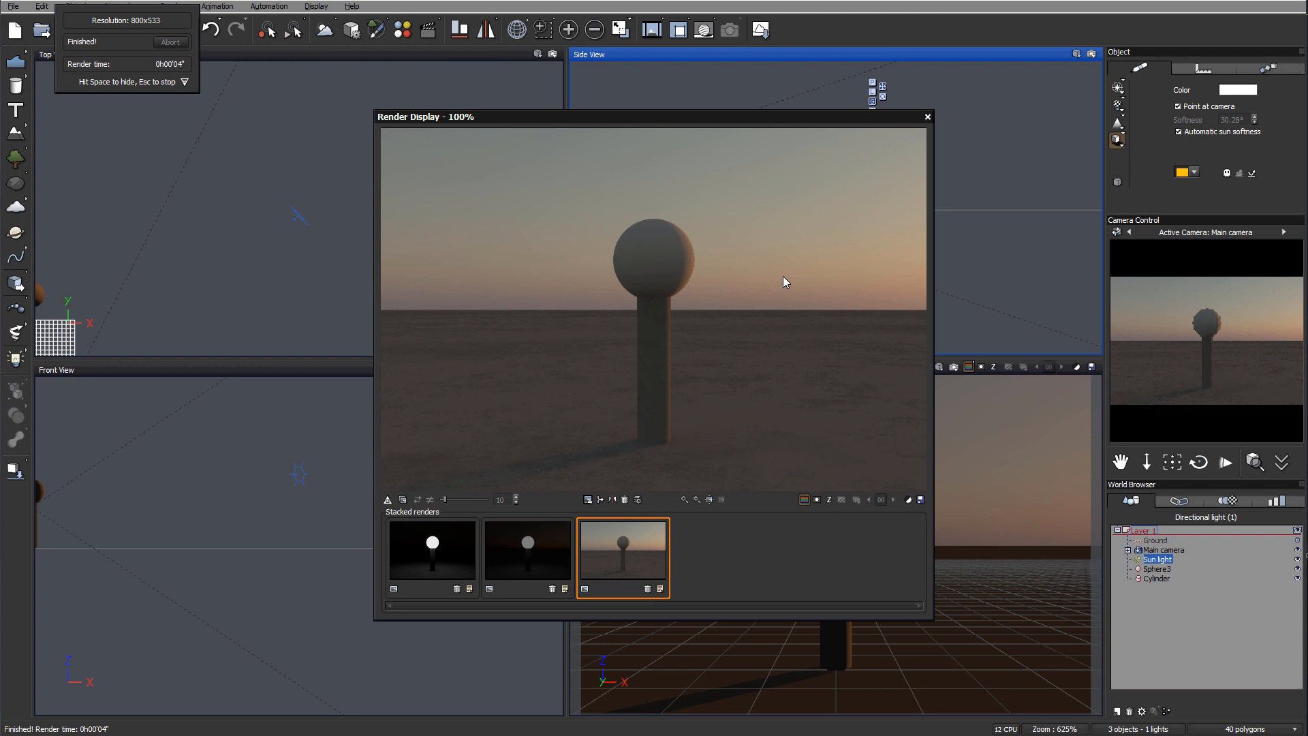
pyautogui.moveTo(728, 348)
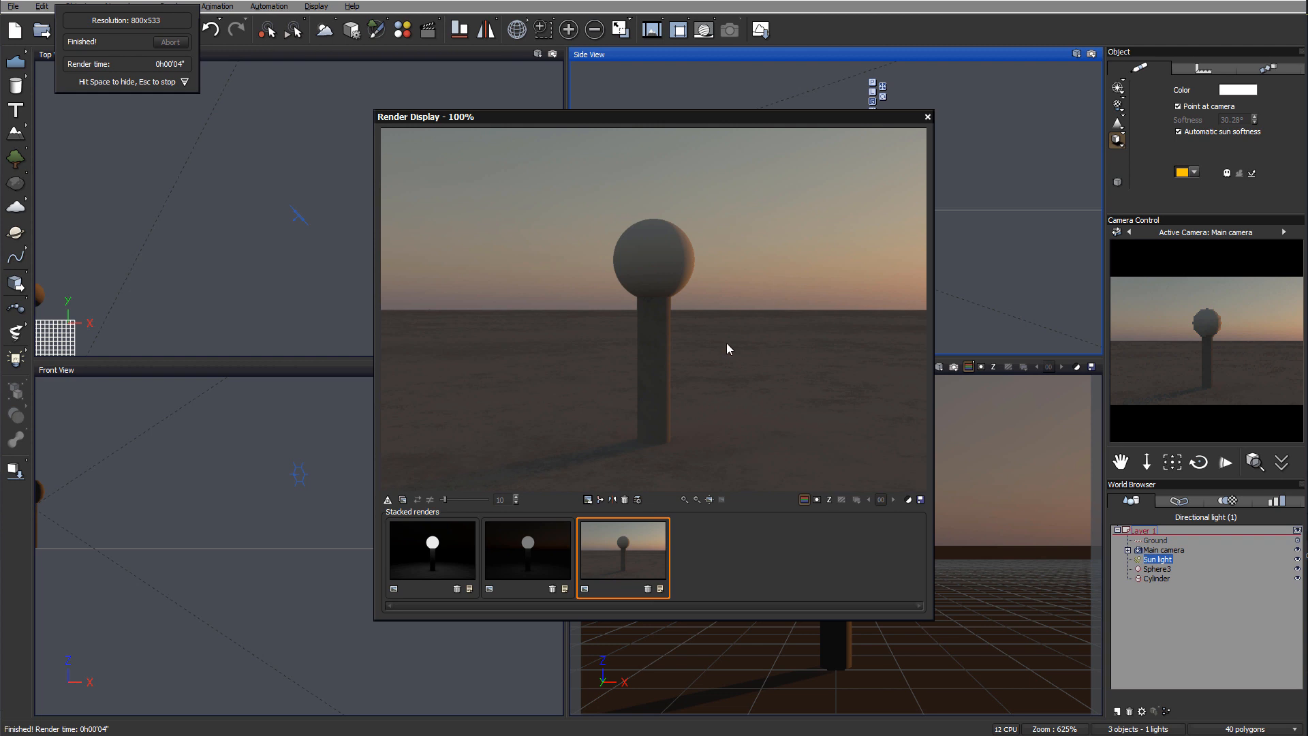
pyautogui.moveTo(409, 275)
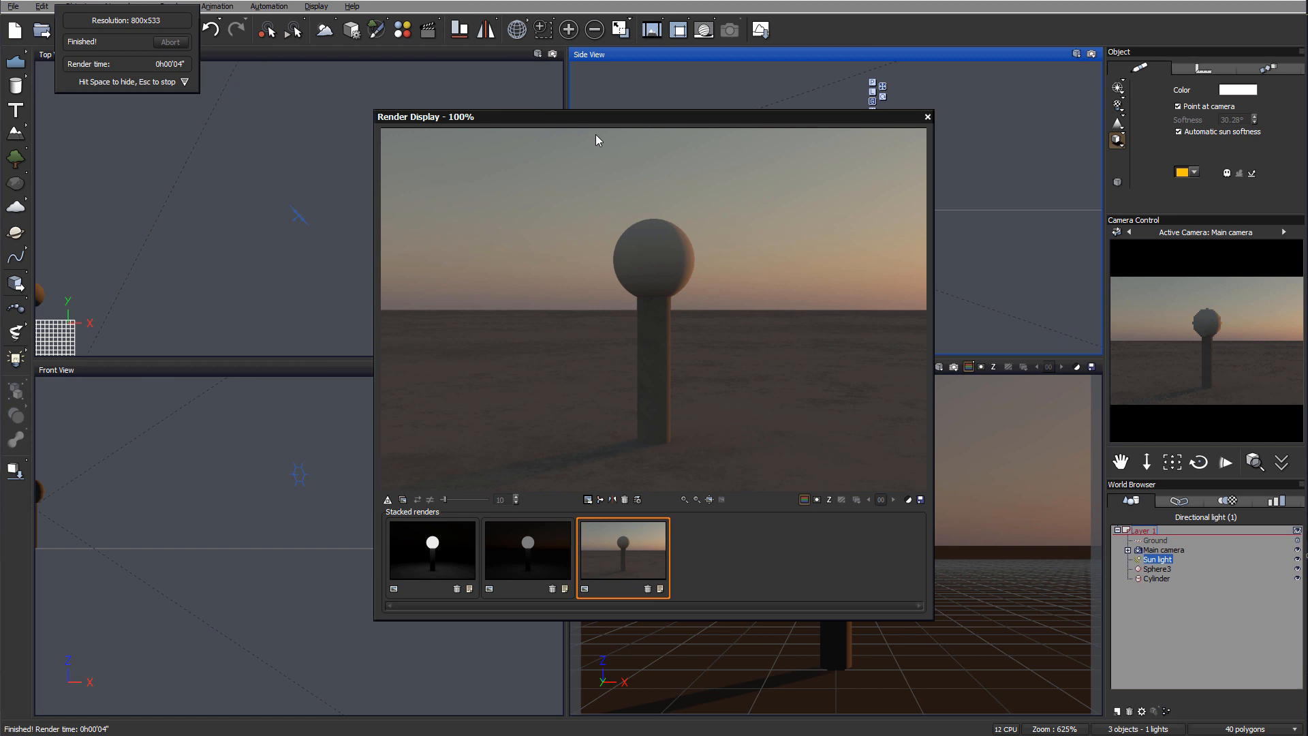
pyautogui.moveTo(561, 301)
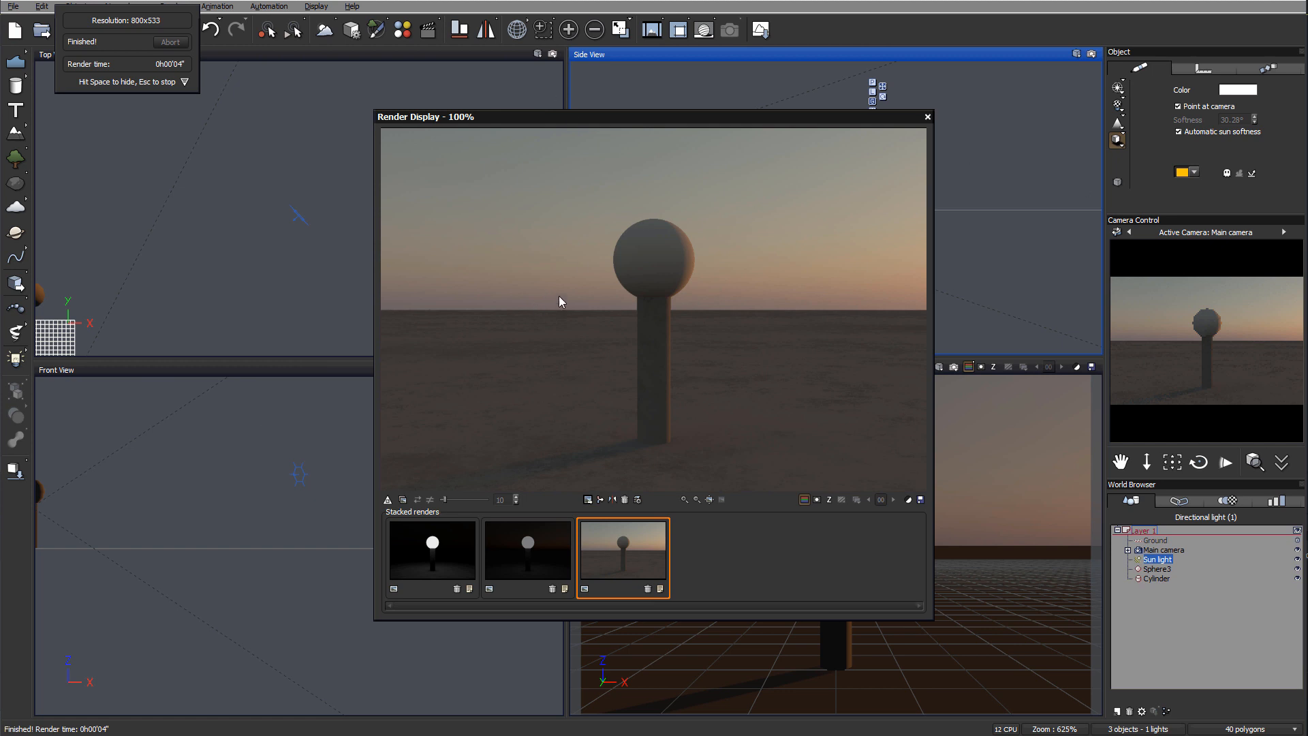
pyautogui.moveTo(713, 275)
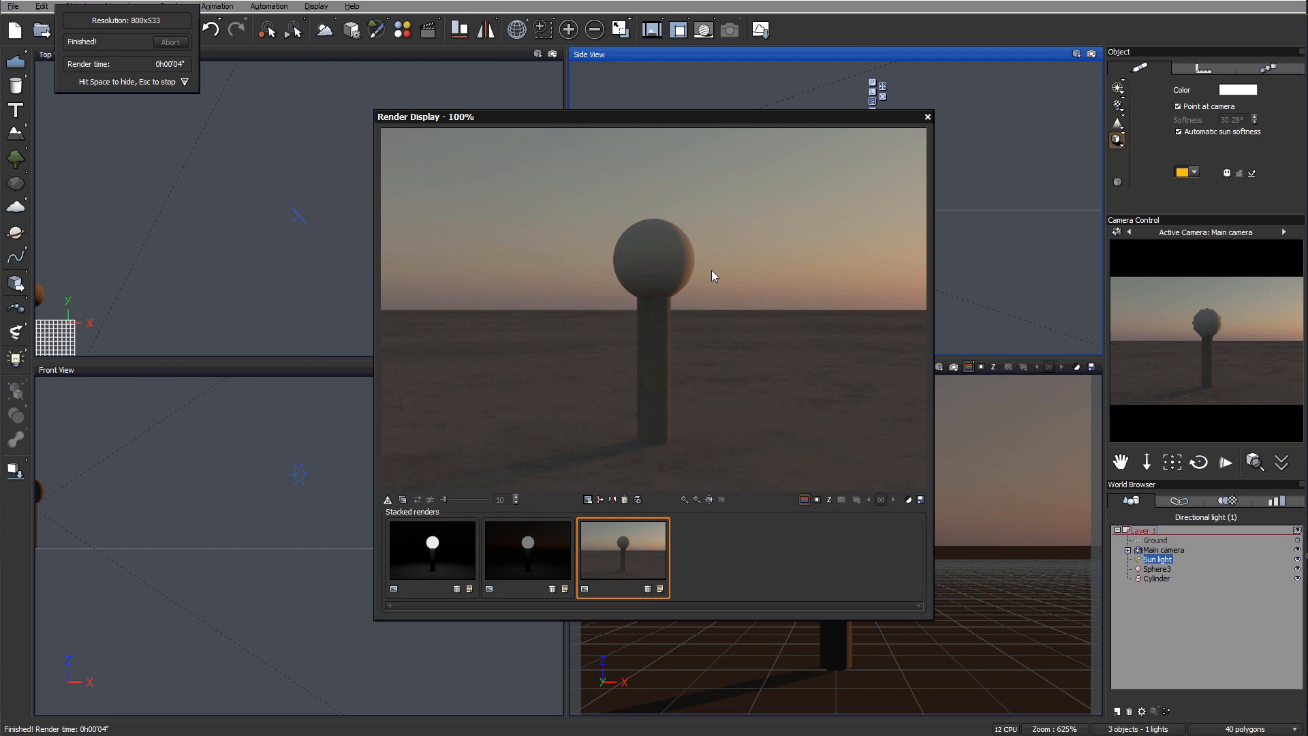
pyautogui.moveTo(448, 565)
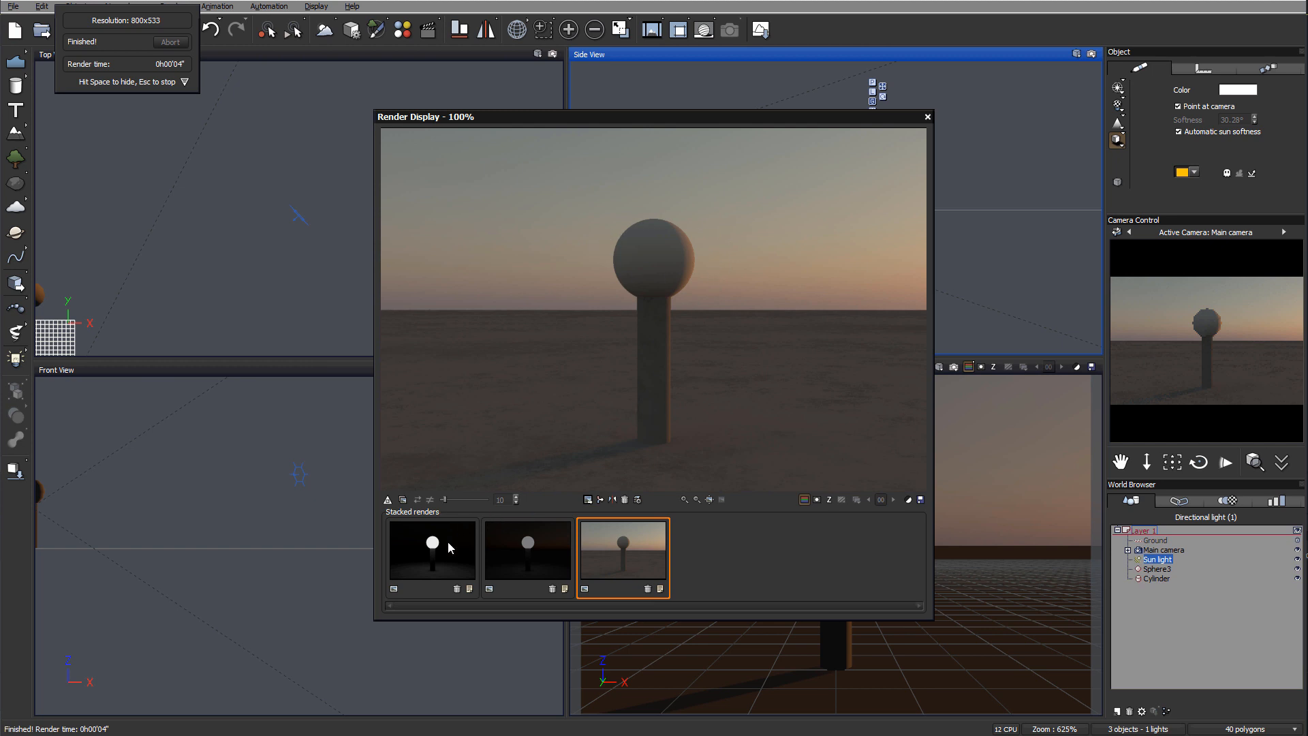
# View the night, dusk and daytime test renders
pyautogui.click(433, 555)
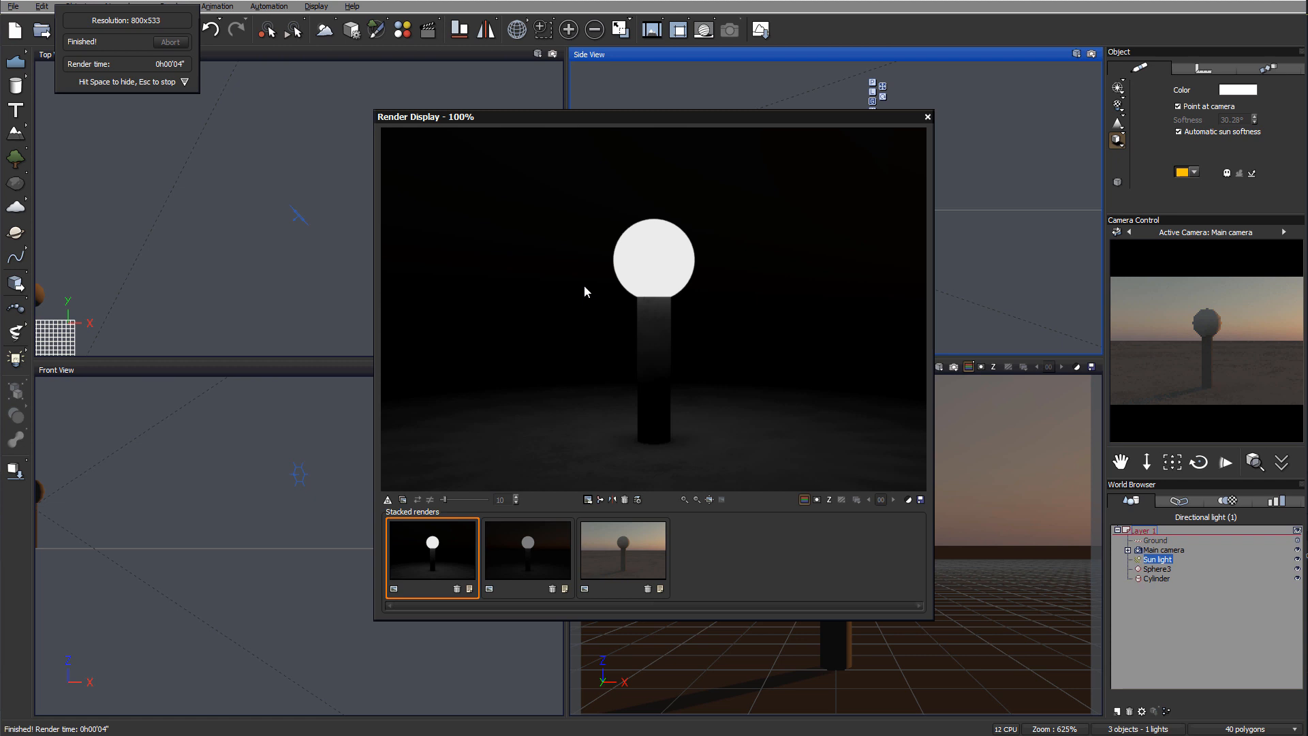
pyautogui.click(527, 552)
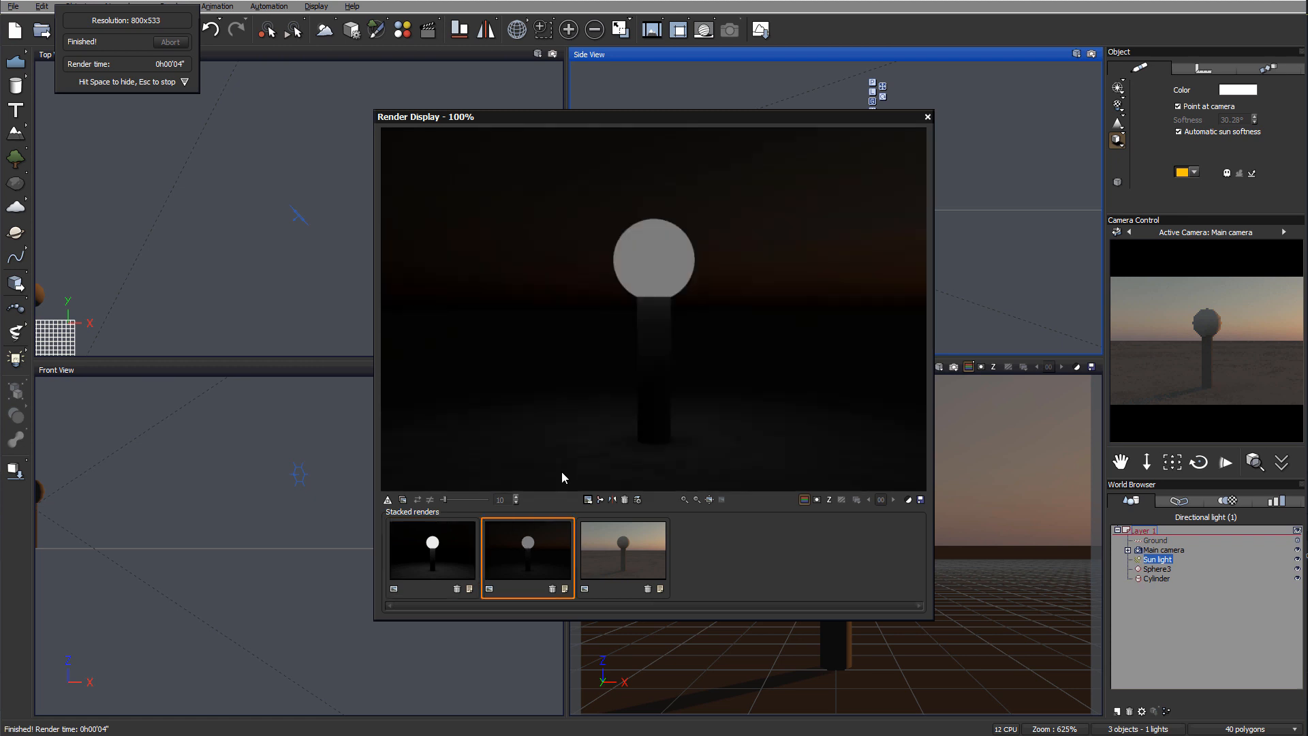
pyautogui.click(623, 550)
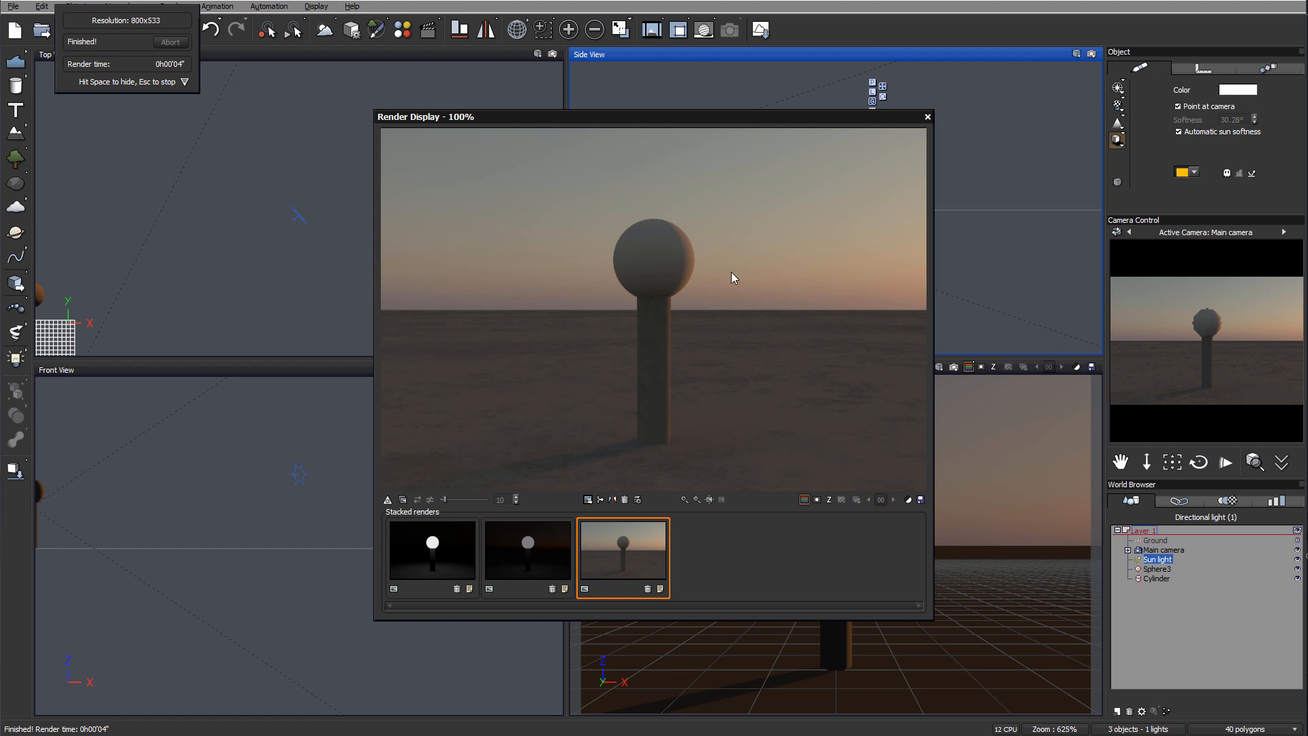
pyautogui.moveTo(387, 156)
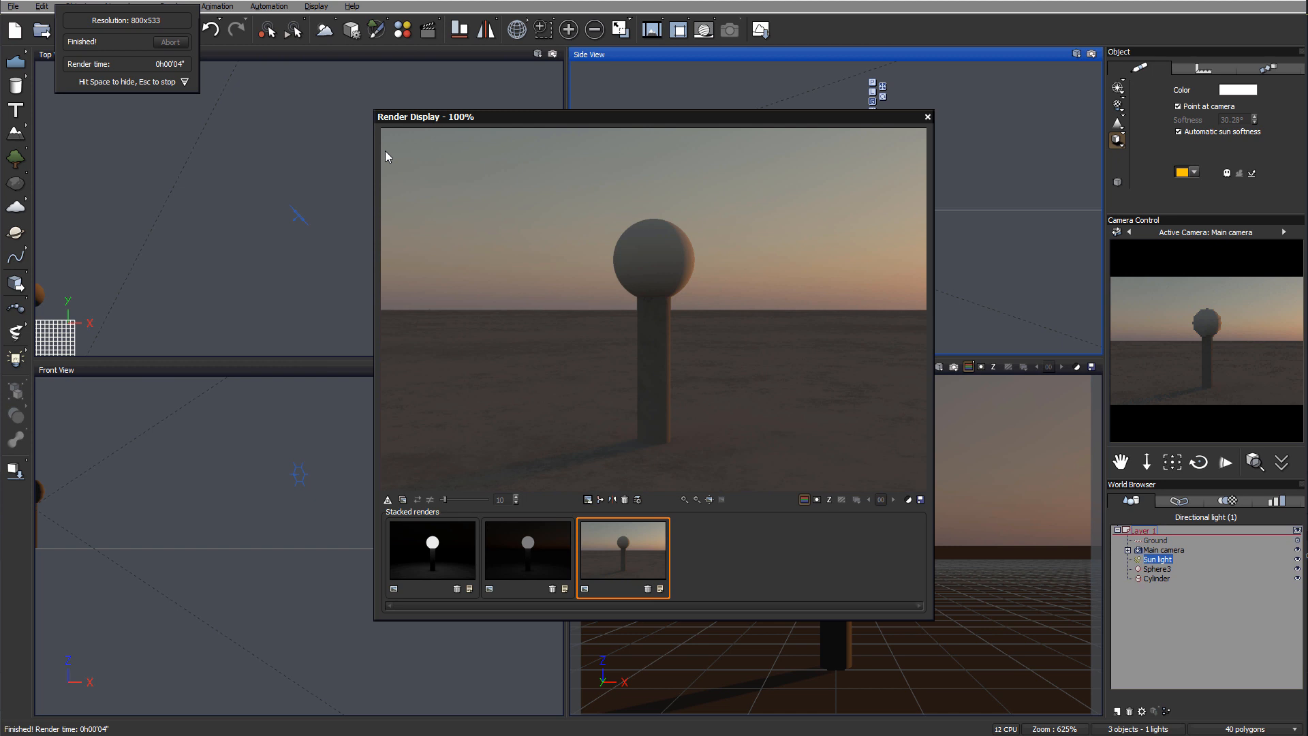
pyautogui.moveTo(862, 154)
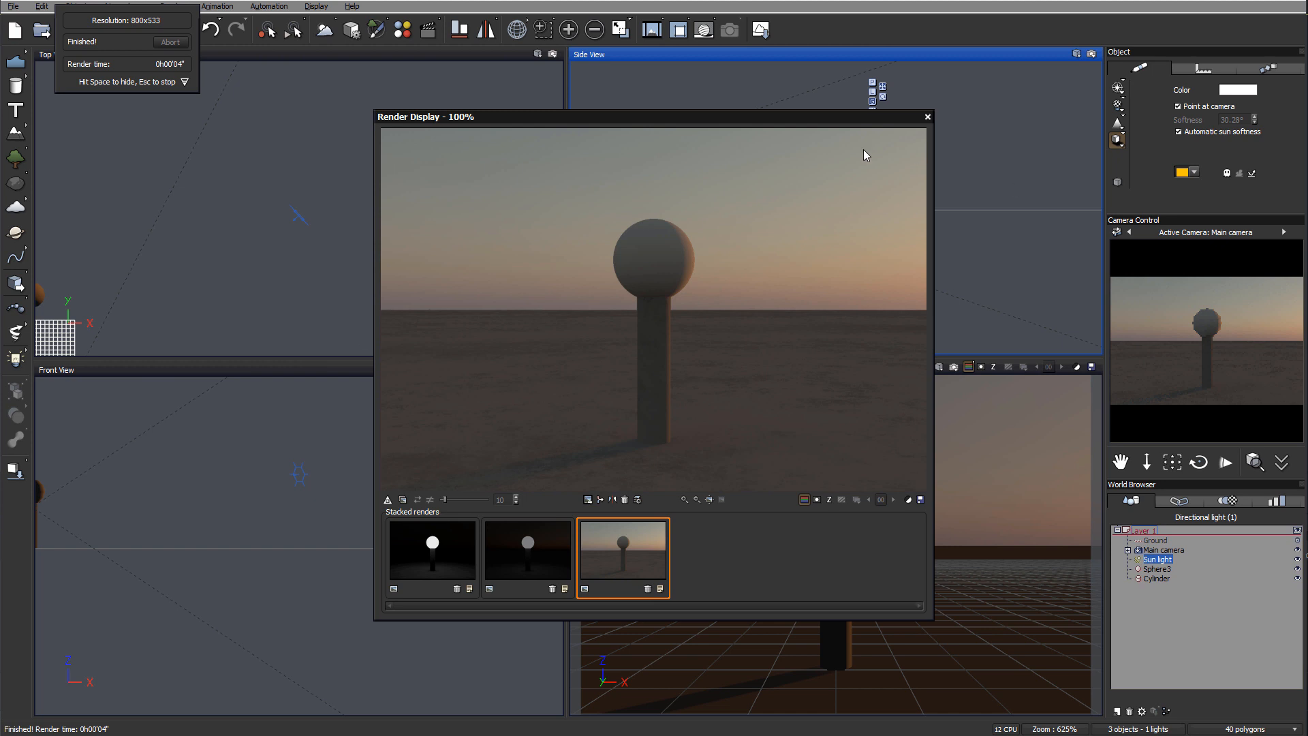
pyautogui.moveTo(939, 120)
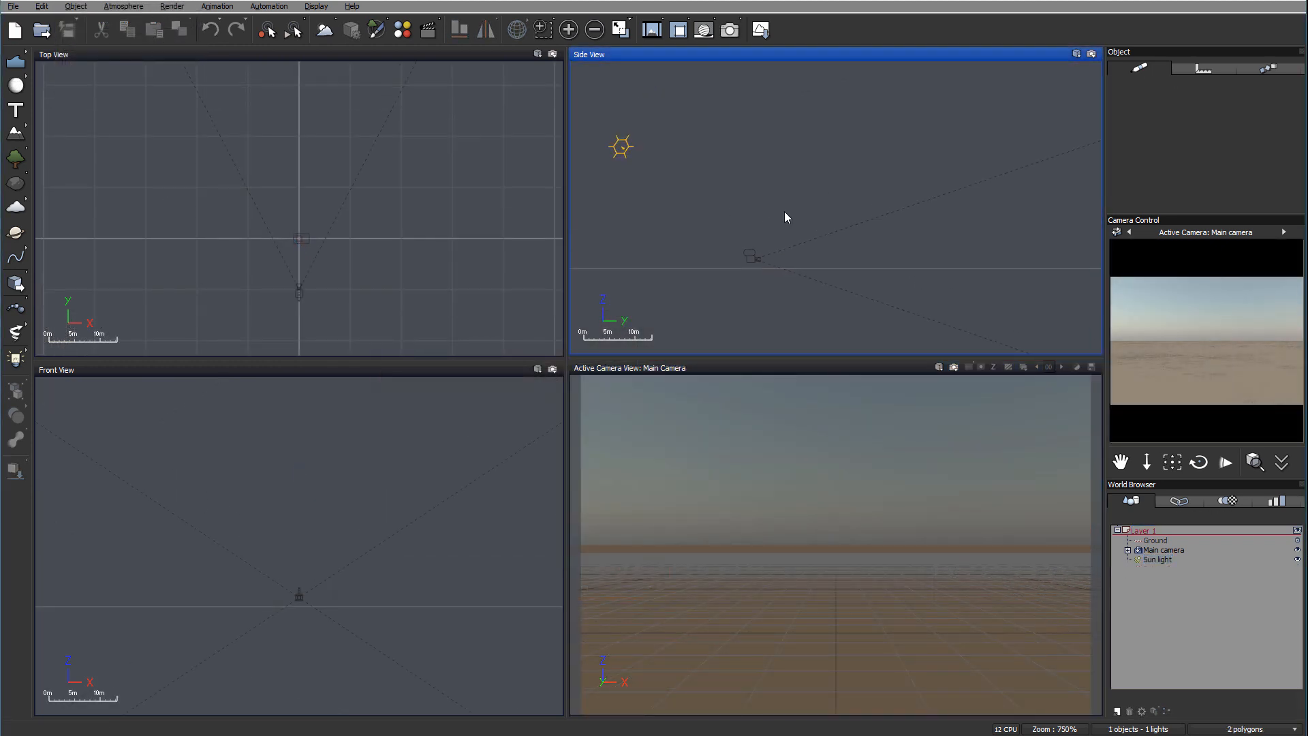
pyautogui.moveTo(795, 208)
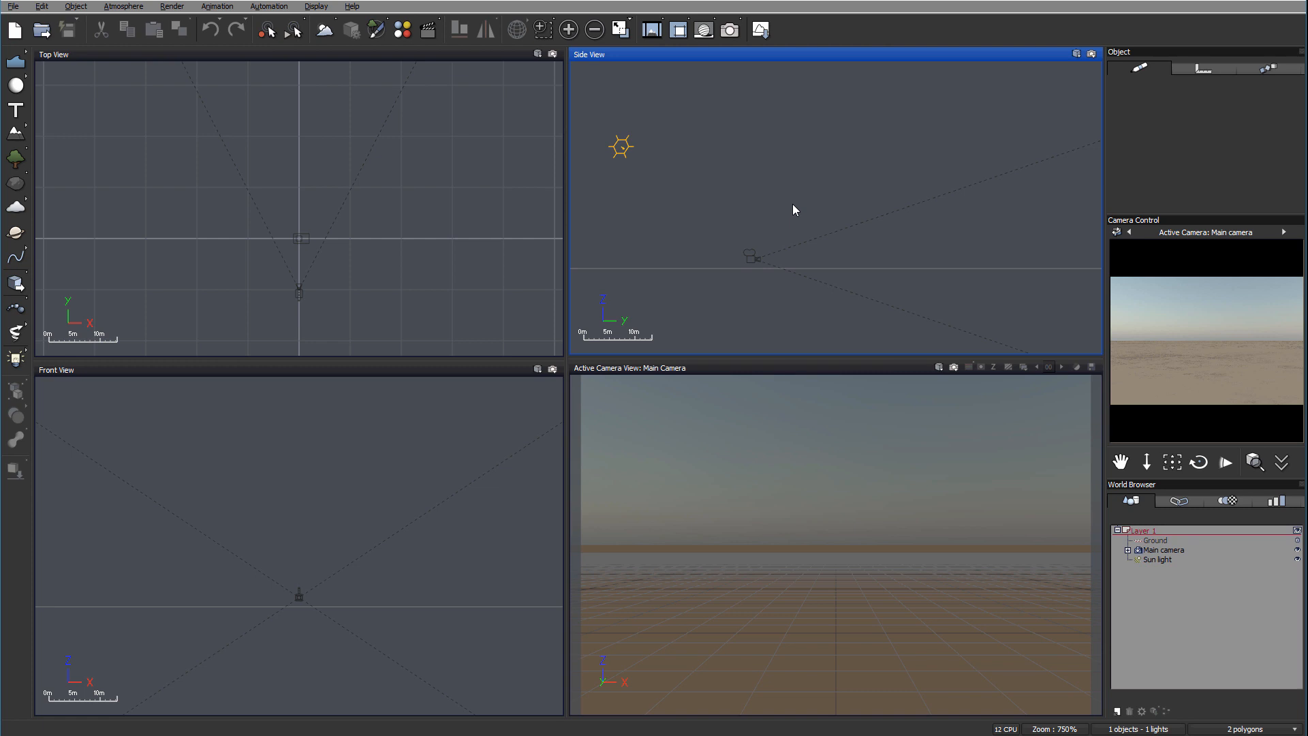
pyautogui.moveTo(834, 289)
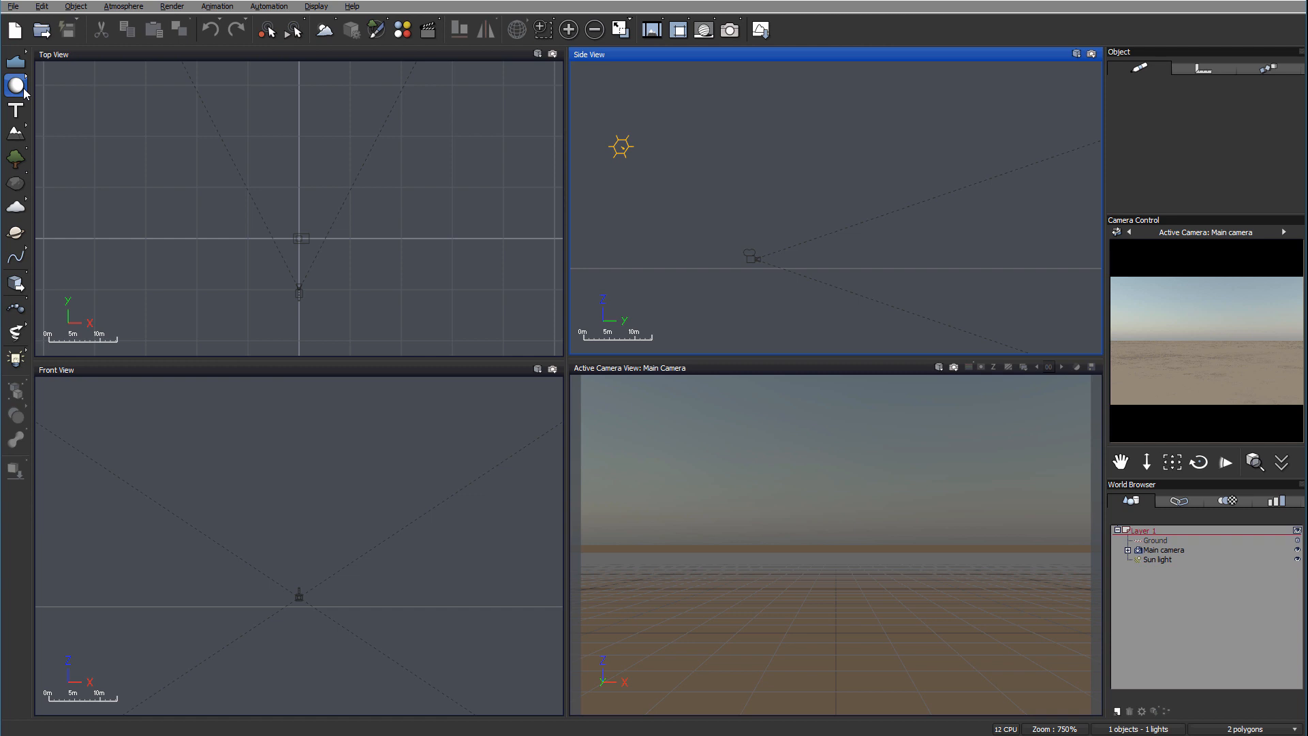
# Add a sphere and a cylinder to the scene to form the lamp post
pyautogui.click(13, 83)
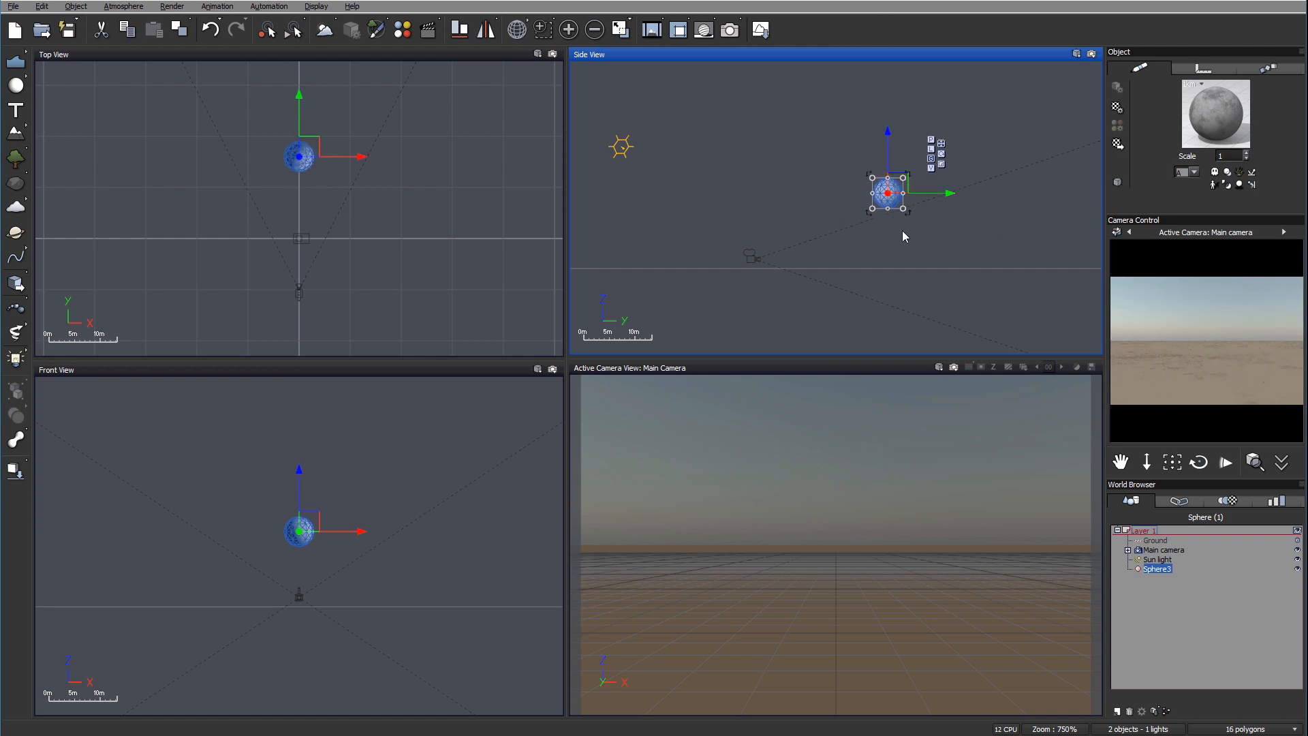
pyautogui.moveTo(940, 147)
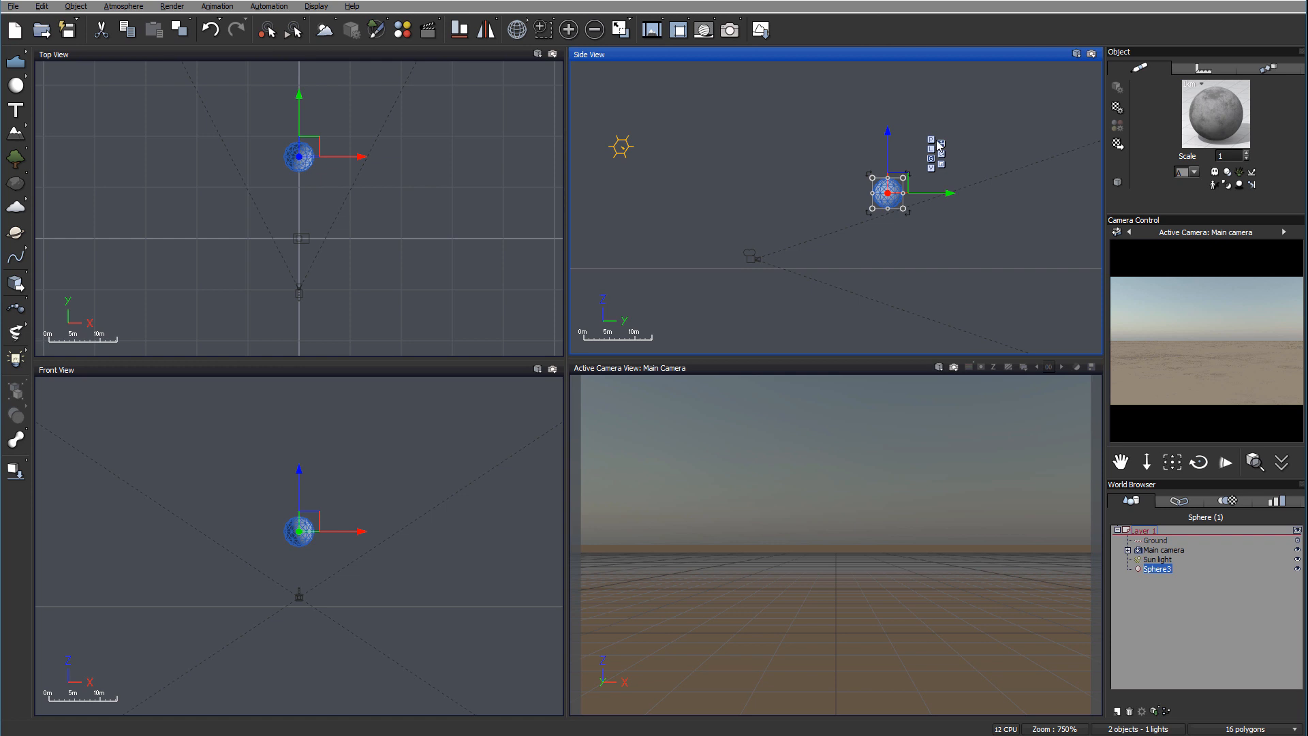
pyautogui.moveTo(828, 245)
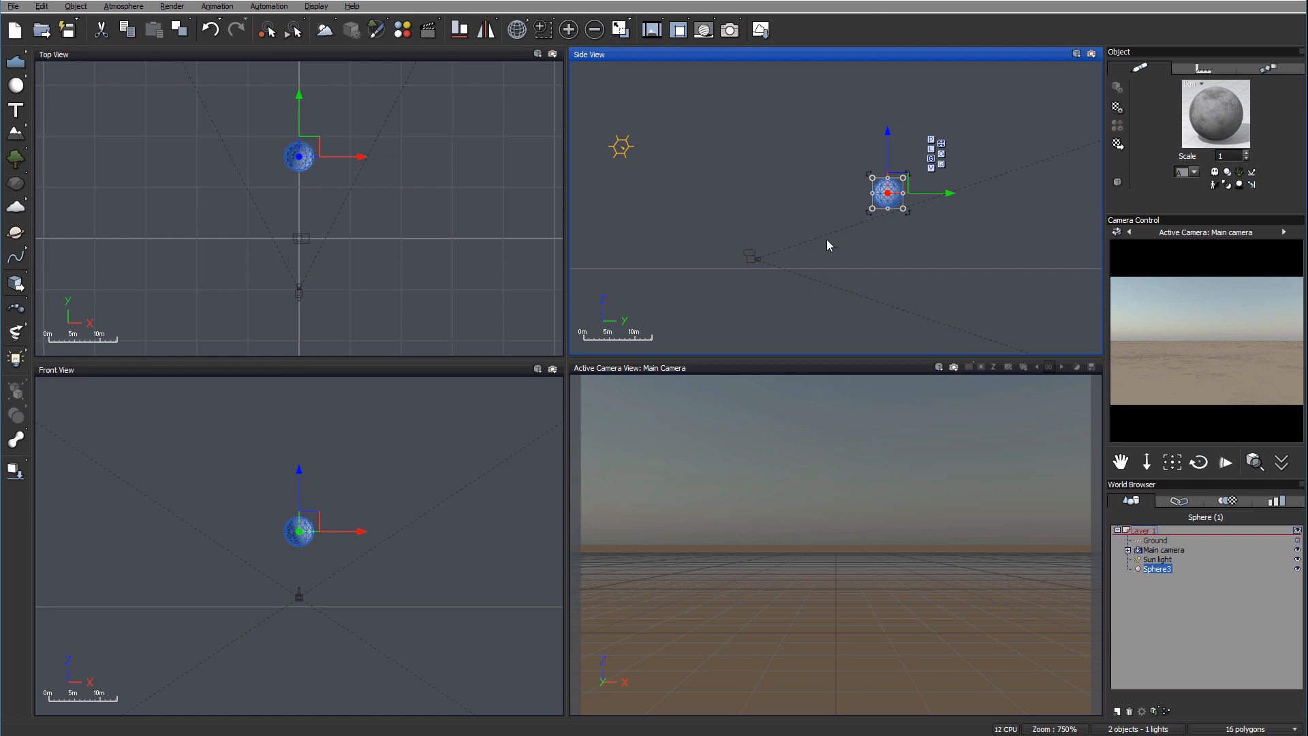
pyautogui.moveTo(912, 237)
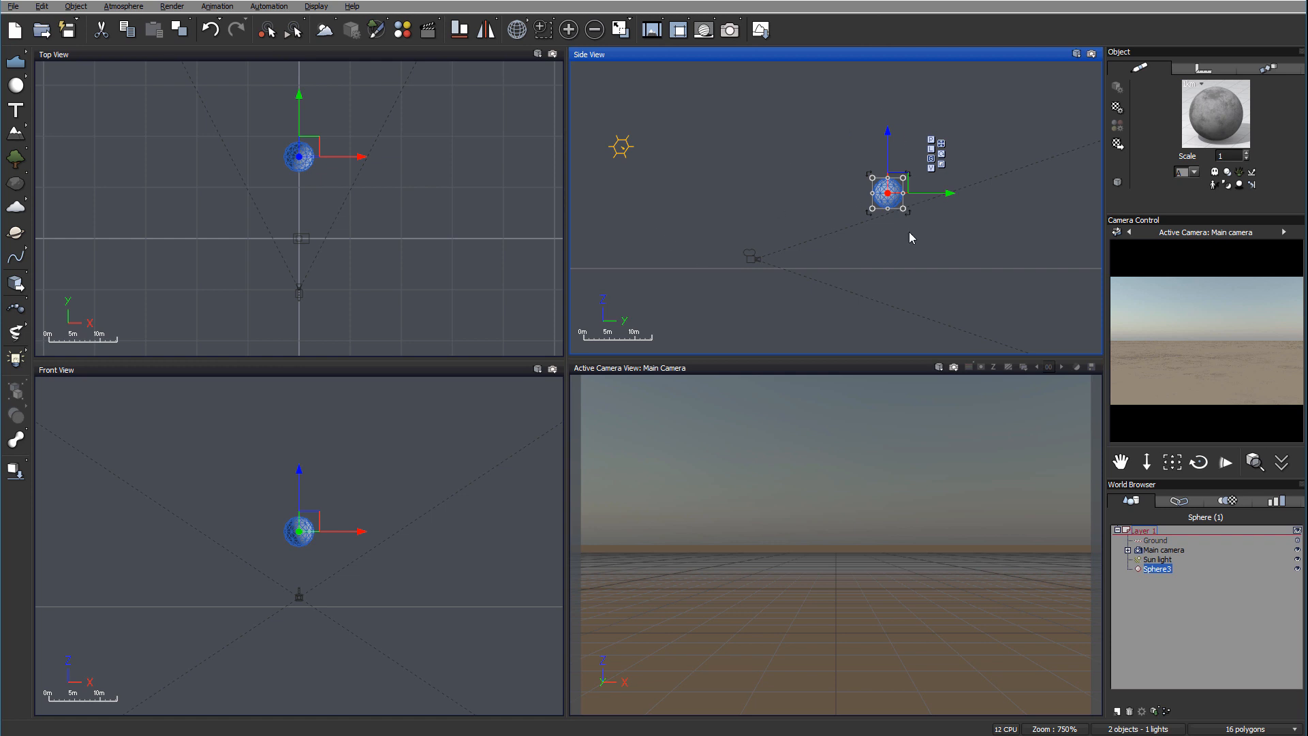
pyautogui.moveTo(261, 100)
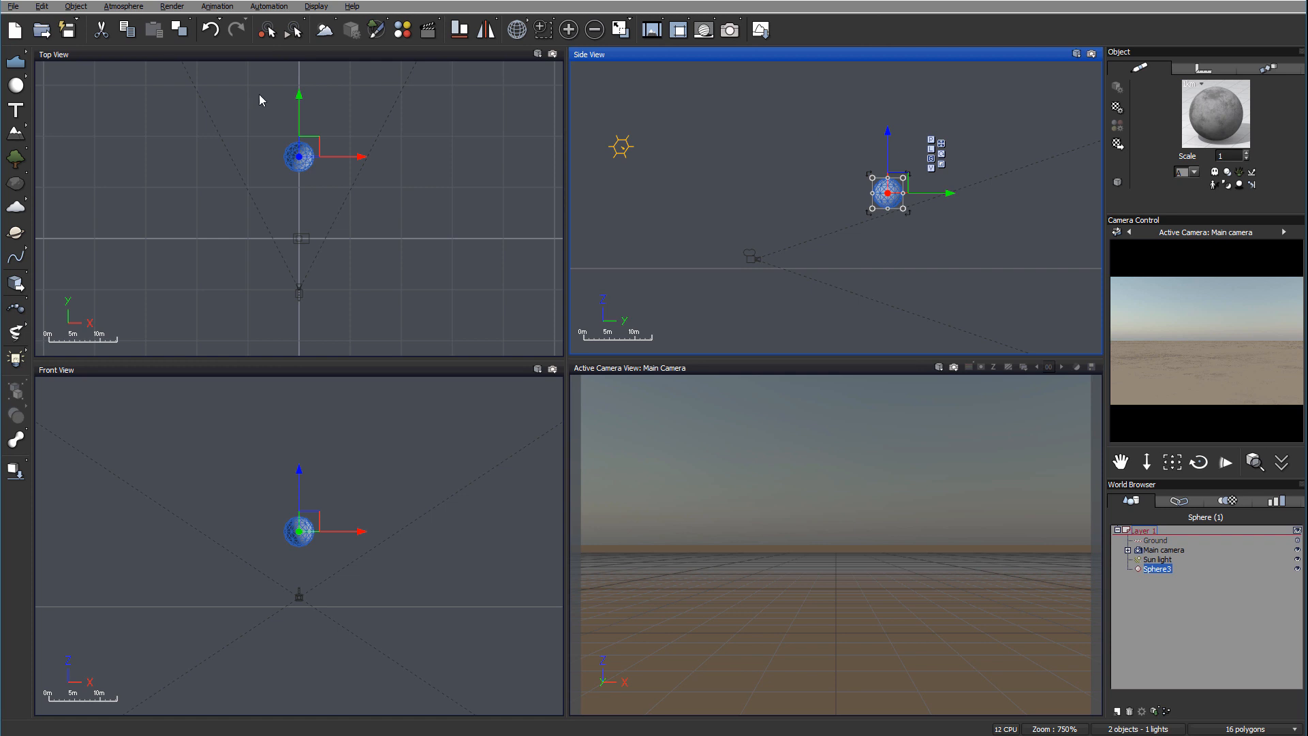
pyautogui.click(10, 87)
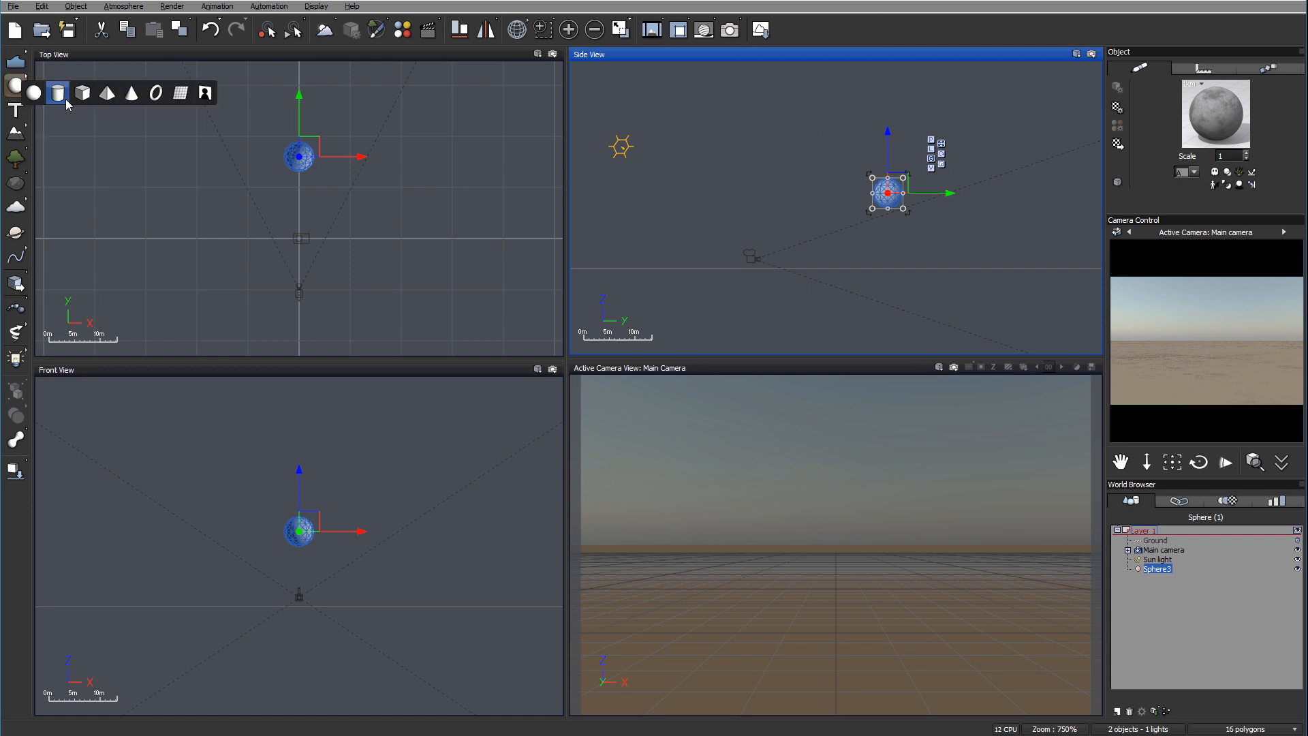
pyautogui.click(57, 92)
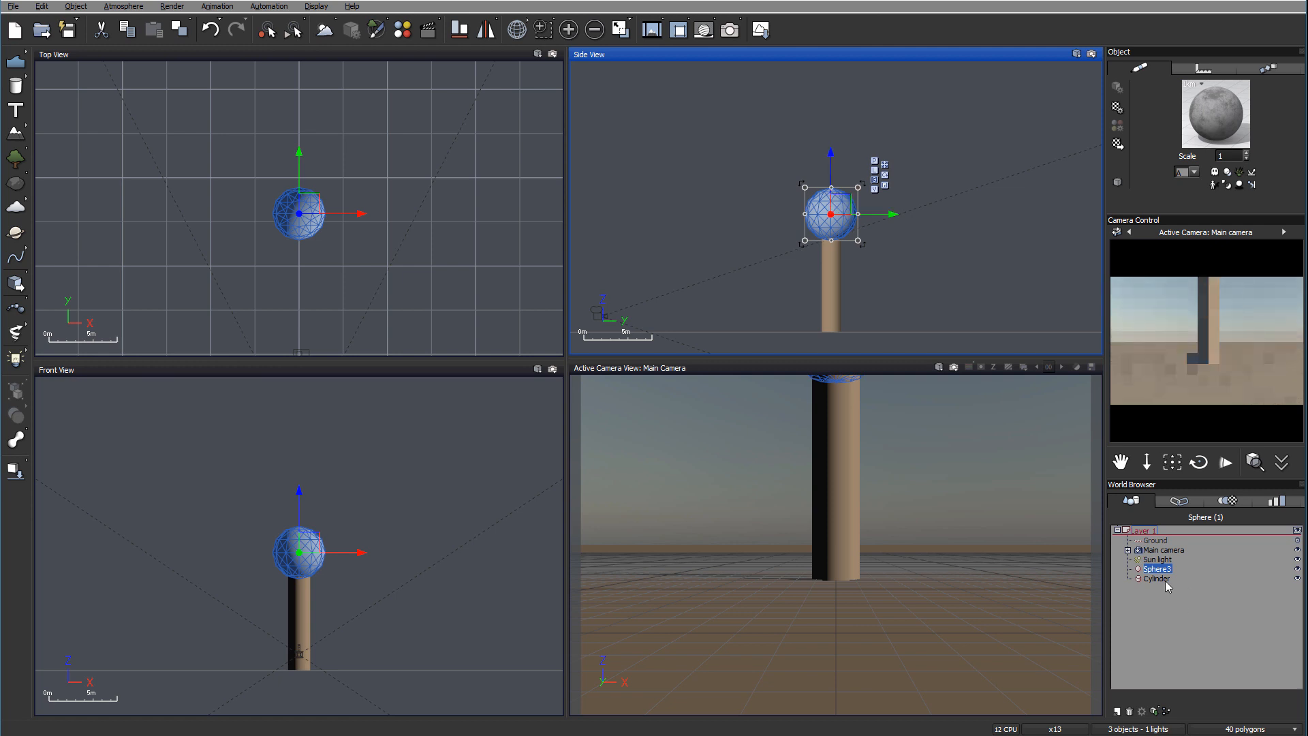
# Select Main camera to frame the full lamp post, then select the sphere
pyautogui.click(1163, 549)
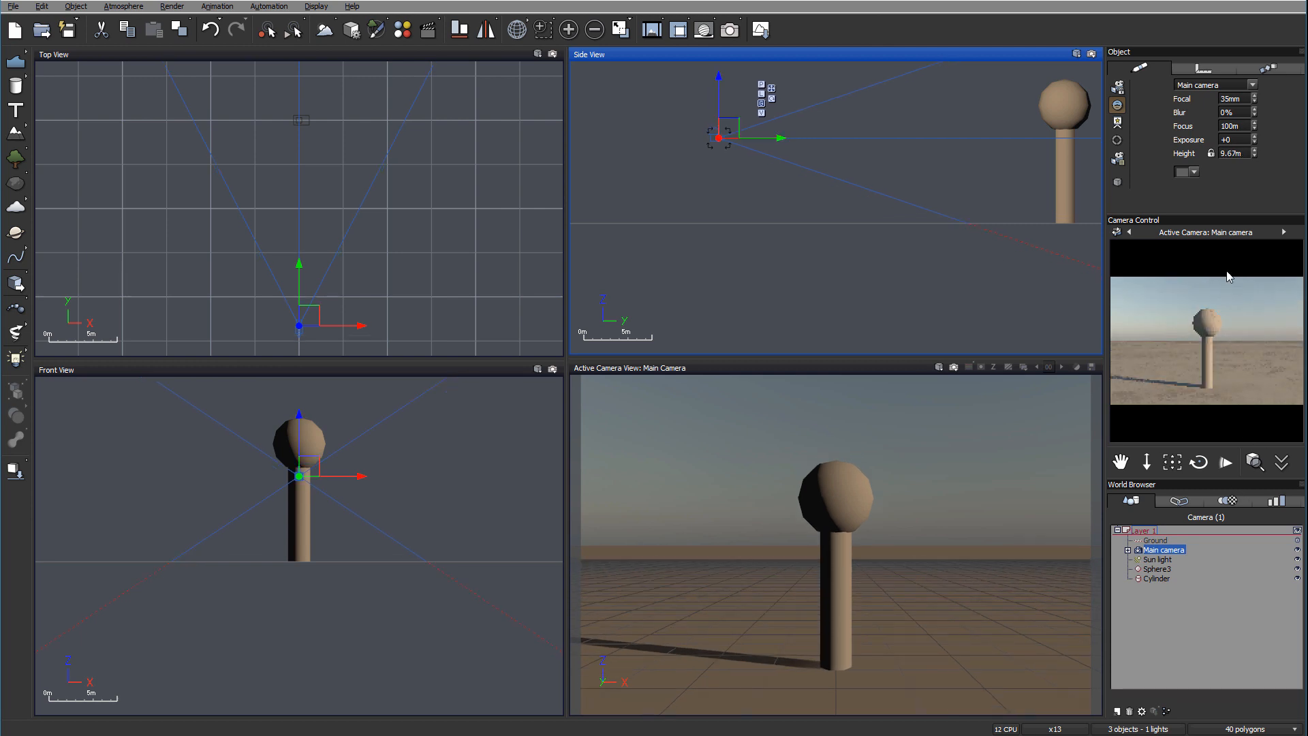
pyautogui.moveTo(1232, 591)
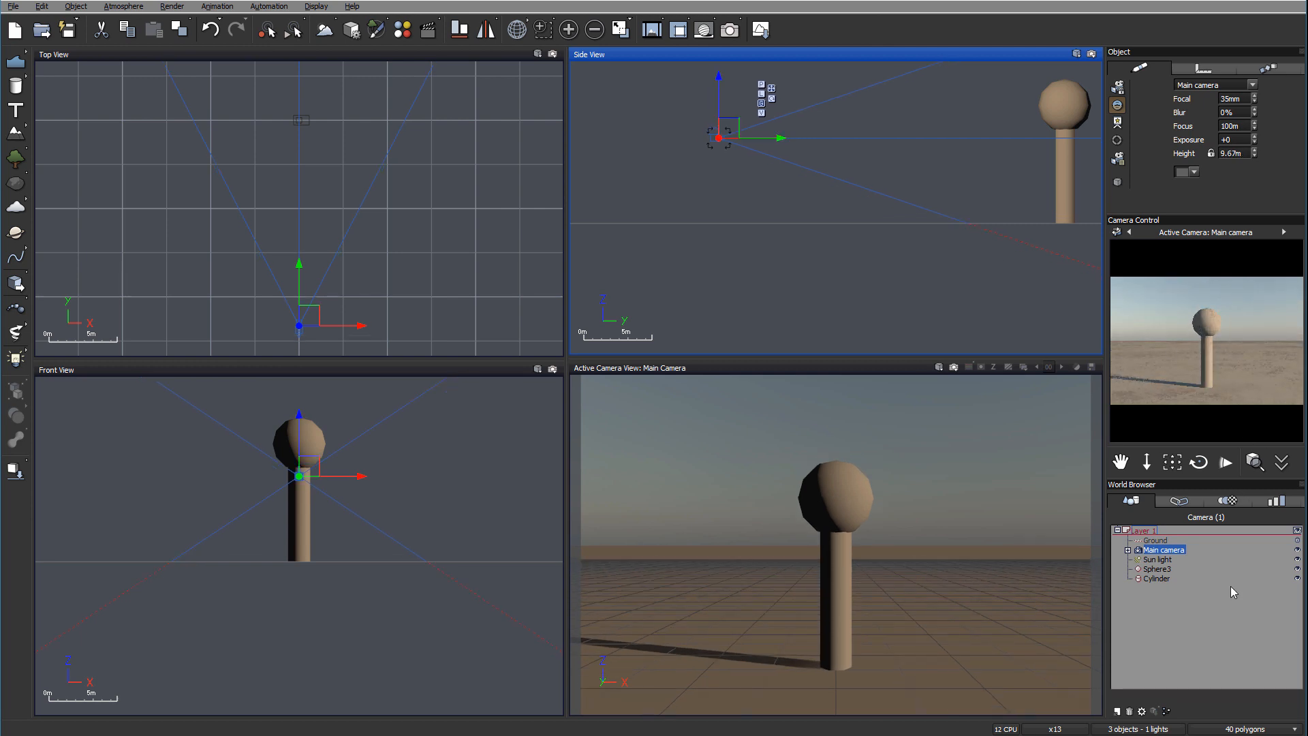
pyautogui.click(1157, 568)
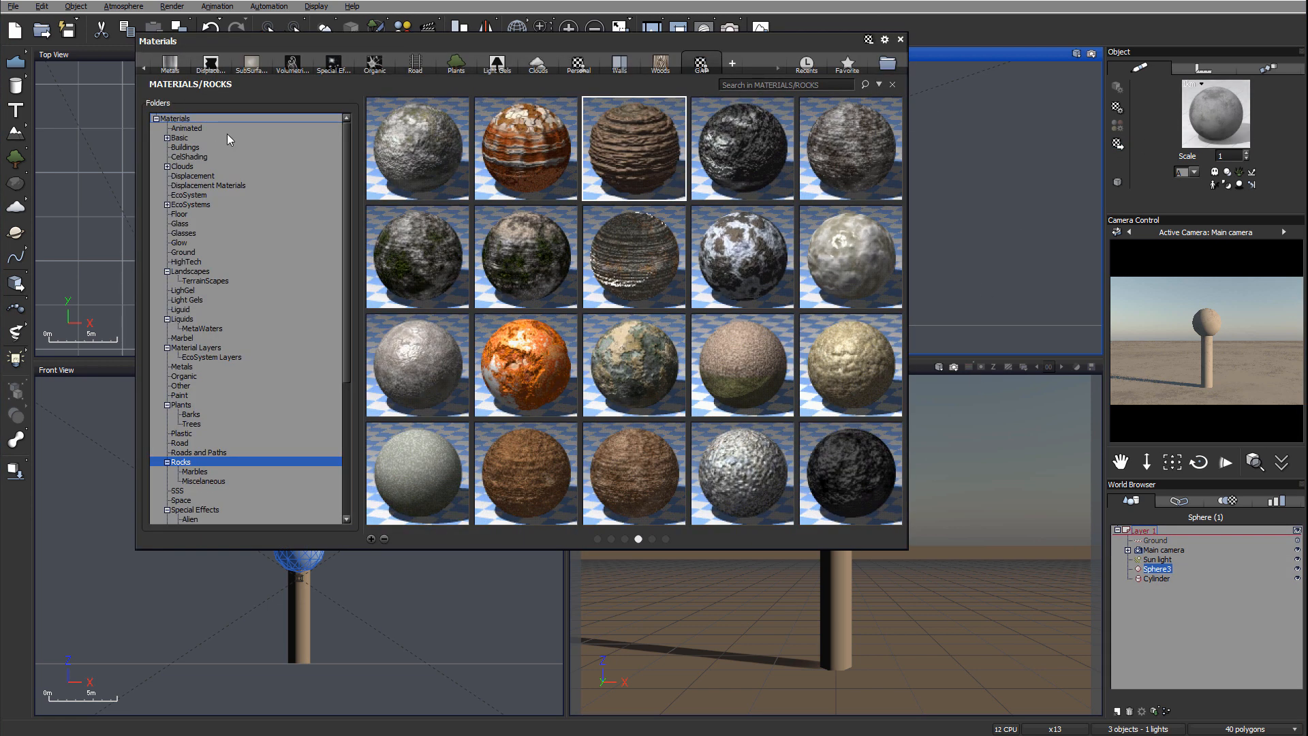
# Switch the sphere's materials library from rocks to the Basic materials collection
pyautogui.click(179, 137)
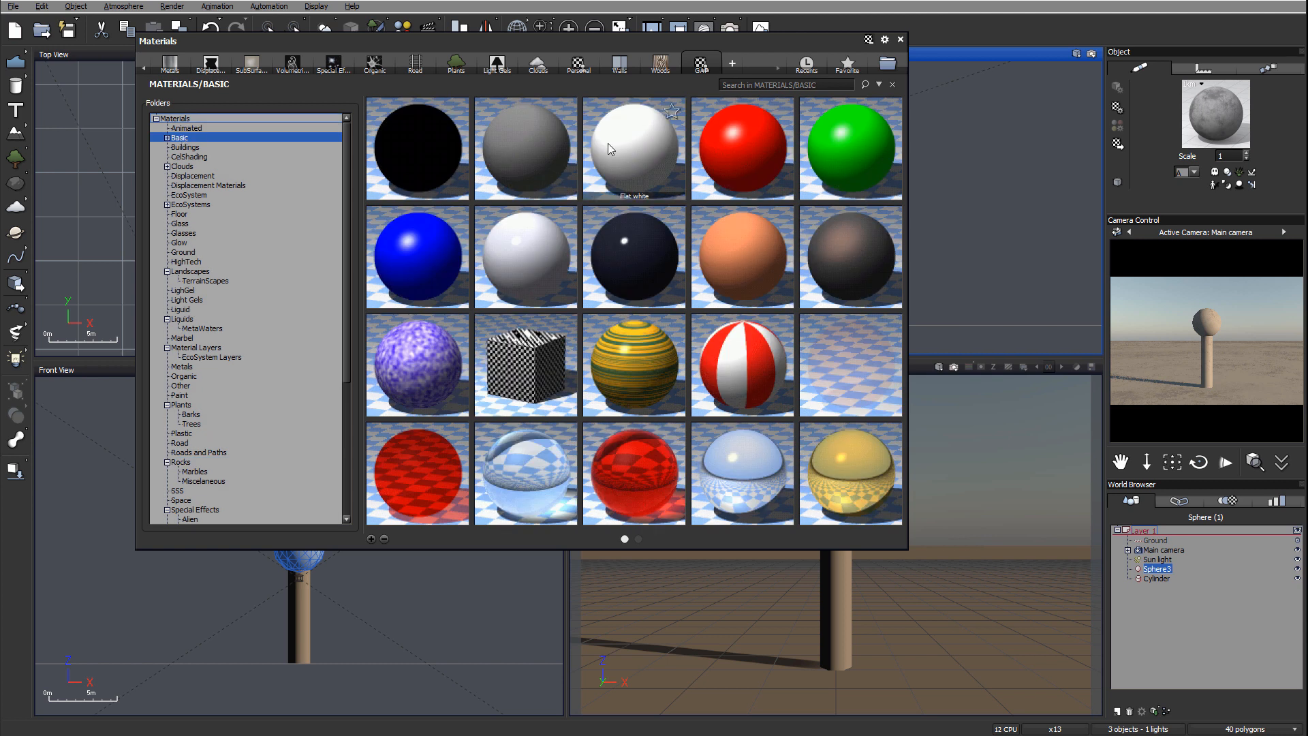
pyautogui.moveTo(603, 128)
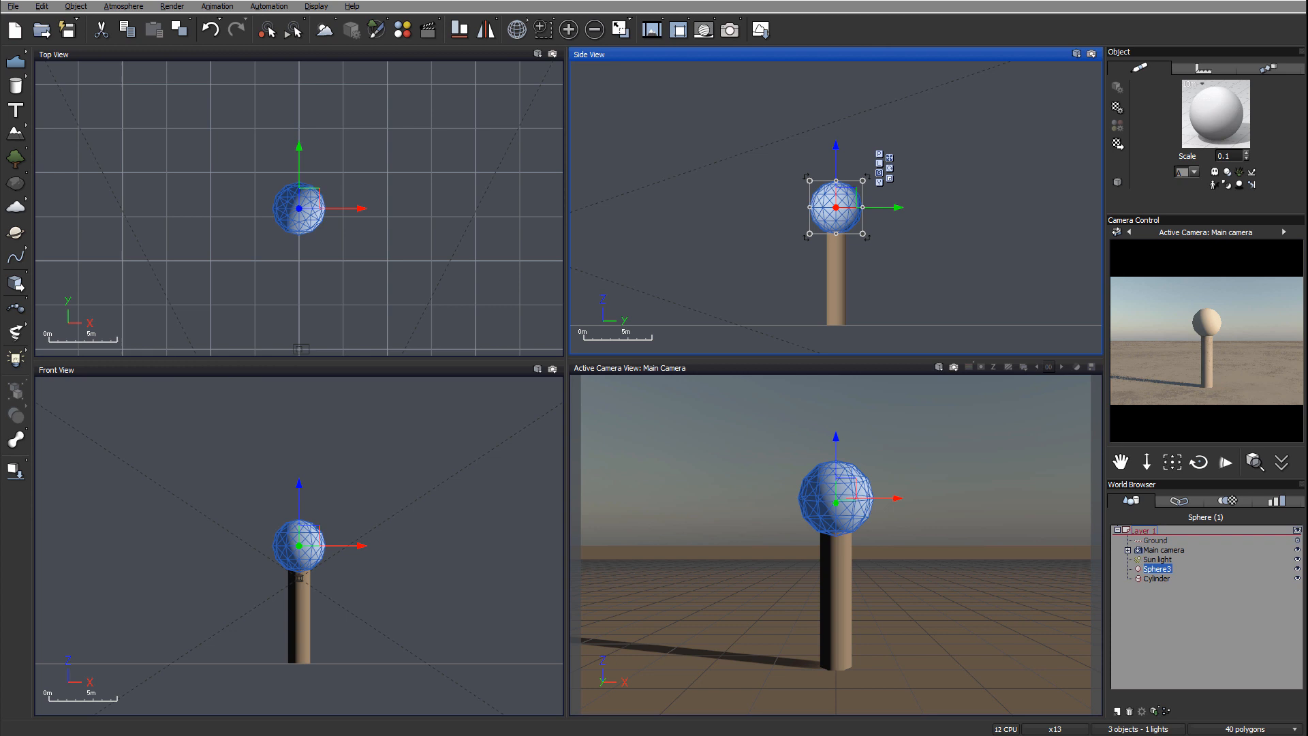
pyautogui.moveTo(967, 179)
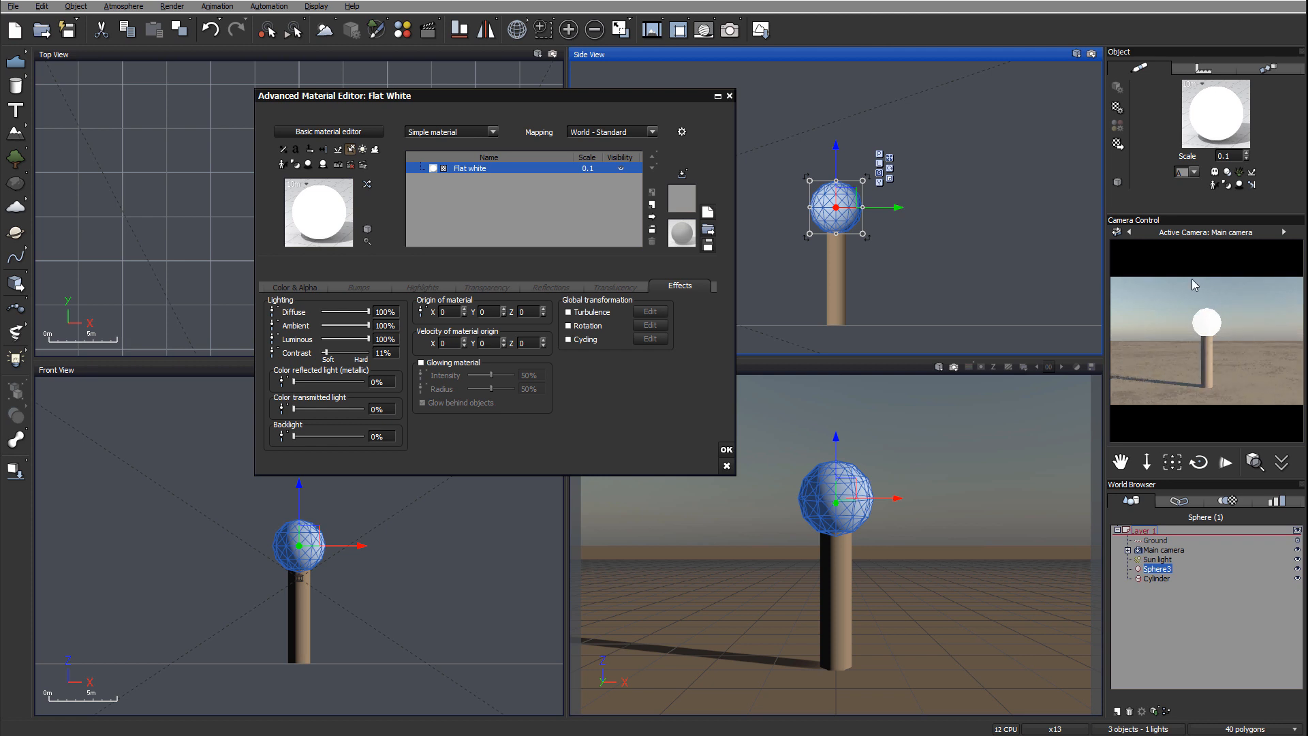
pyautogui.moveTo(1195, 300)
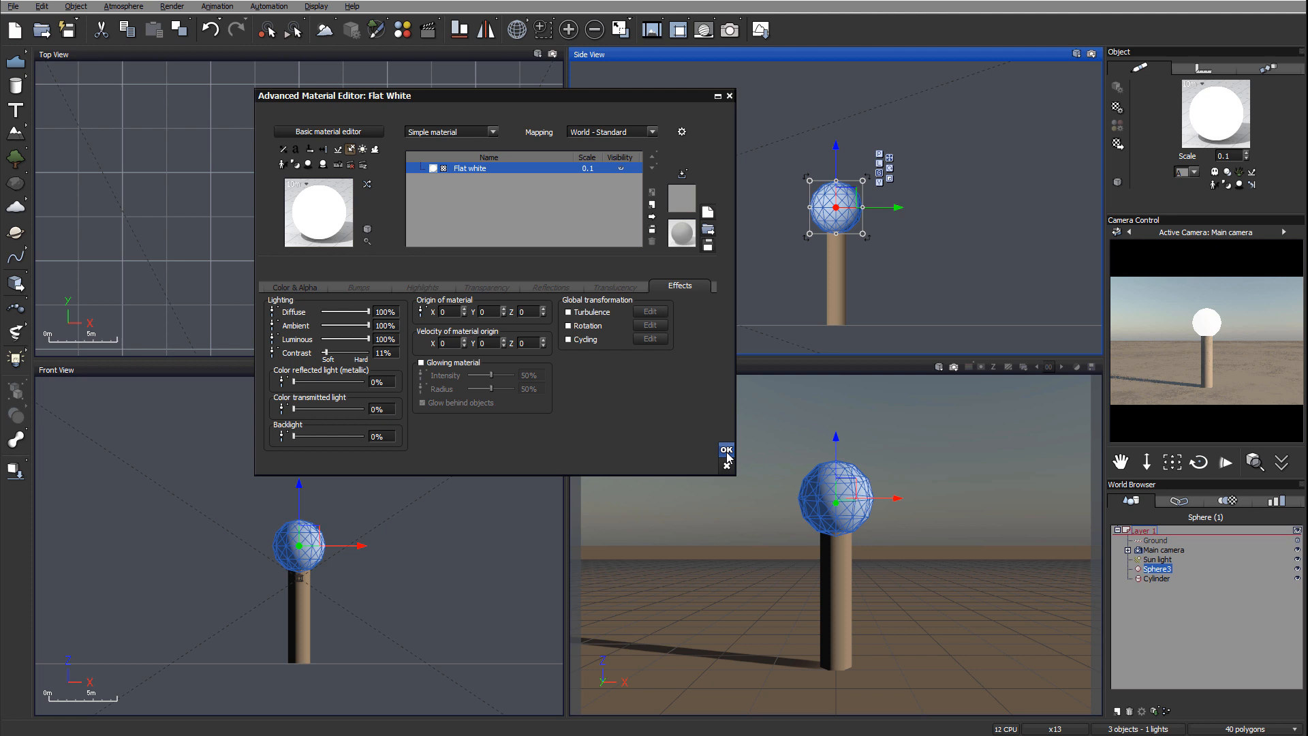
# Confirm the Flat white material at 100% Luminous and close the editor
pyautogui.click(726, 450)
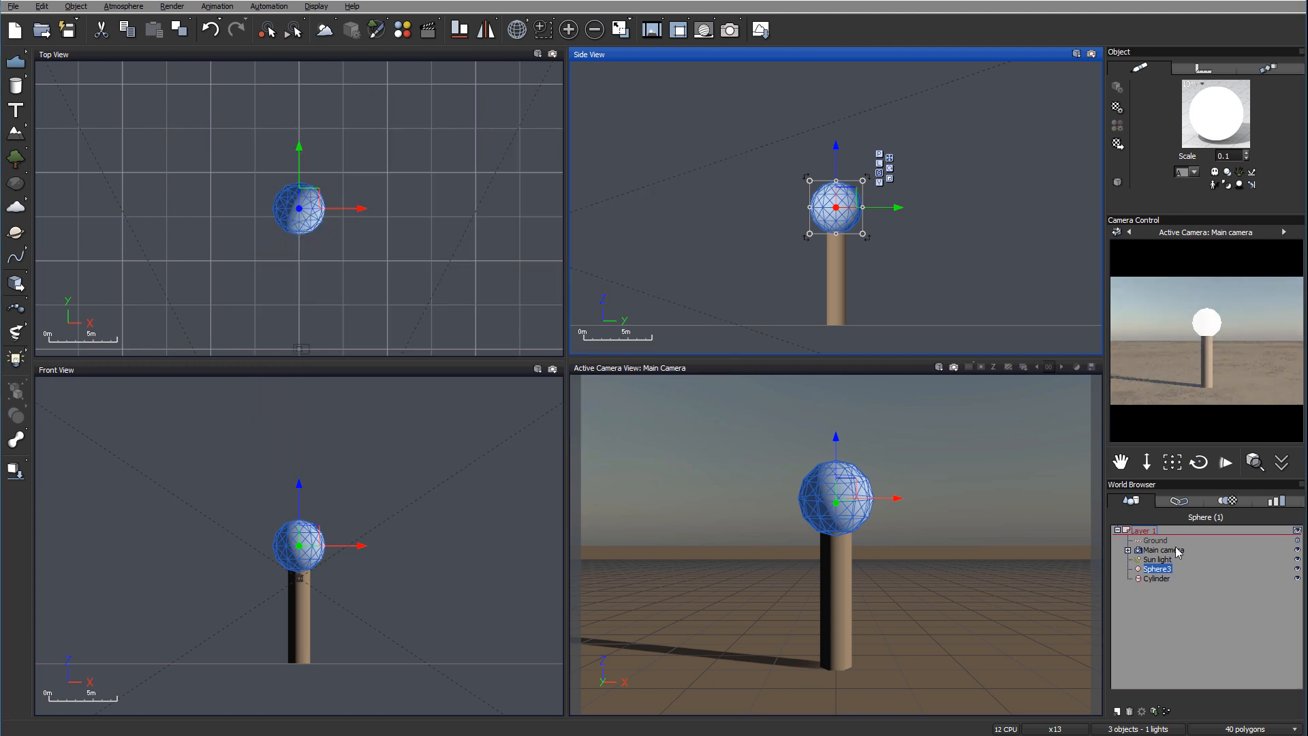
# Lower Sun light below the horizon for night and check Advanced Camera Options
pyautogui.click(1157, 559)
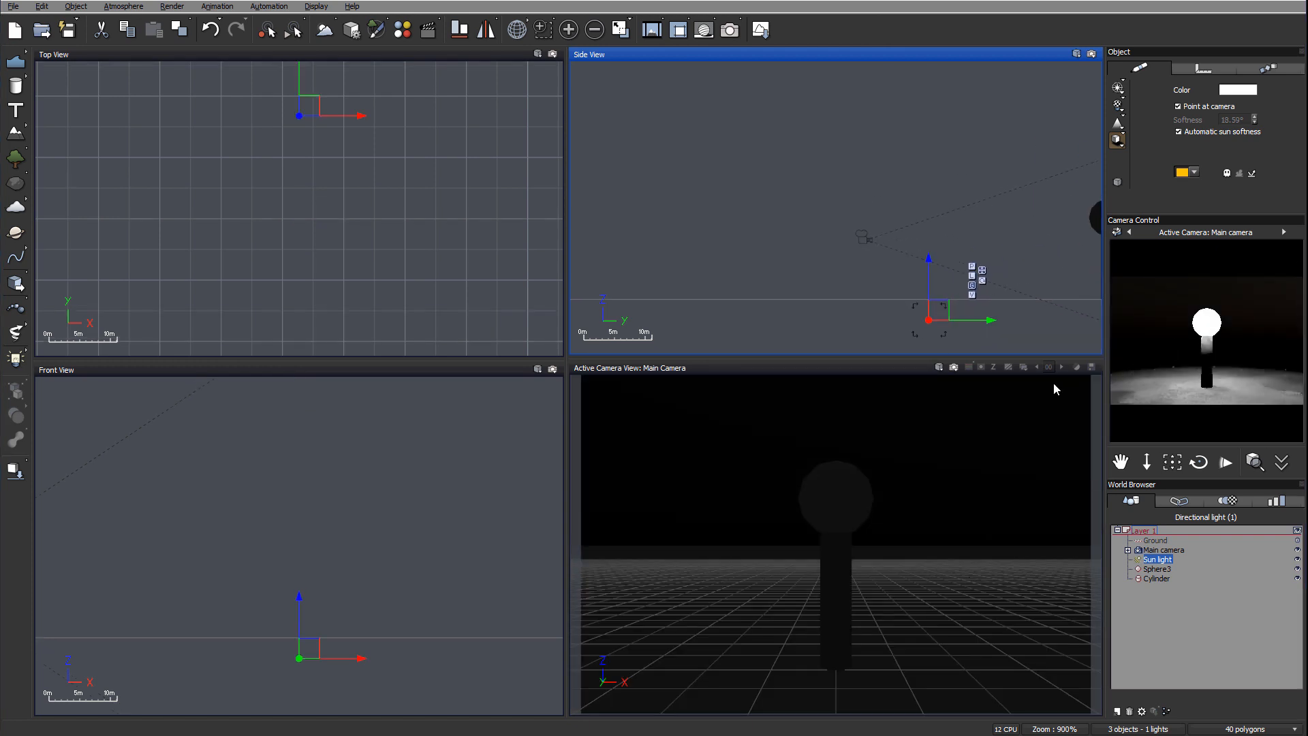
pyautogui.moveTo(1192, 540)
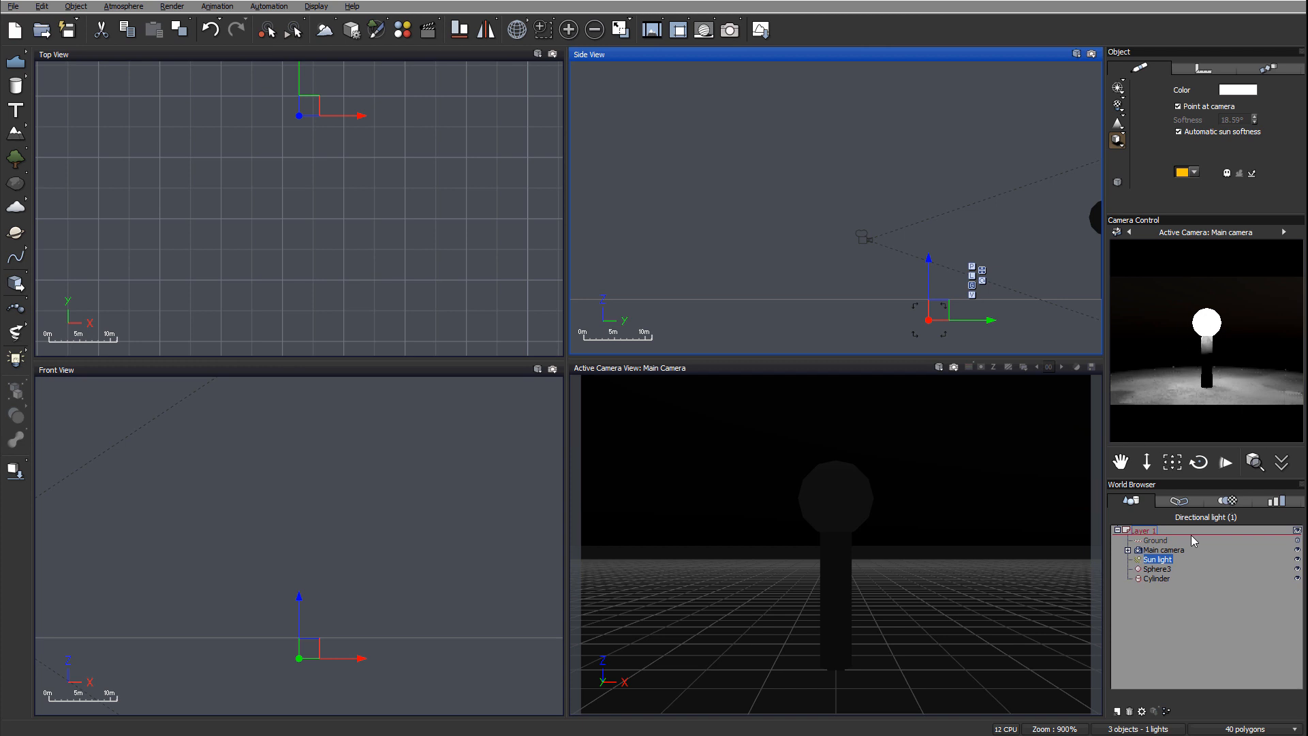
pyautogui.doubleClick(1163, 549)
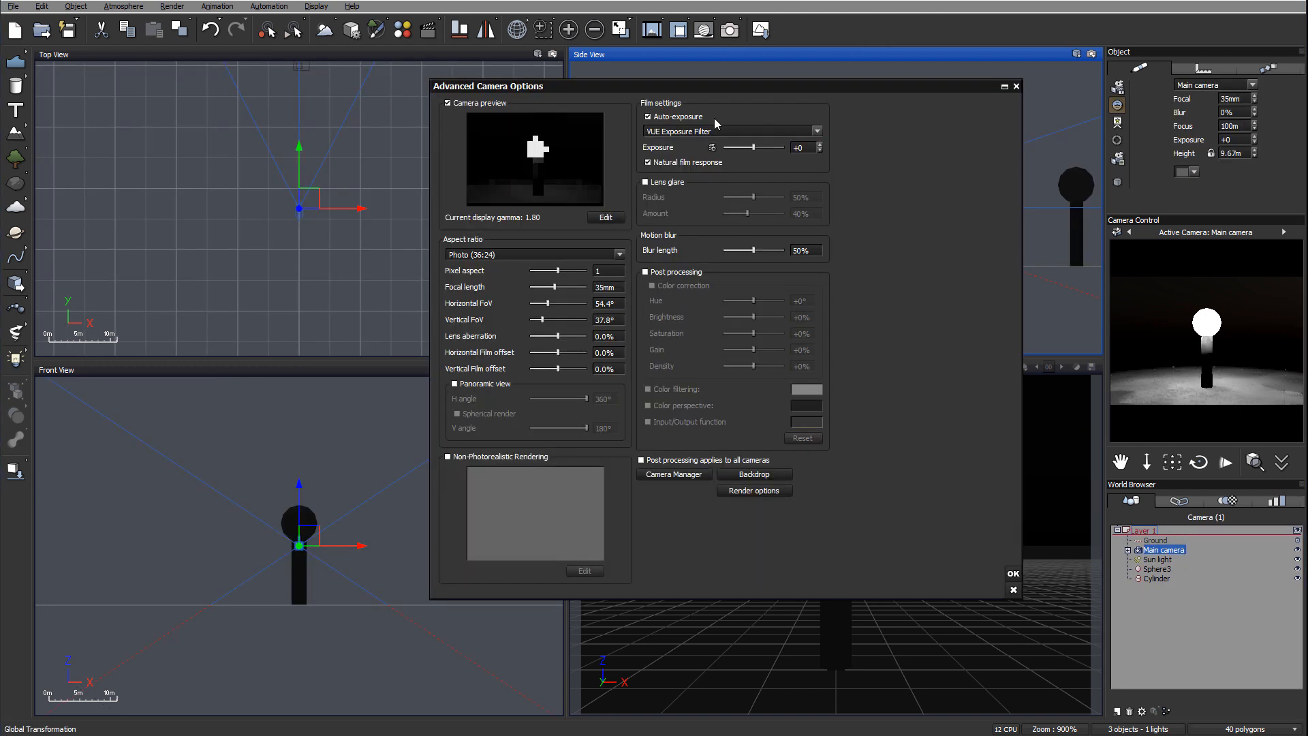
pyautogui.click(1012, 573)
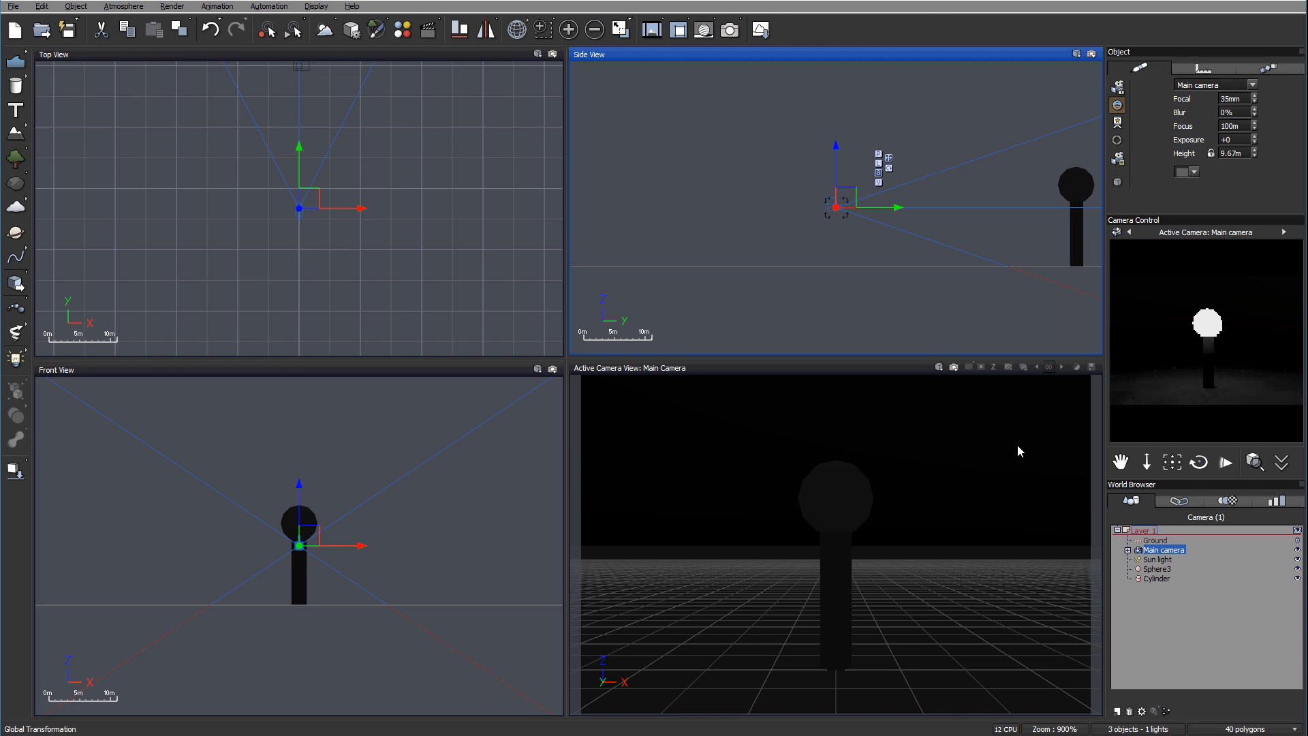
pyautogui.moveTo(1206, 371)
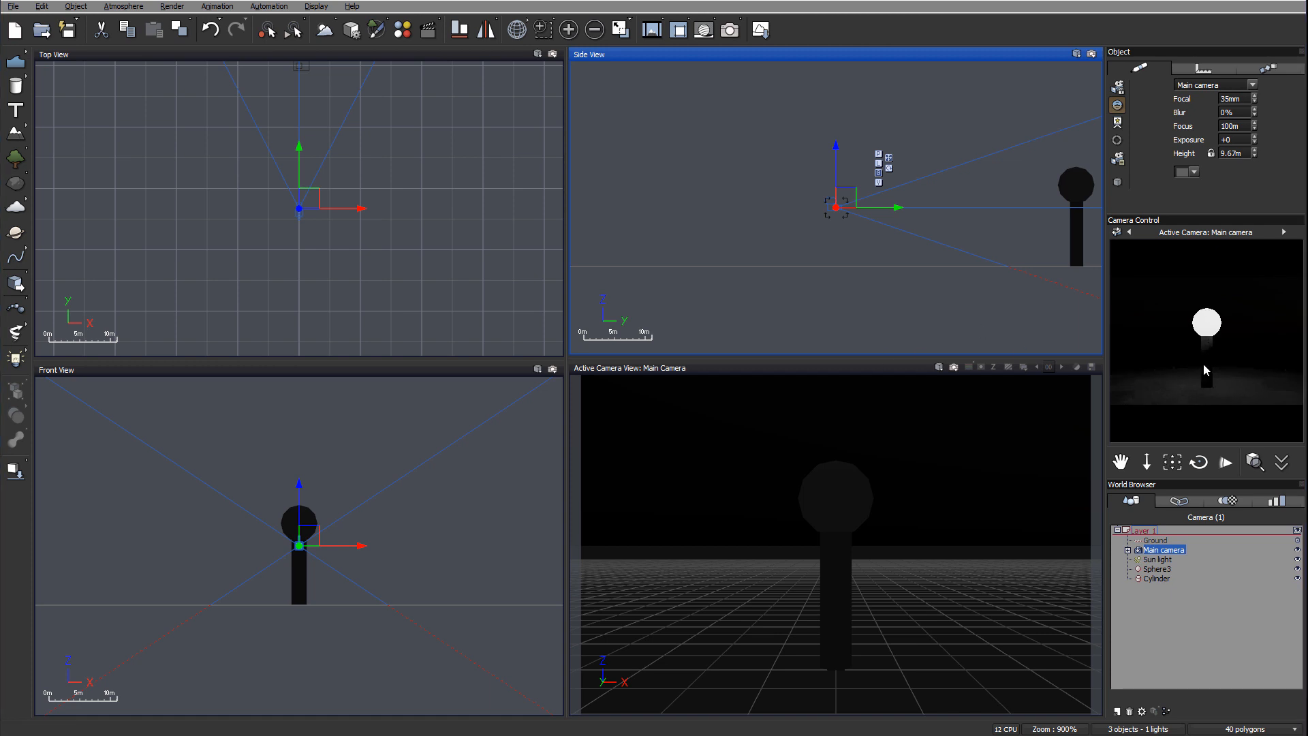
pyautogui.moveTo(1233, 331)
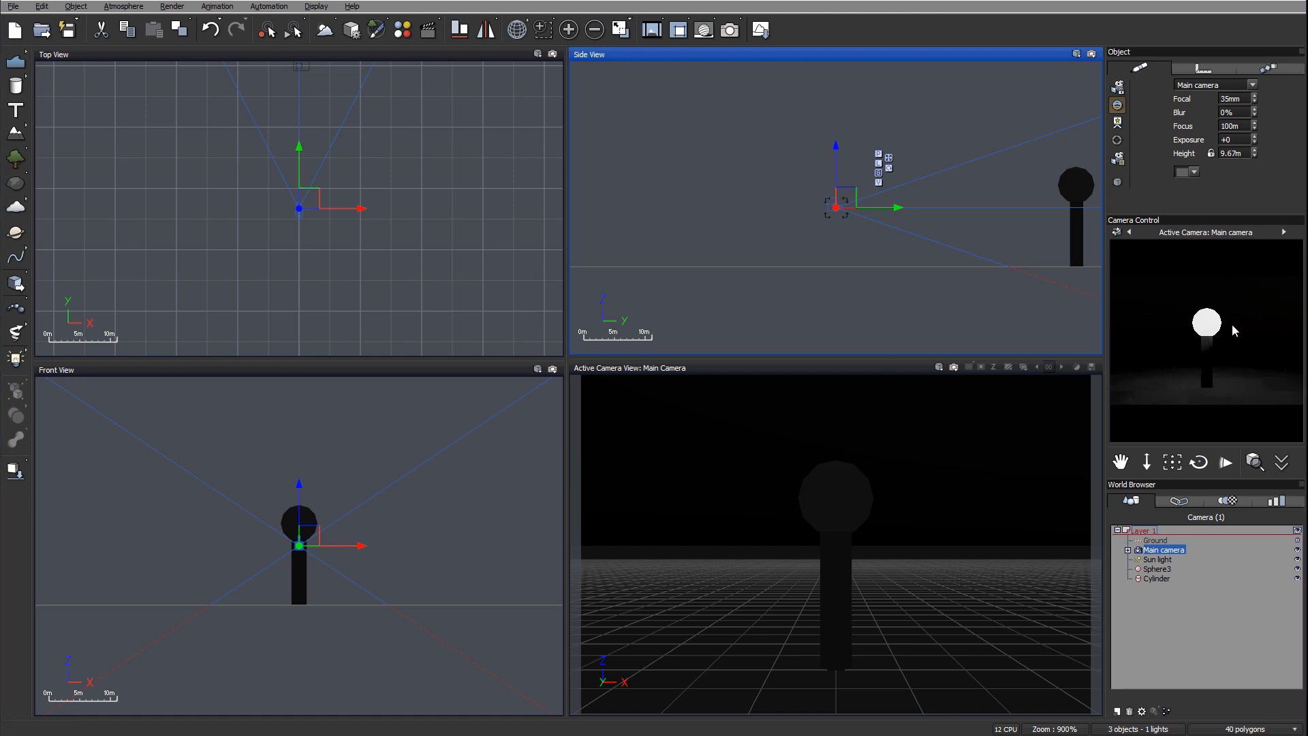
pyautogui.moveTo(1031, 257)
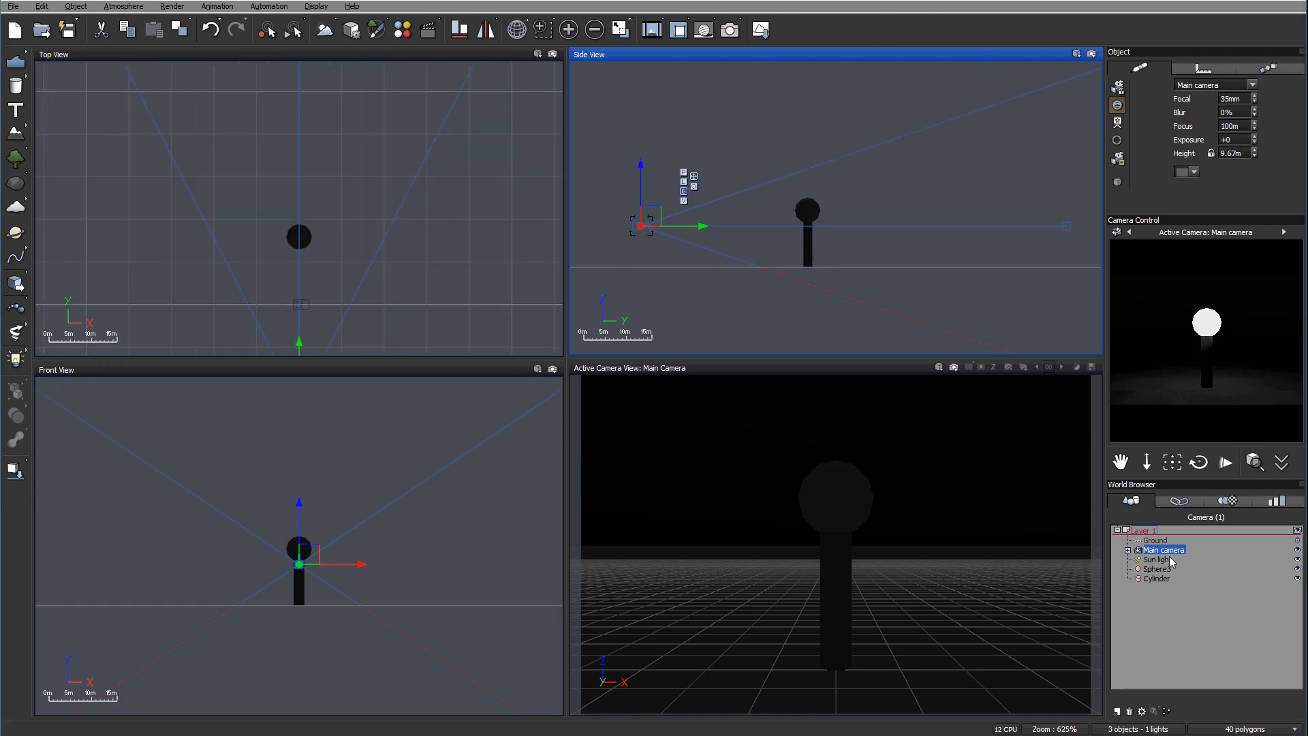
# Drag Sun light just above the horizon to a low dusk angle
pyautogui.click(1154, 559)
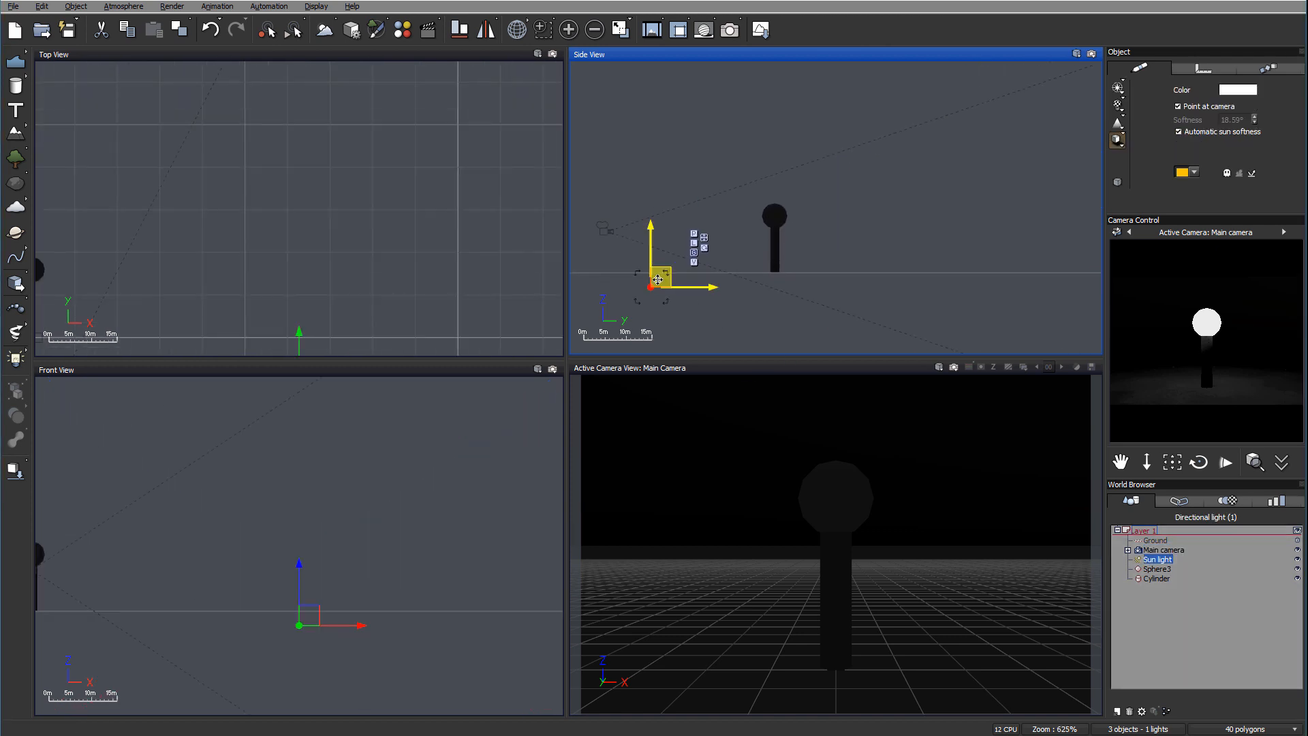
pyautogui.moveTo(654, 279); pyautogui.dragTo(845, 179)
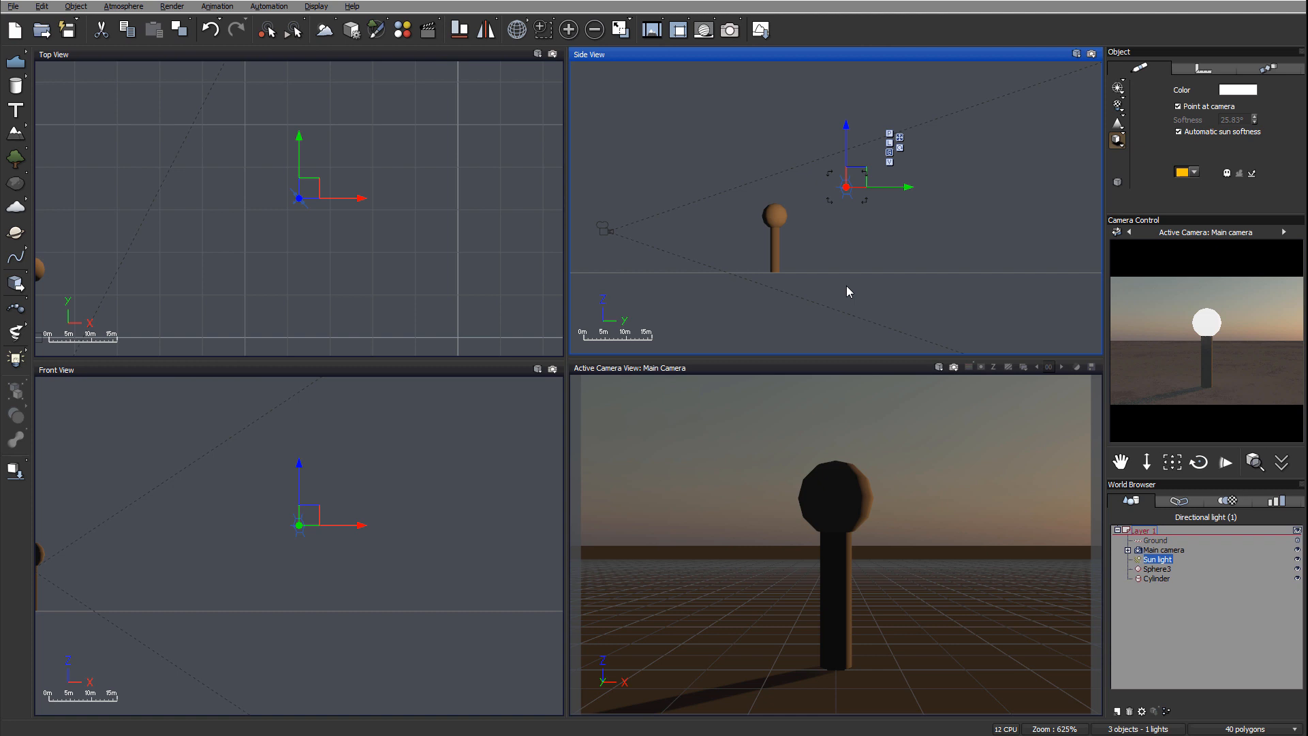
pyautogui.moveTo(867, 165)
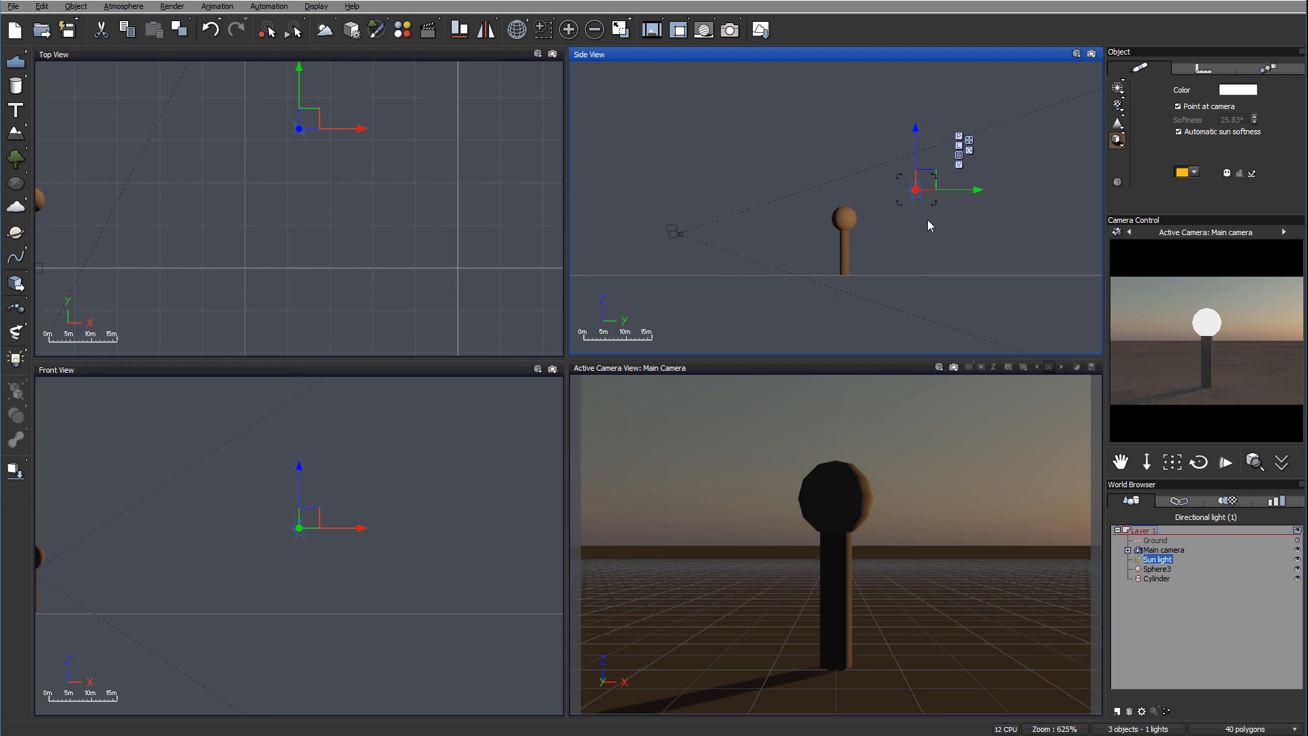
pyautogui.moveTo(729, 211)
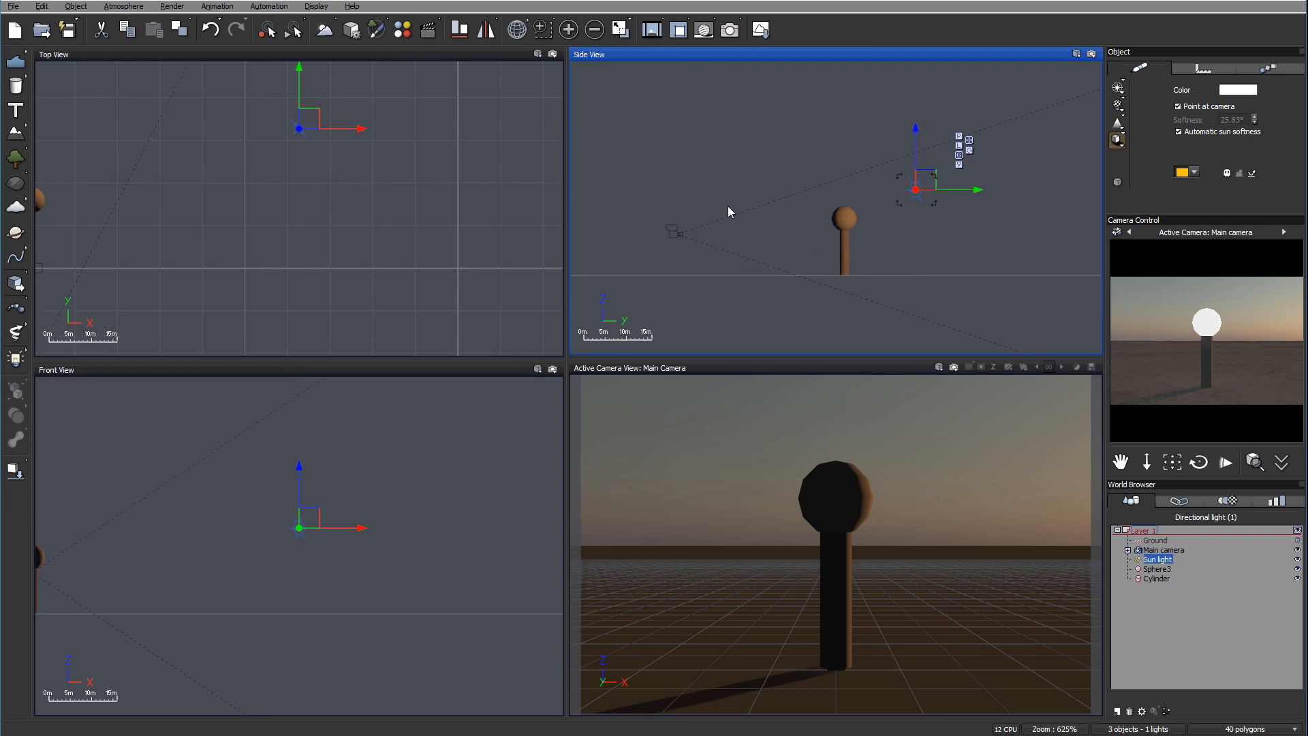
pyautogui.moveTo(979, 268)
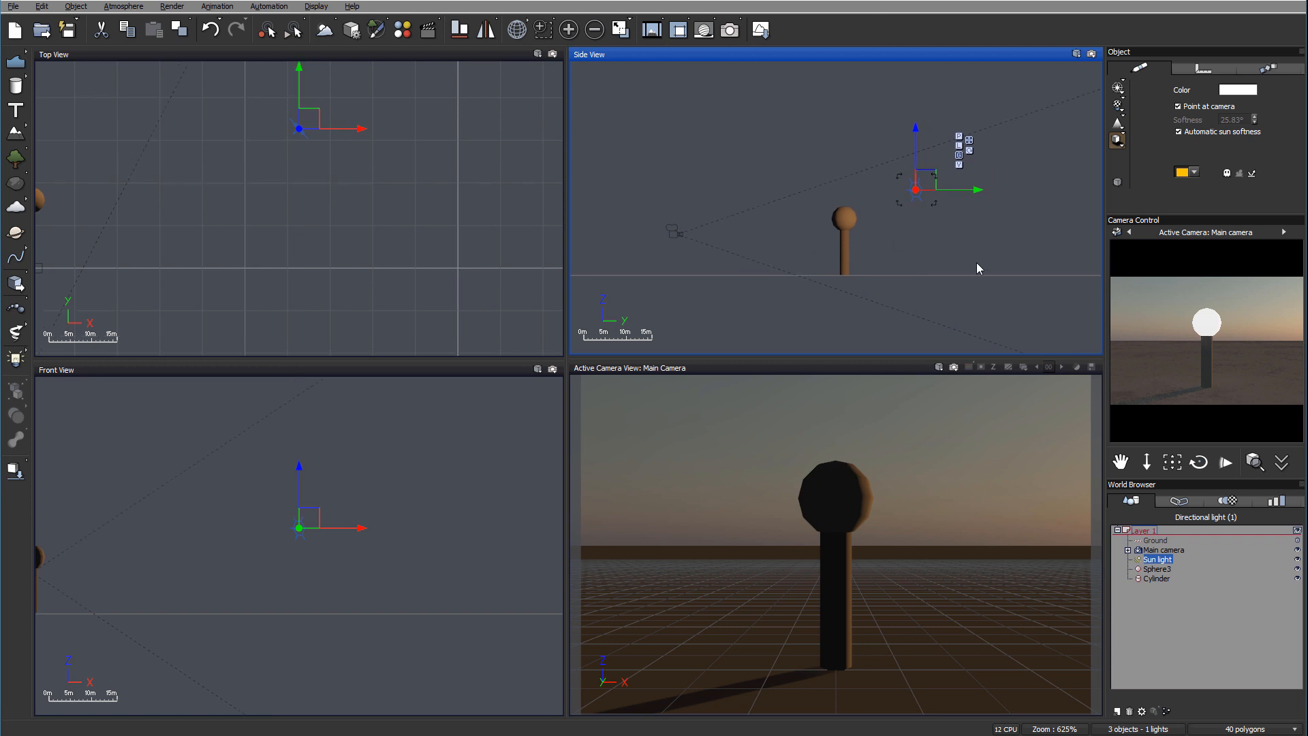
pyautogui.moveTo(1126, 621)
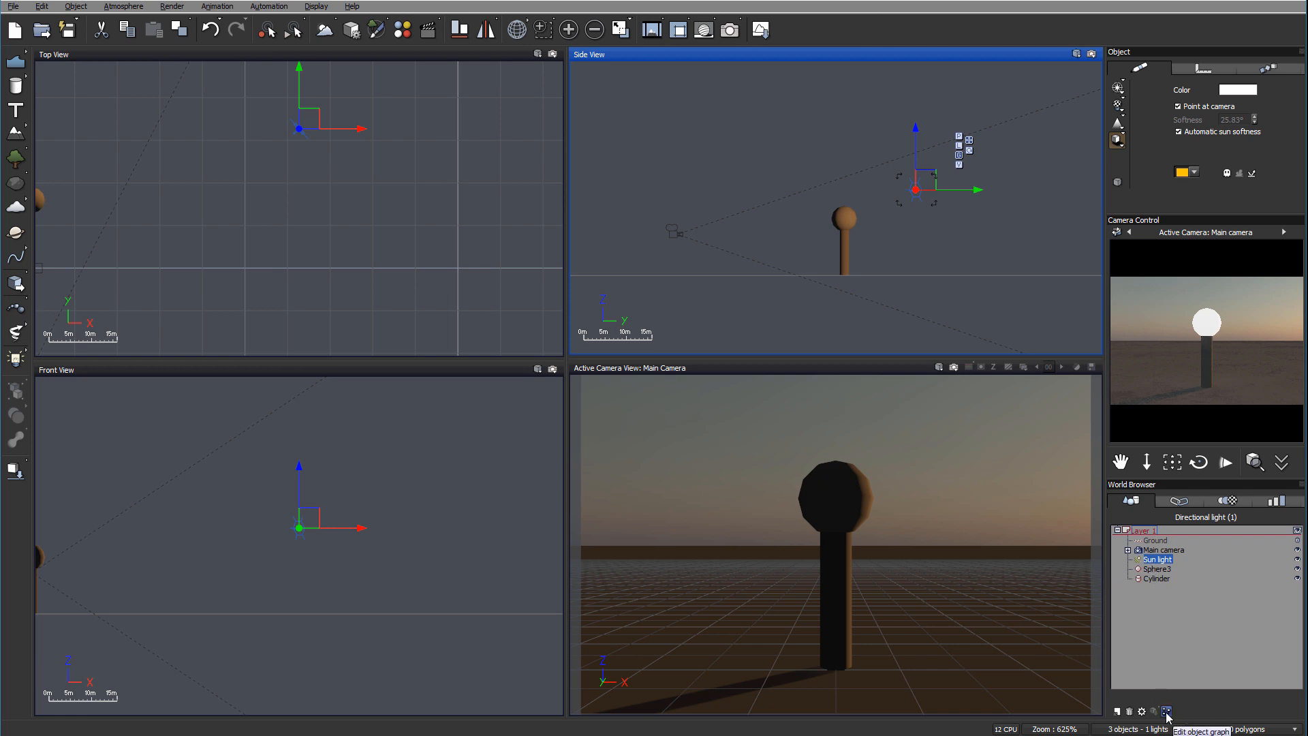
# Open the sun light's object graph, select its Position output, and move the window aside
pyautogui.click(1171, 711)
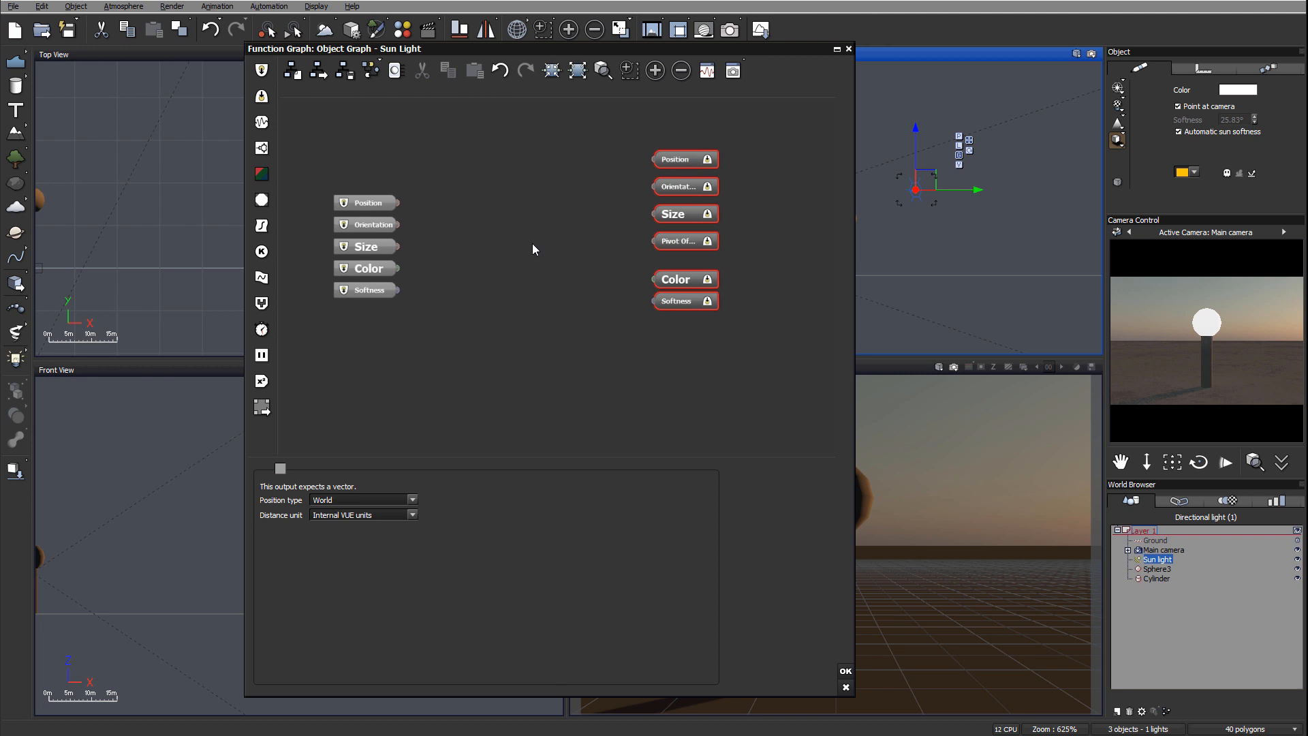
pyautogui.click(684, 159)
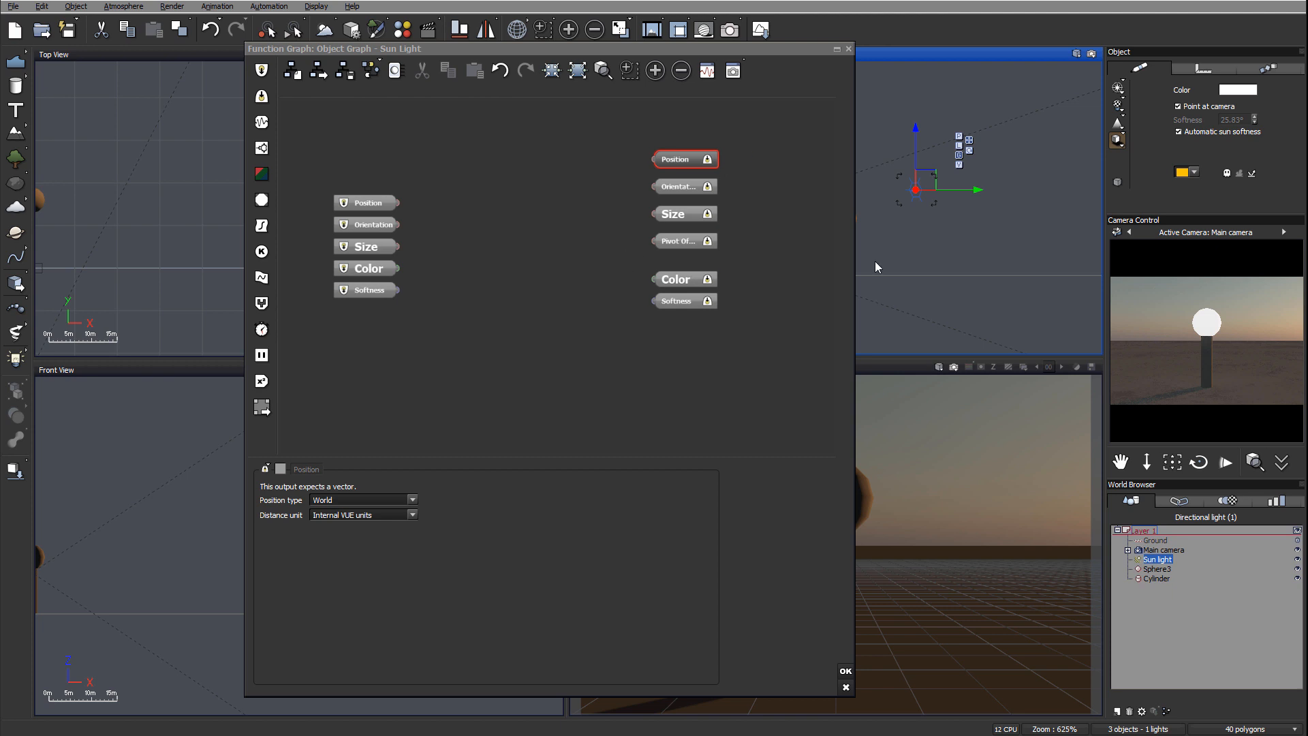
pyautogui.moveTo(542, 47); pyautogui.dragTo(662, 48)
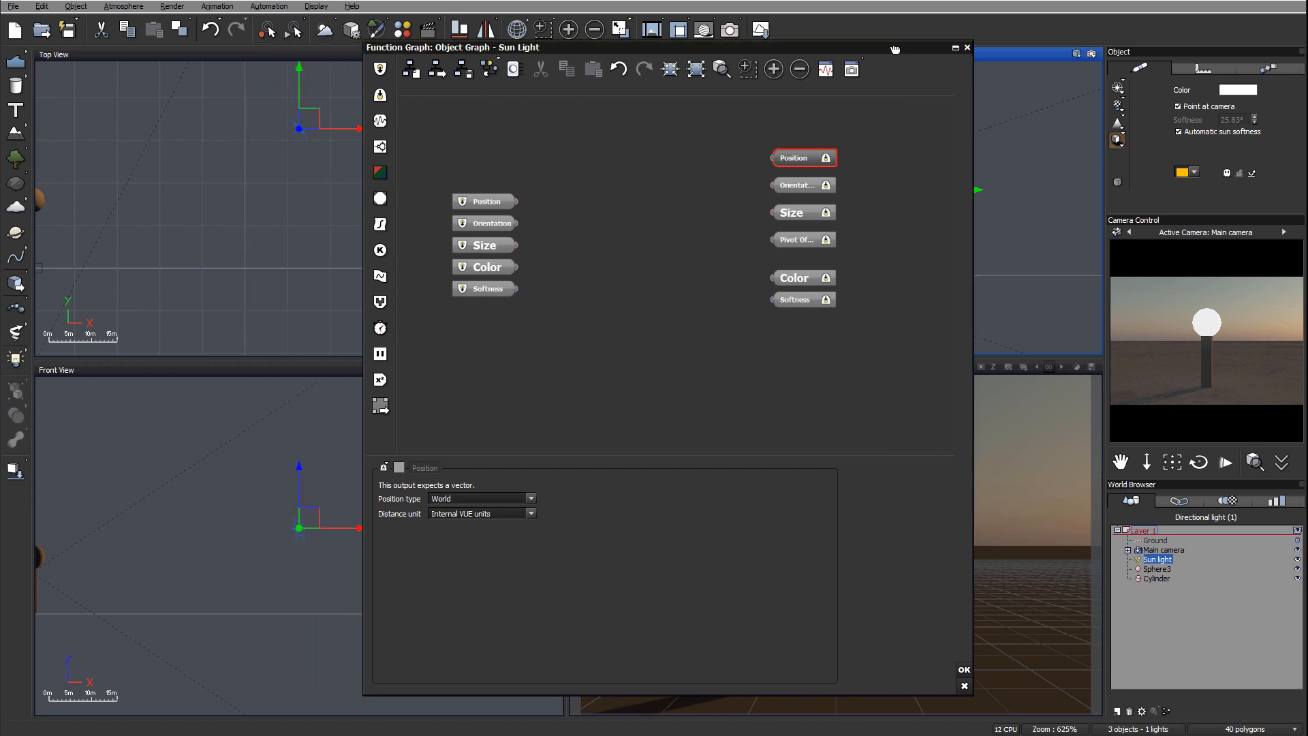
pyautogui.moveTo(827, 35)
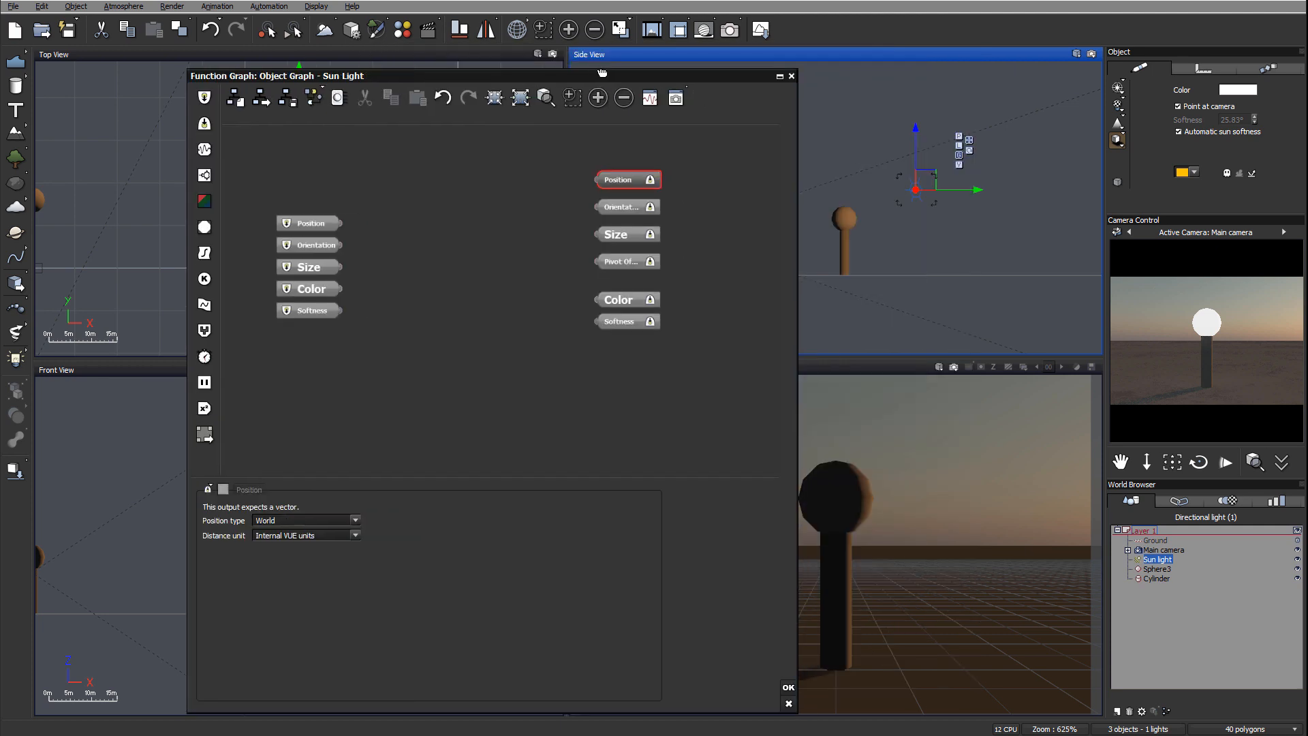
pyautogui.moveTo(888, 183)
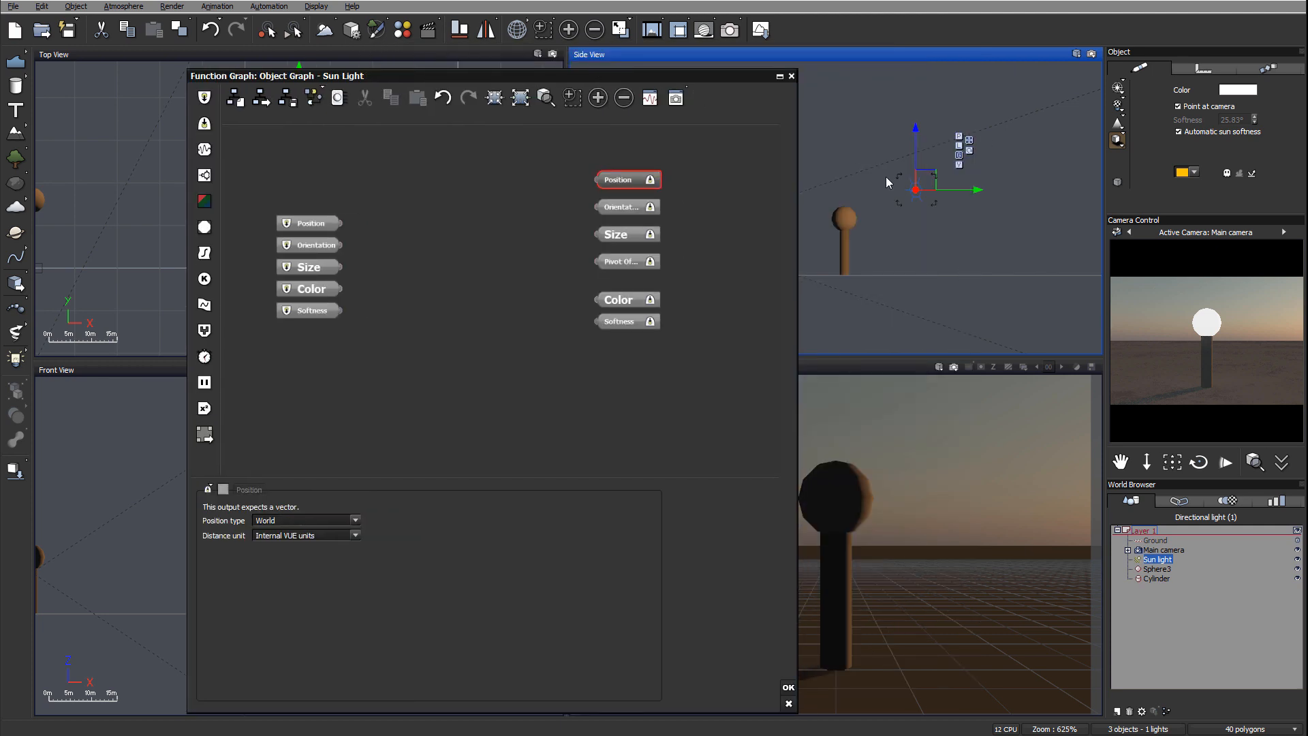
pyautogui.moveTo(921, 234)
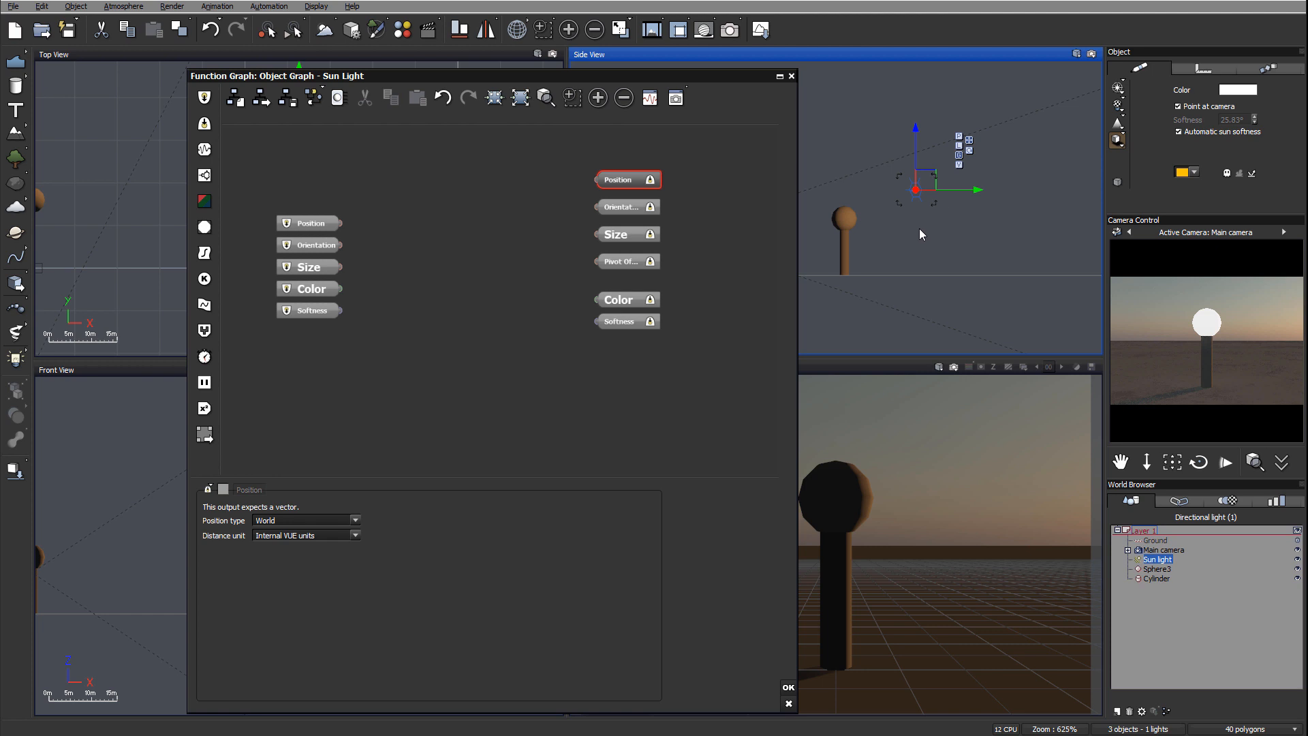
pyautogui.moveTo(784, 373)
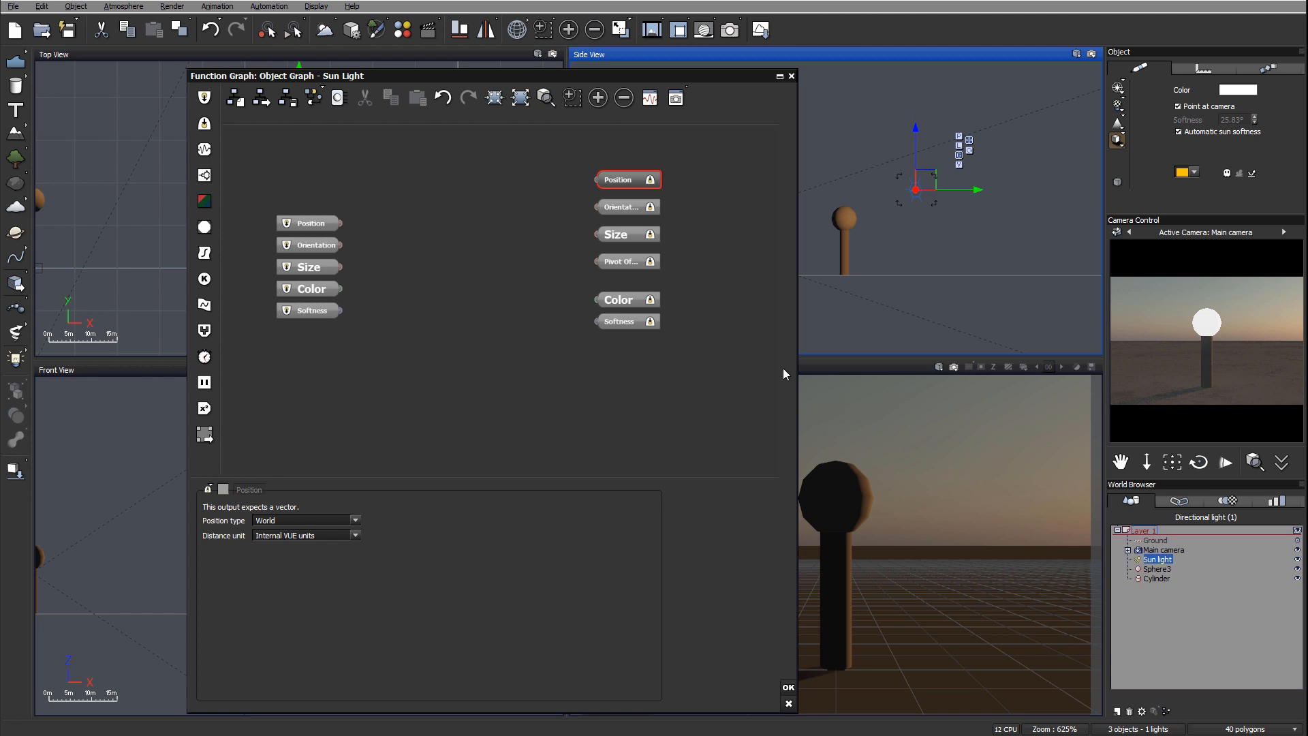
pyautogui.moveTo(857, 212)
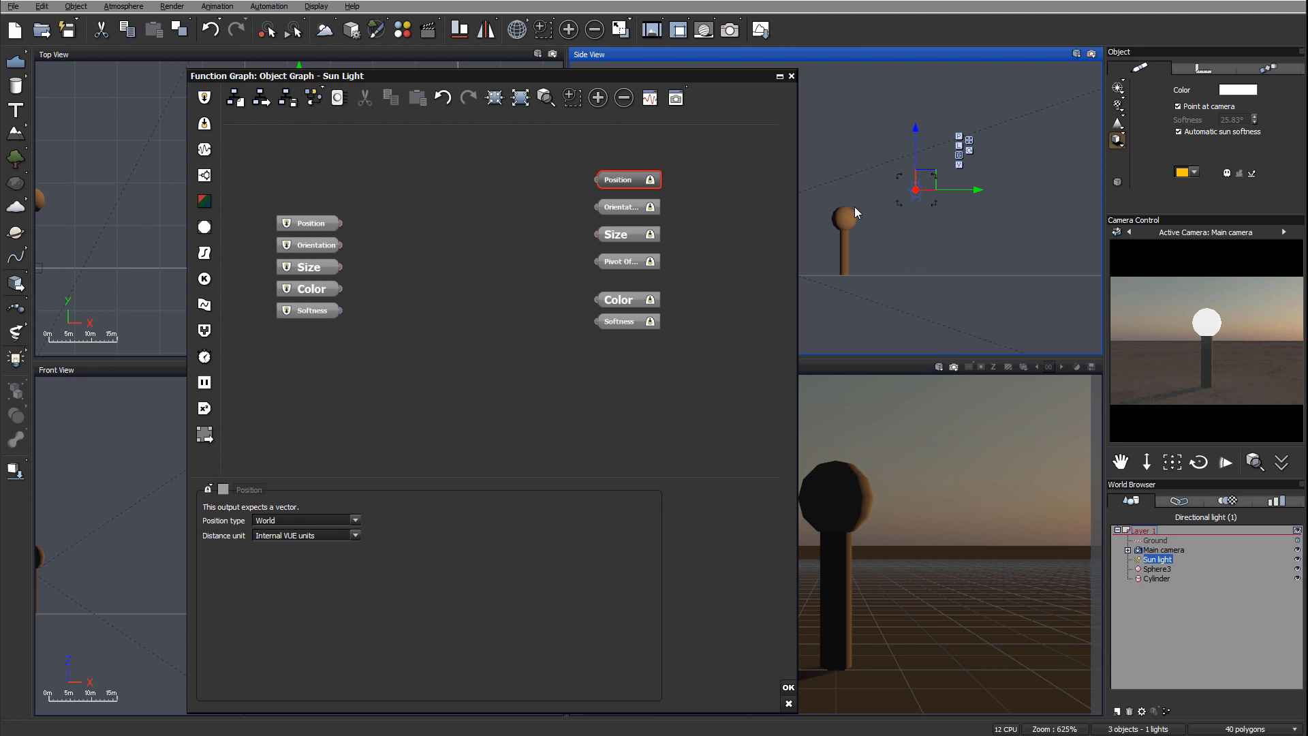
pyautogui.moveTo(896, 229)
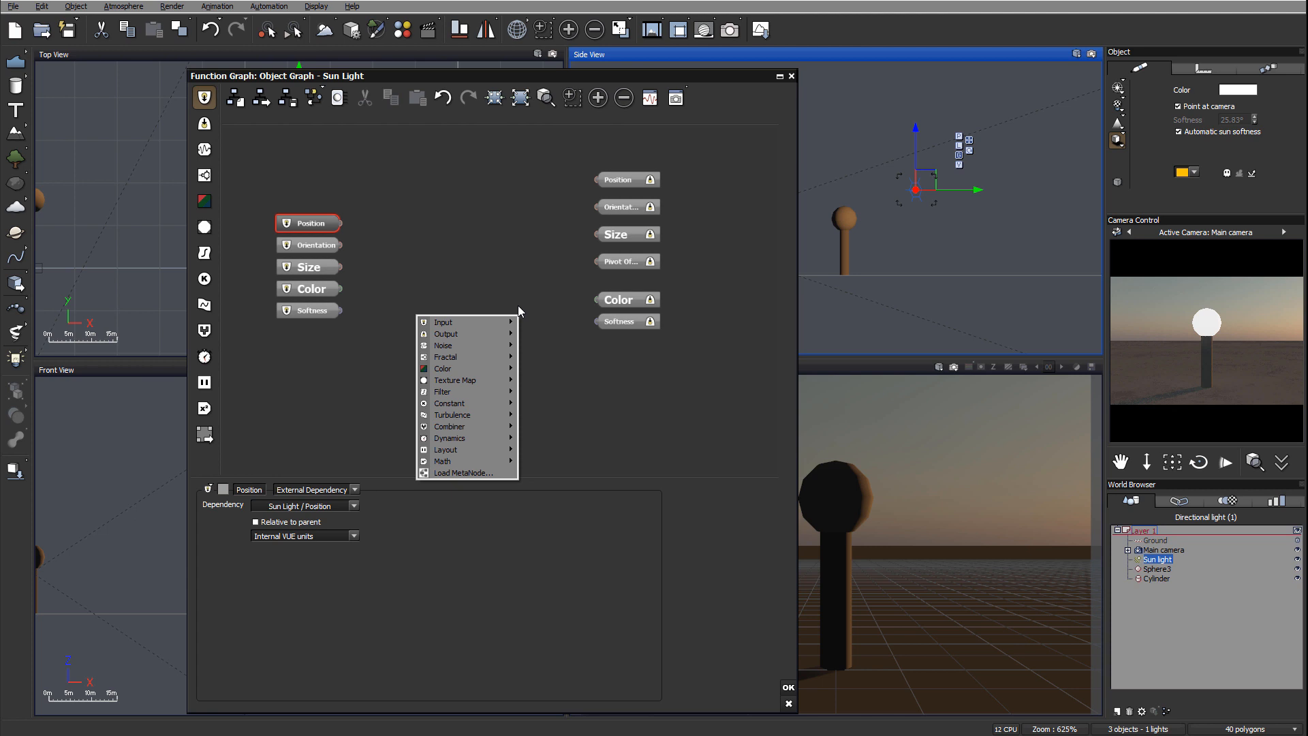
pyautogui.moveTo(484, 415)
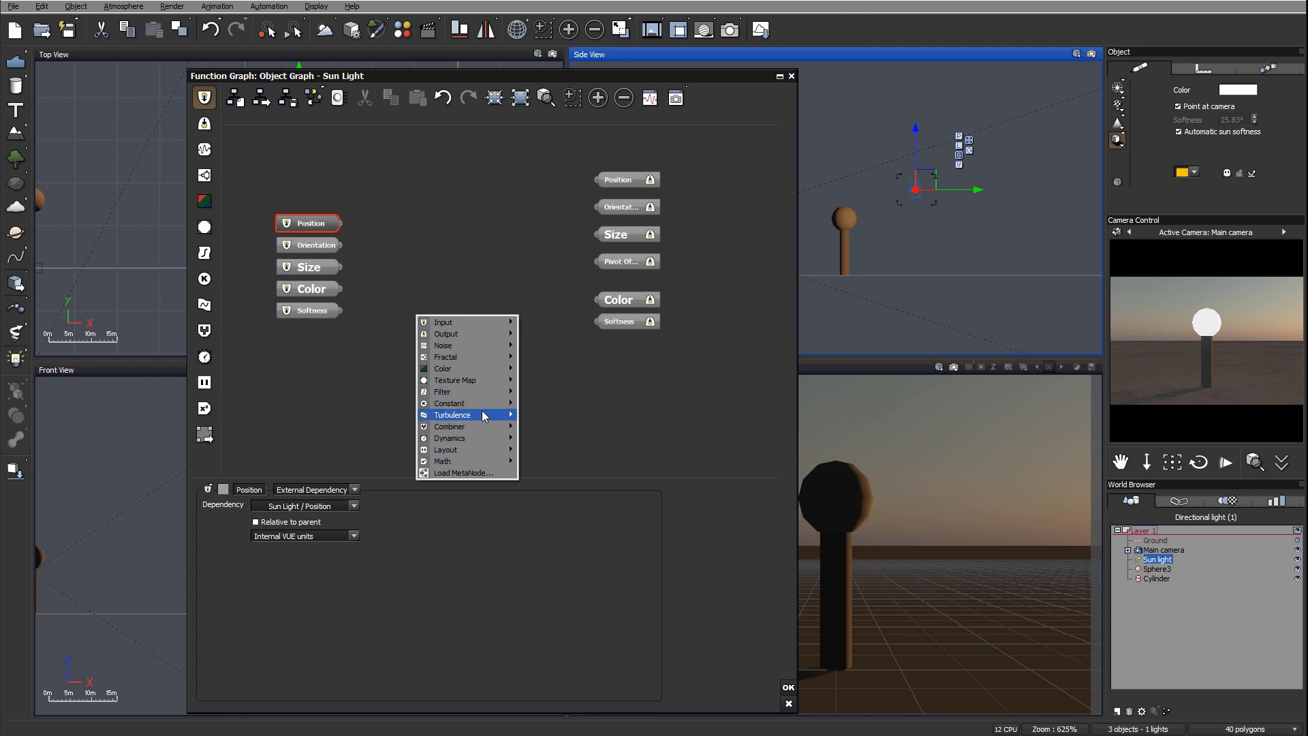
pyautogui.moveTo(485, 415)
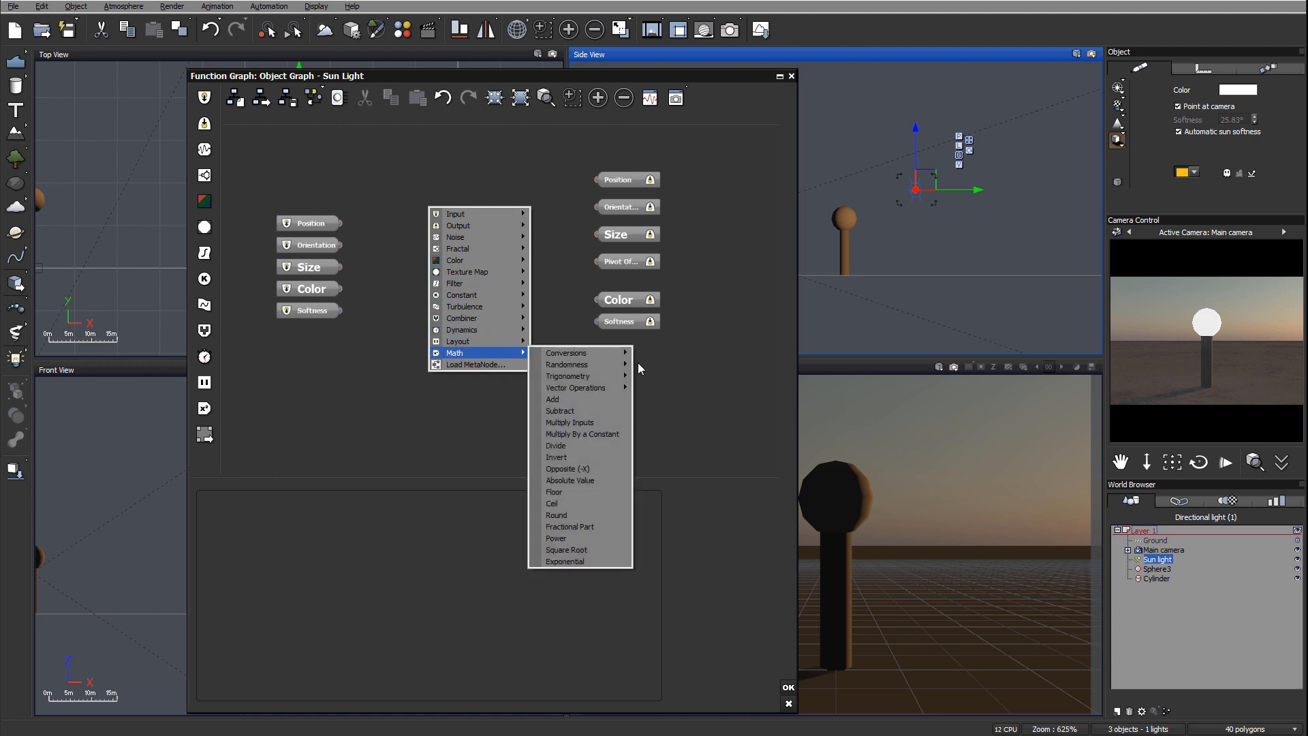
pyautogui.moveTo(575, 387)
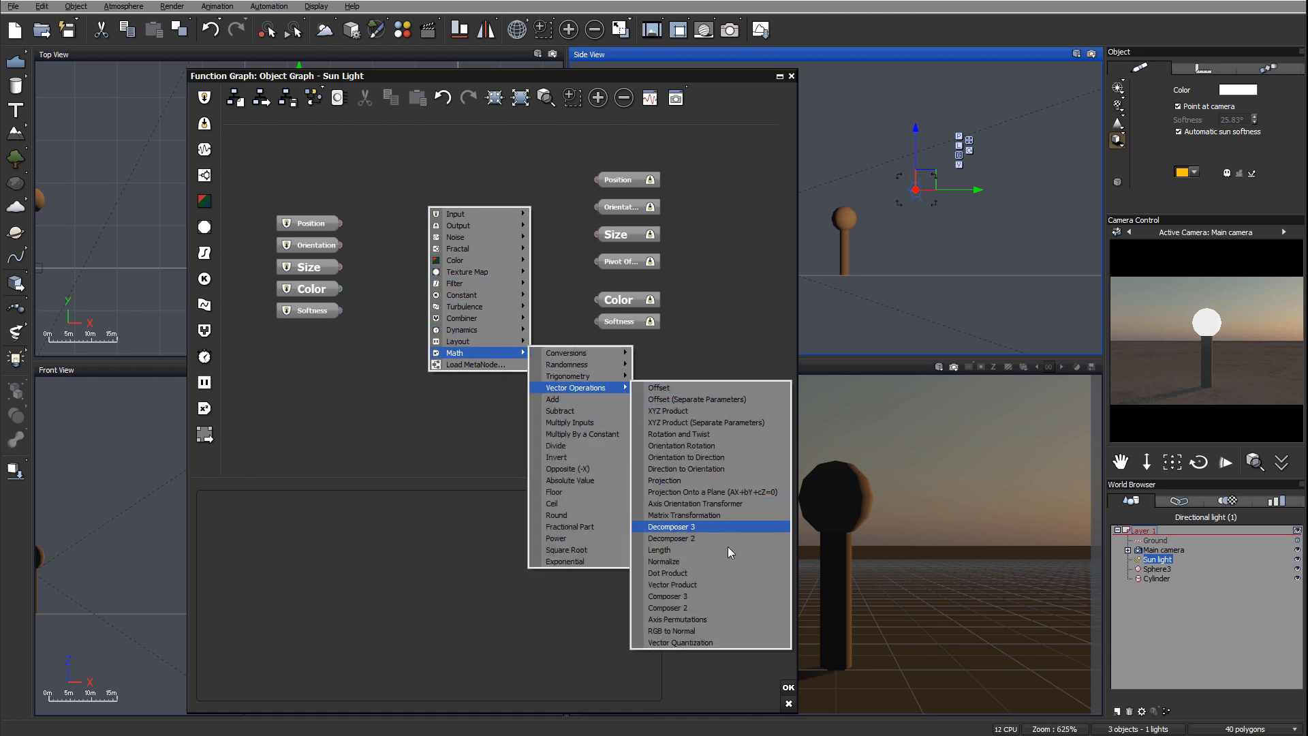
# Add a Decomposer 3 node and connect the sun's Position output to it
pyautogui.click(671, 526)
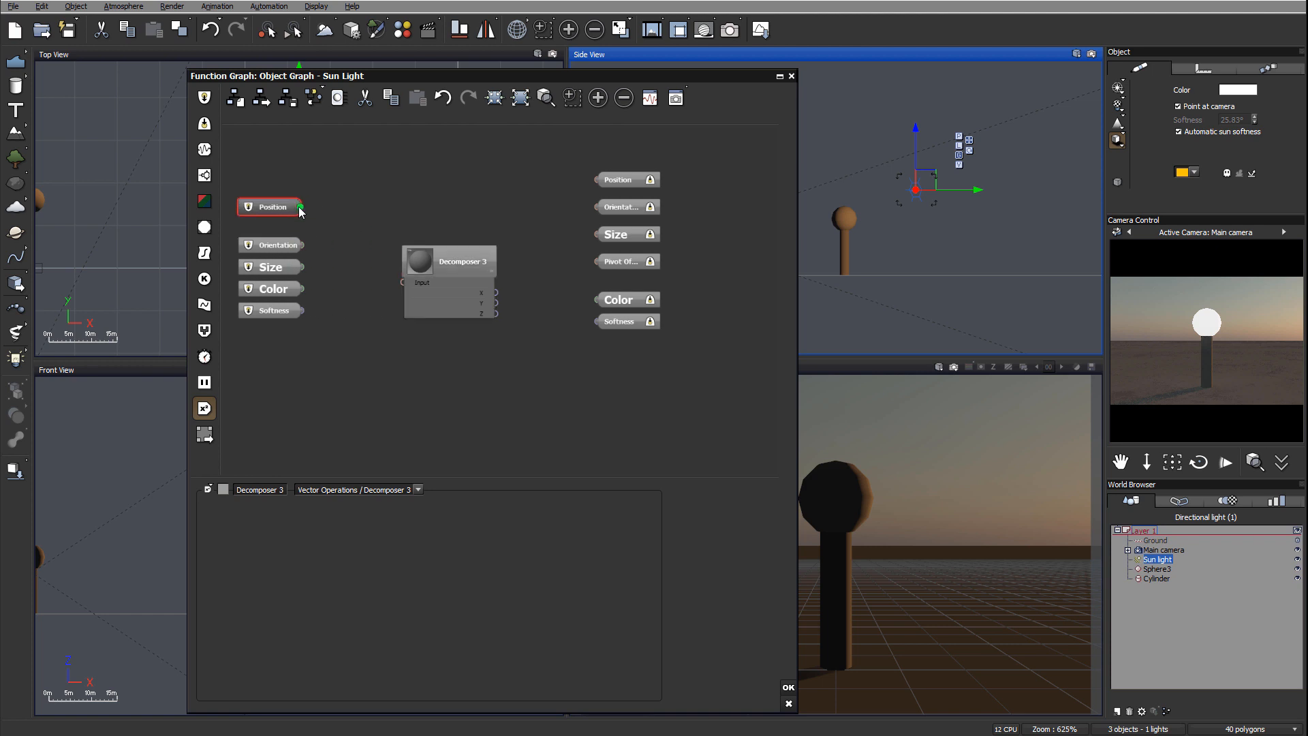
pyautogui.moveTo(300, 205); pyautogui.dragTo(402, 282)
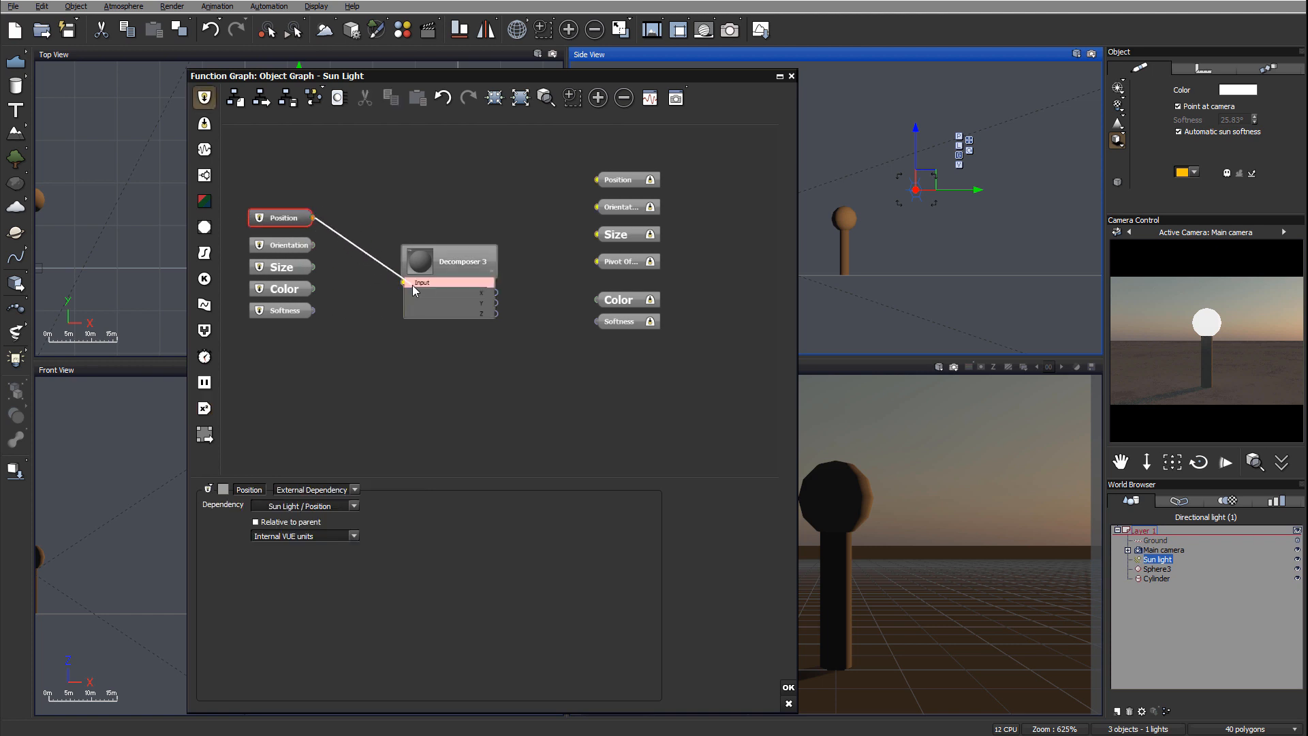
pyautogui.moveTo(449, 261); pyautogui.dragTo(444, 282)
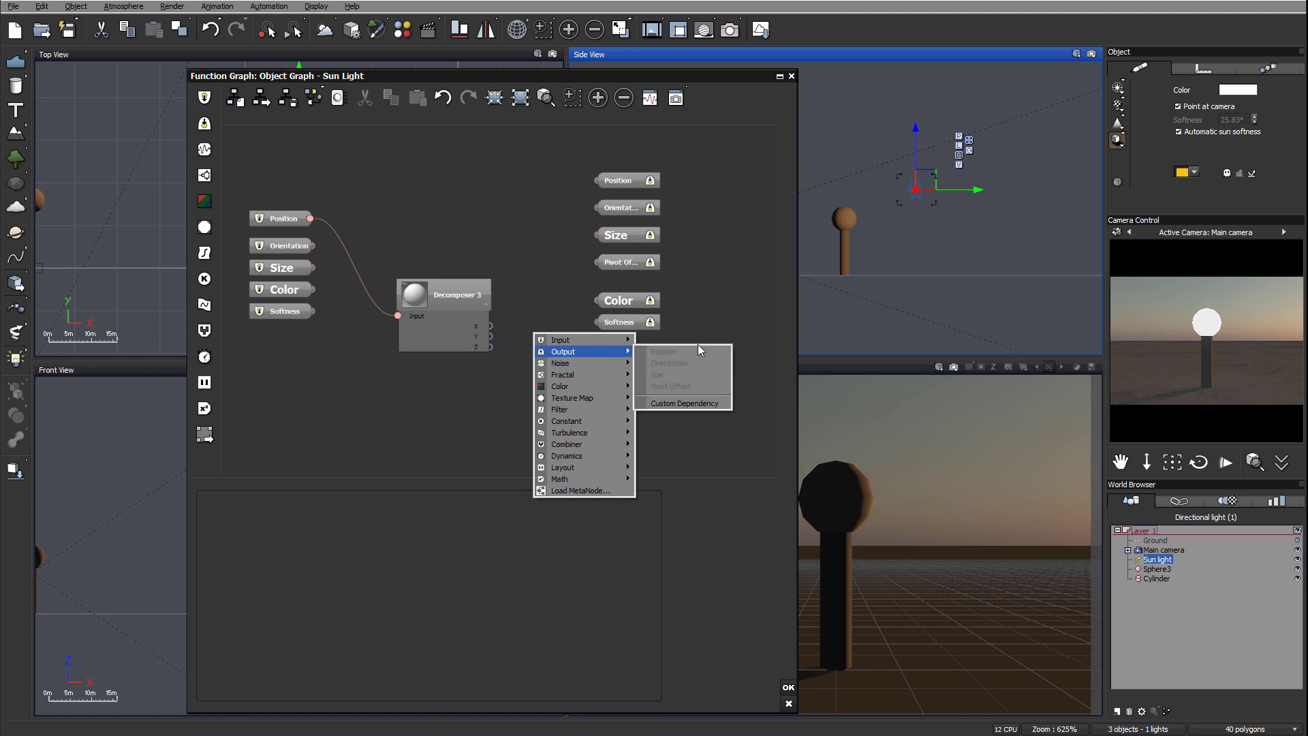
# Feed Decomposer 3's Z output into a Custom Dependency node and close the graph
pyautogui.click(684, 402)
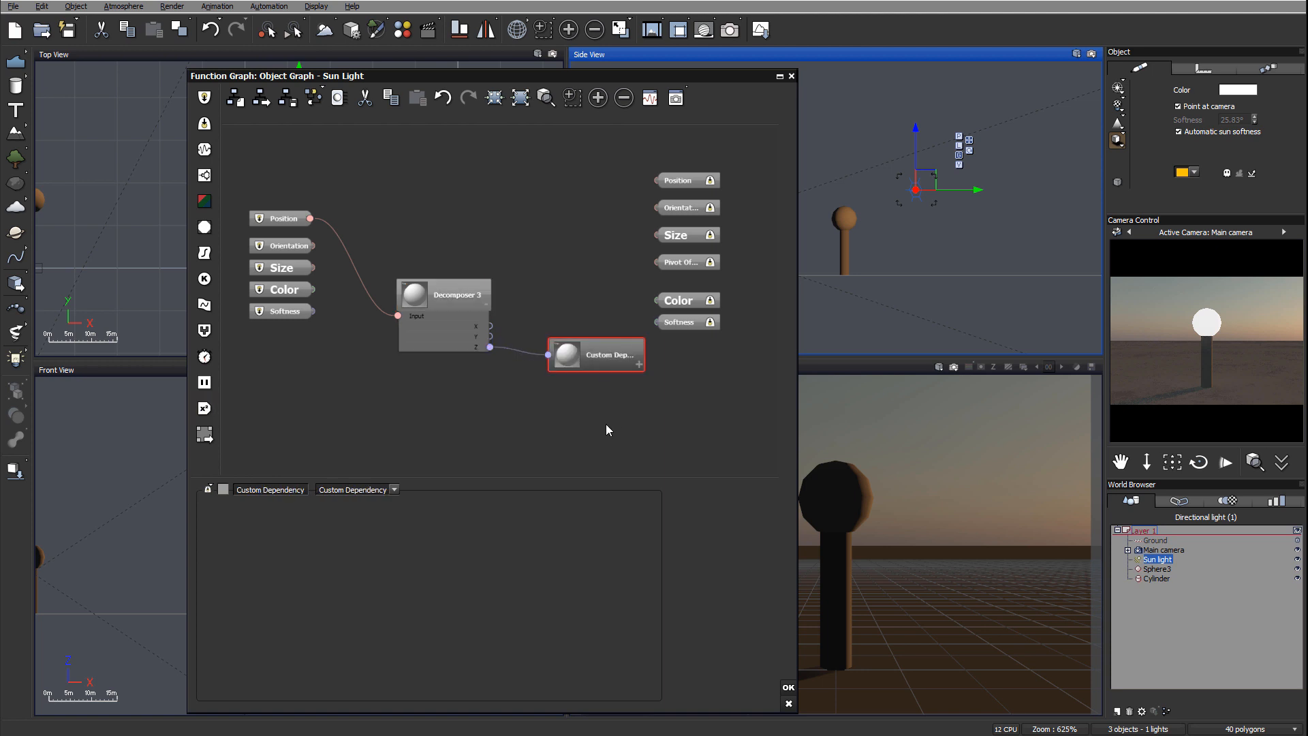
pyautogui.moveTo(753, 385)
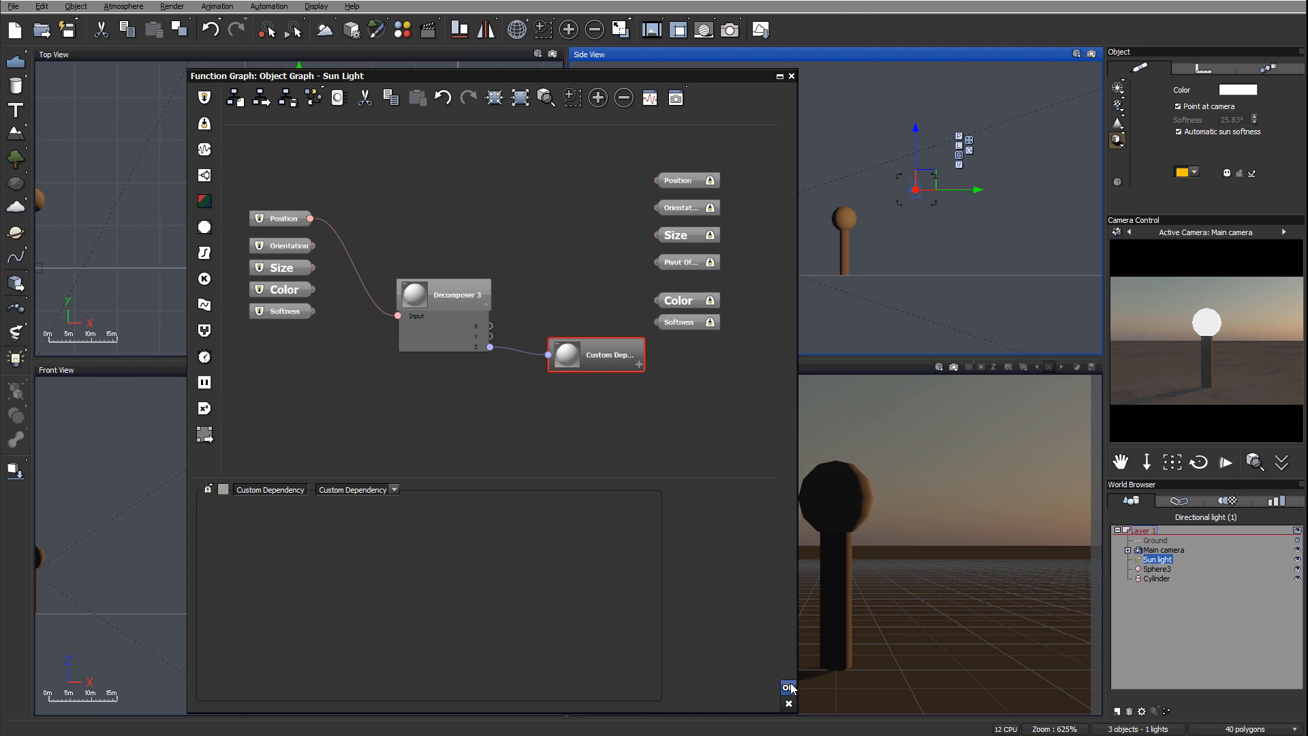
pyautogui.click(786, 687)
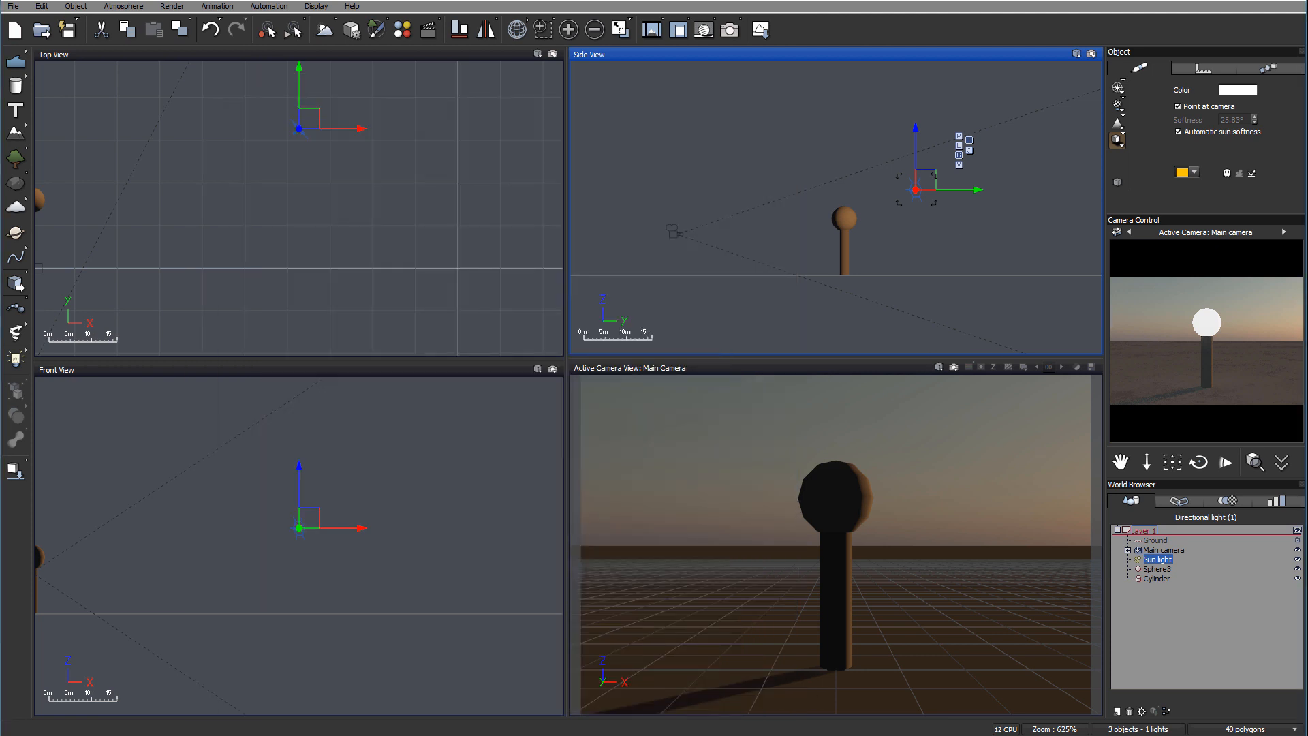
pyautogui.moveTo(1160, 593)
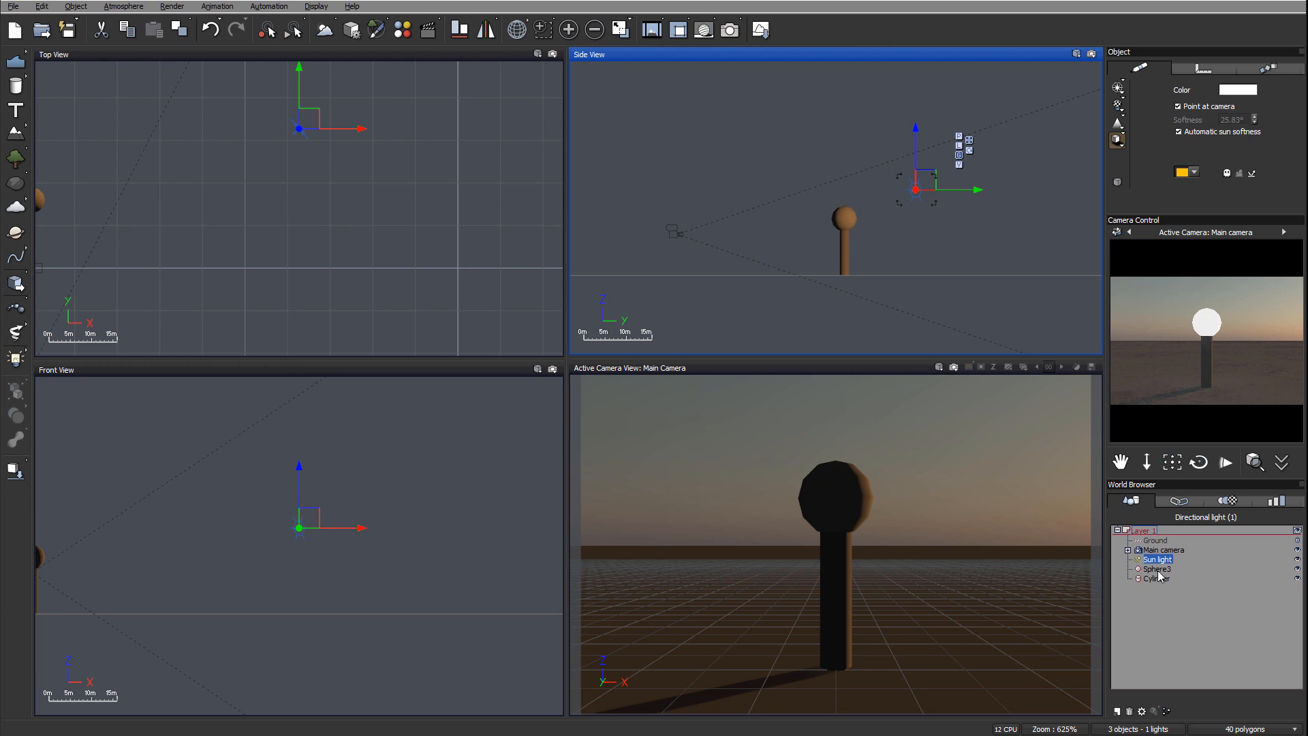
# Select Sphere3 in the World Browser to edit its Flat White material
pyautogui.click(1155, 568)
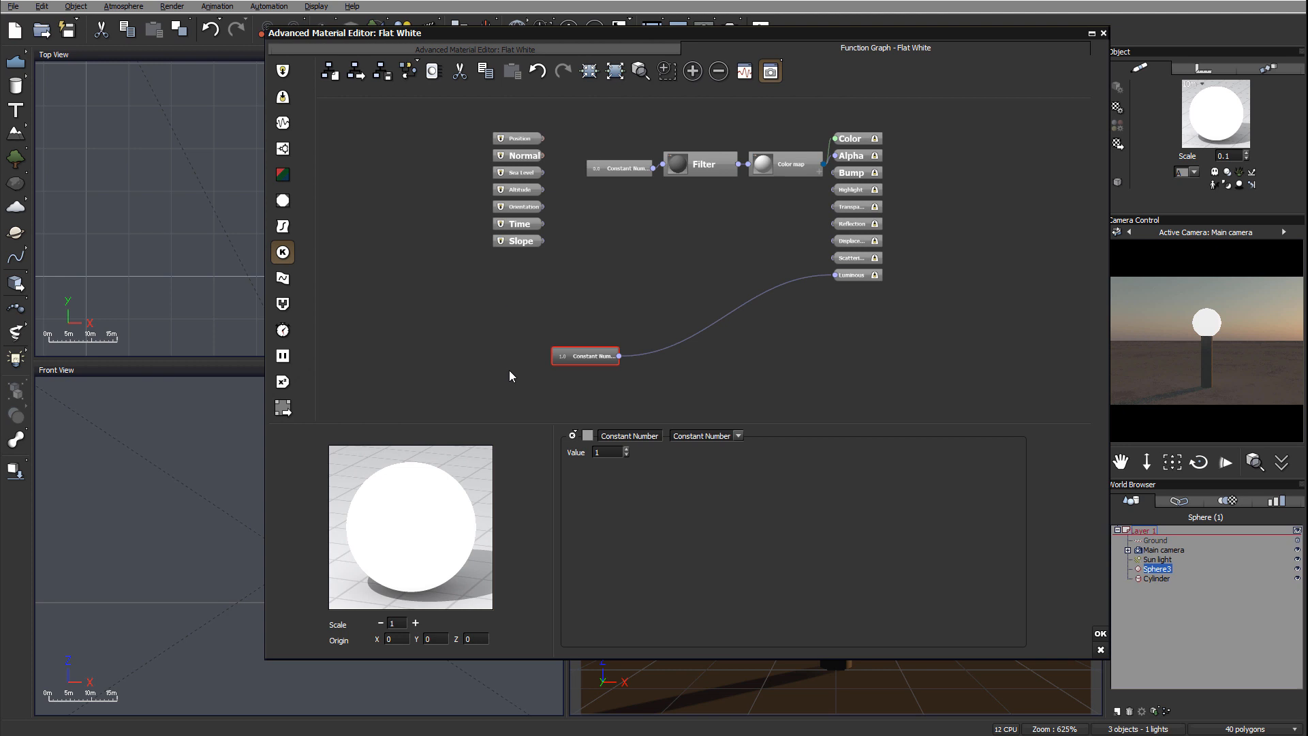
pyautogui.moveTo(721, 319)
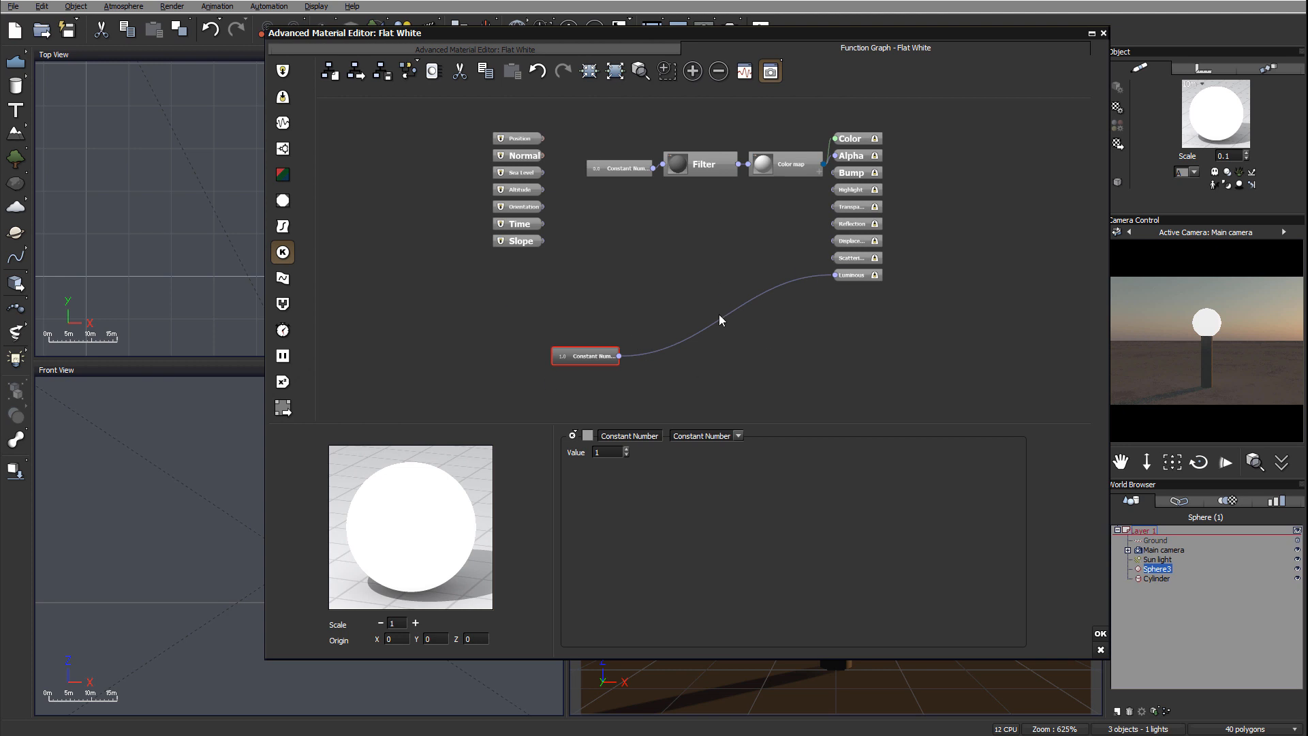
pyautogui.moveTo(592, 348)
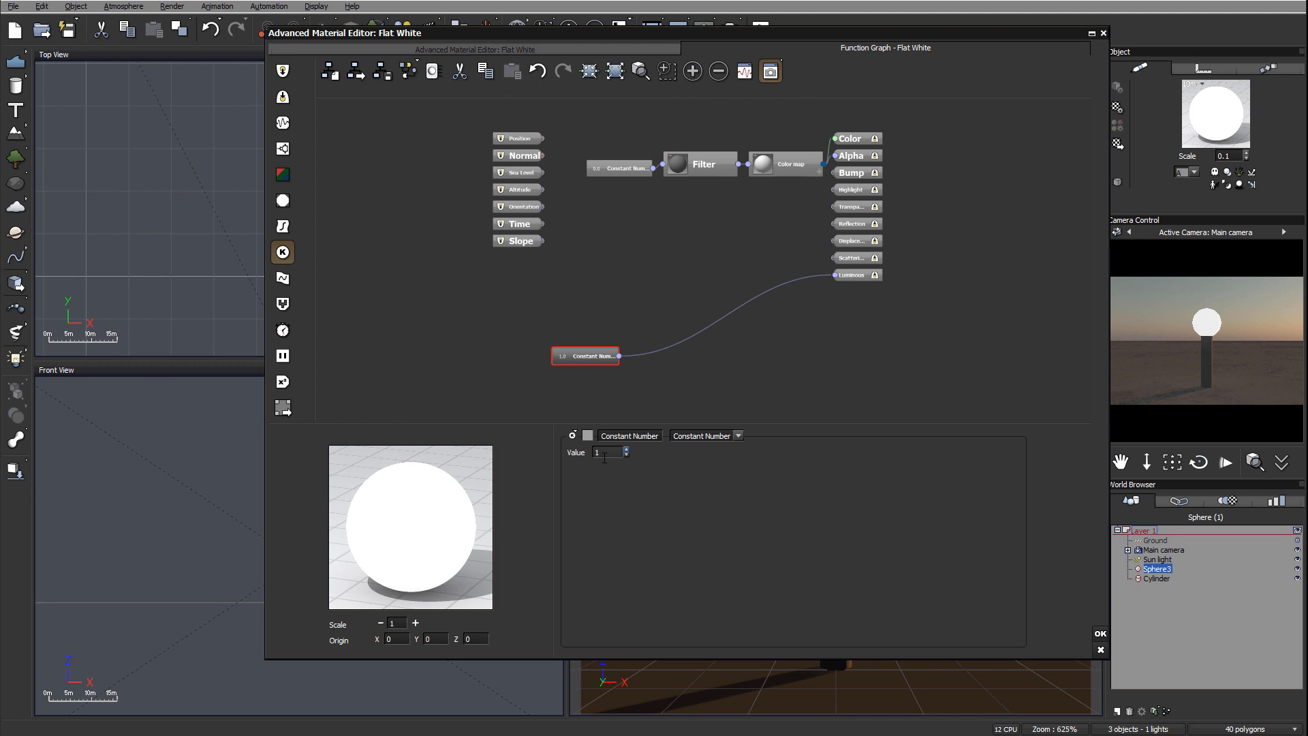
# Set the Constant Number feeding Luminous to 0, briefly trying -1
pyautogui.write('0')
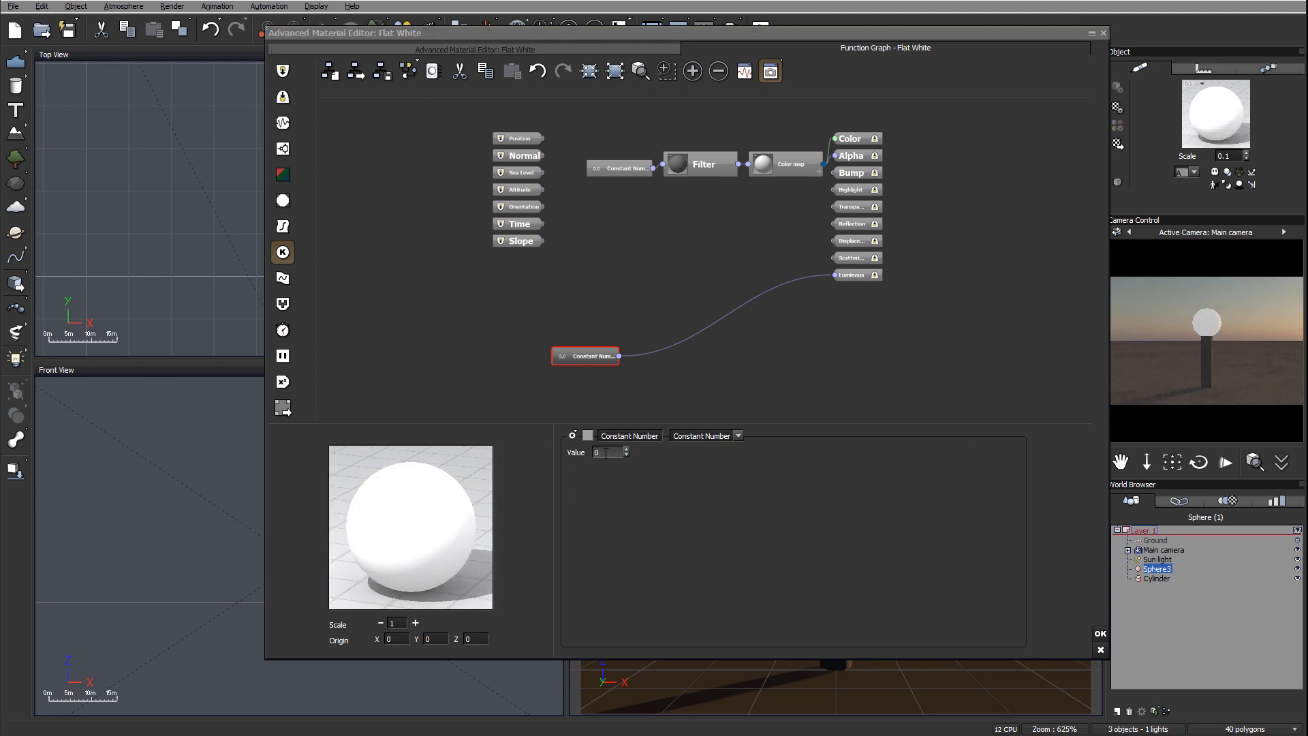
pyautogui.write('-1')
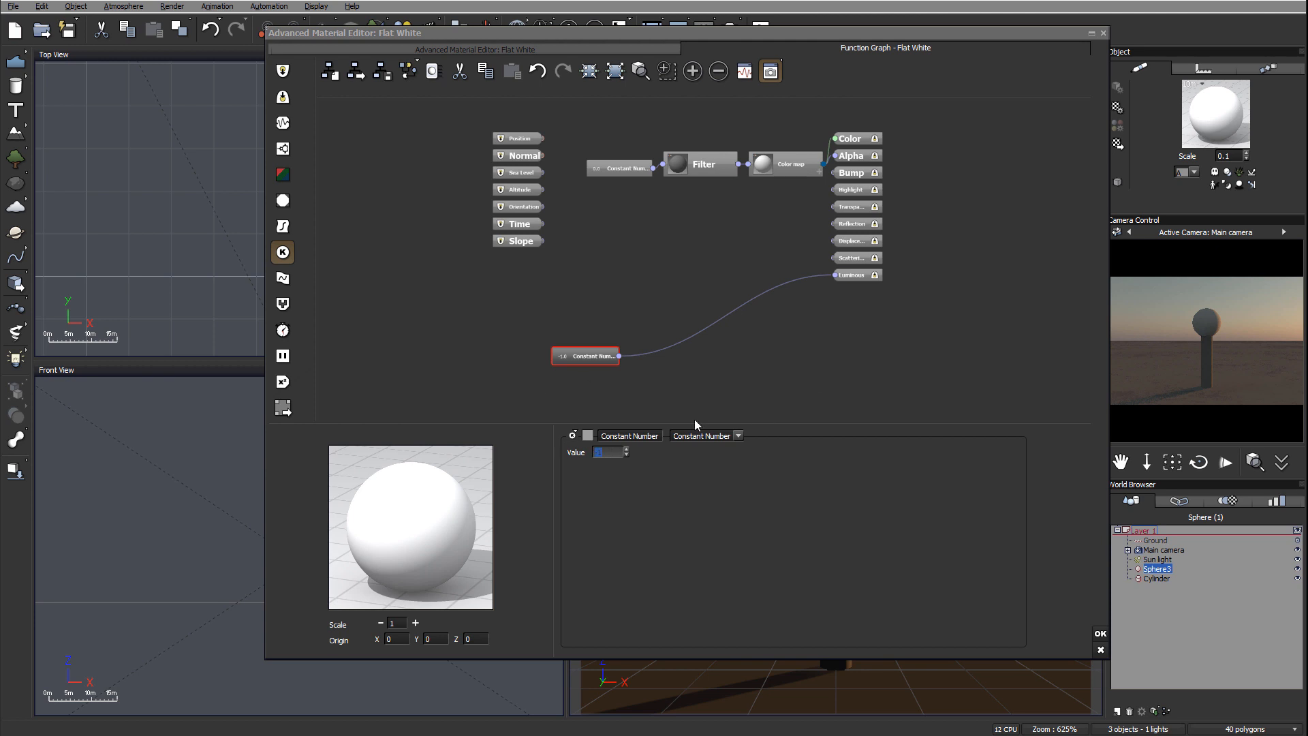
pyautogui.write('0')
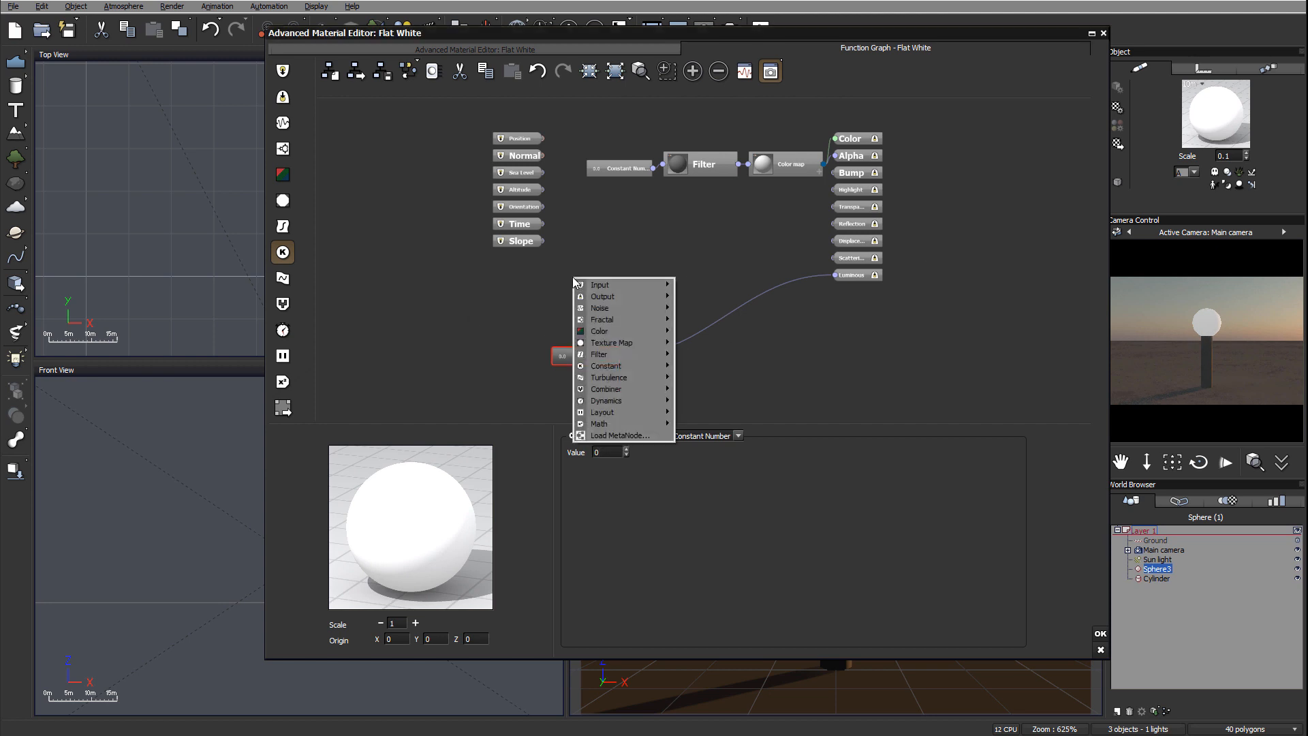
pyautogui.moveTo(620, 285)
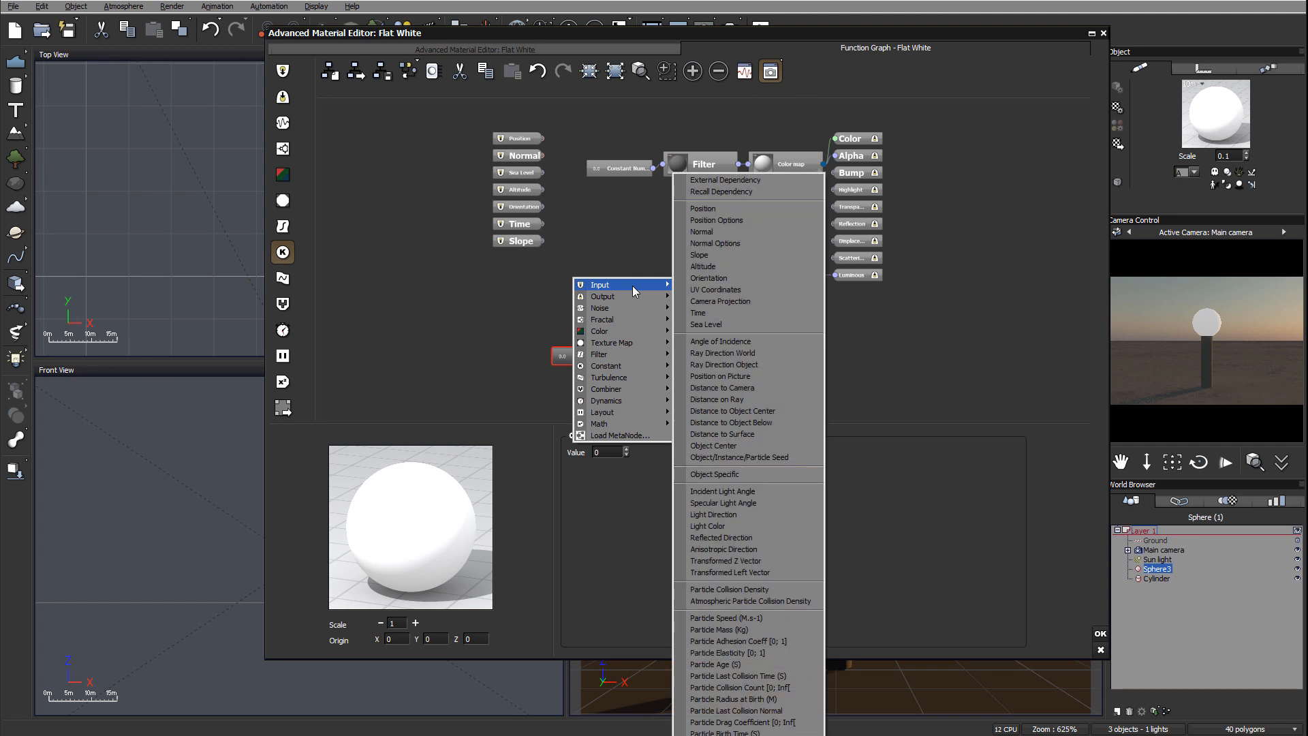
pyautogui.moveTo(731, 181)
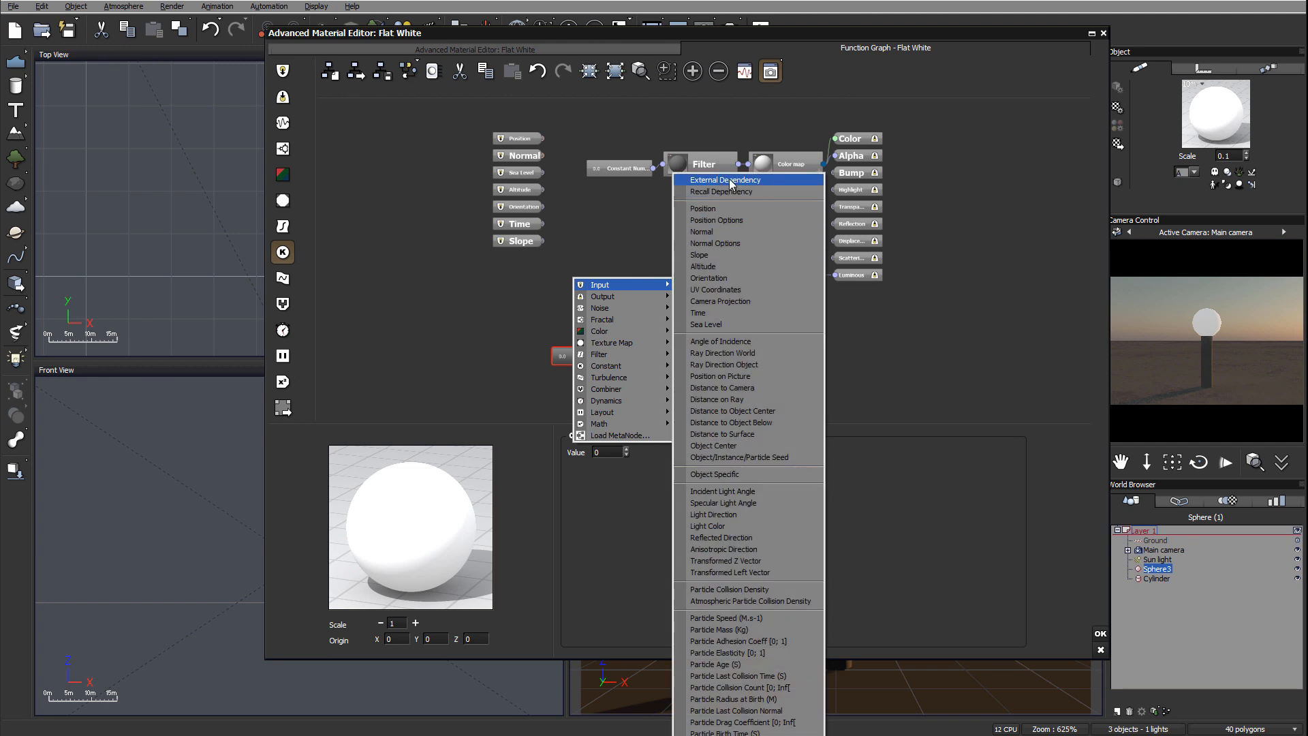
# Add an External Dependency node linked to Sun Light's Custom Dependency
pyautogui.click(725, 179)
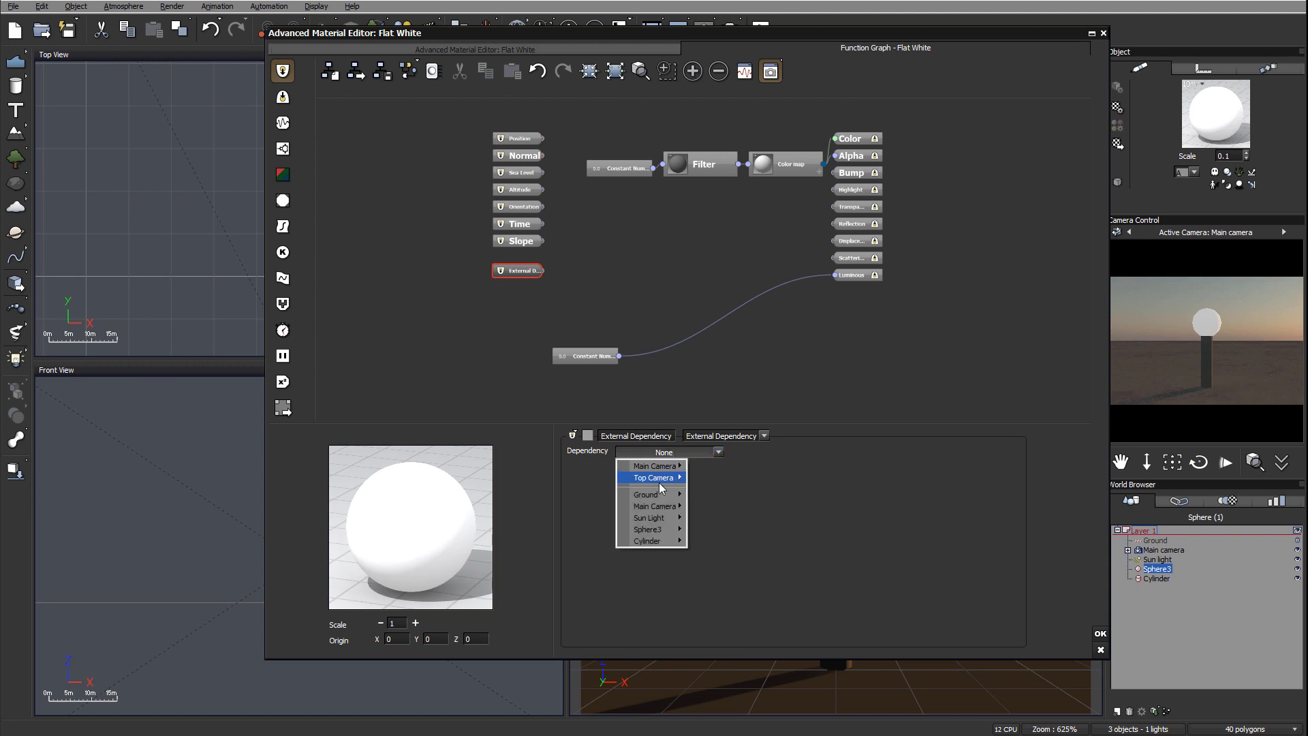
pyautogui.moveTo(651, 517)
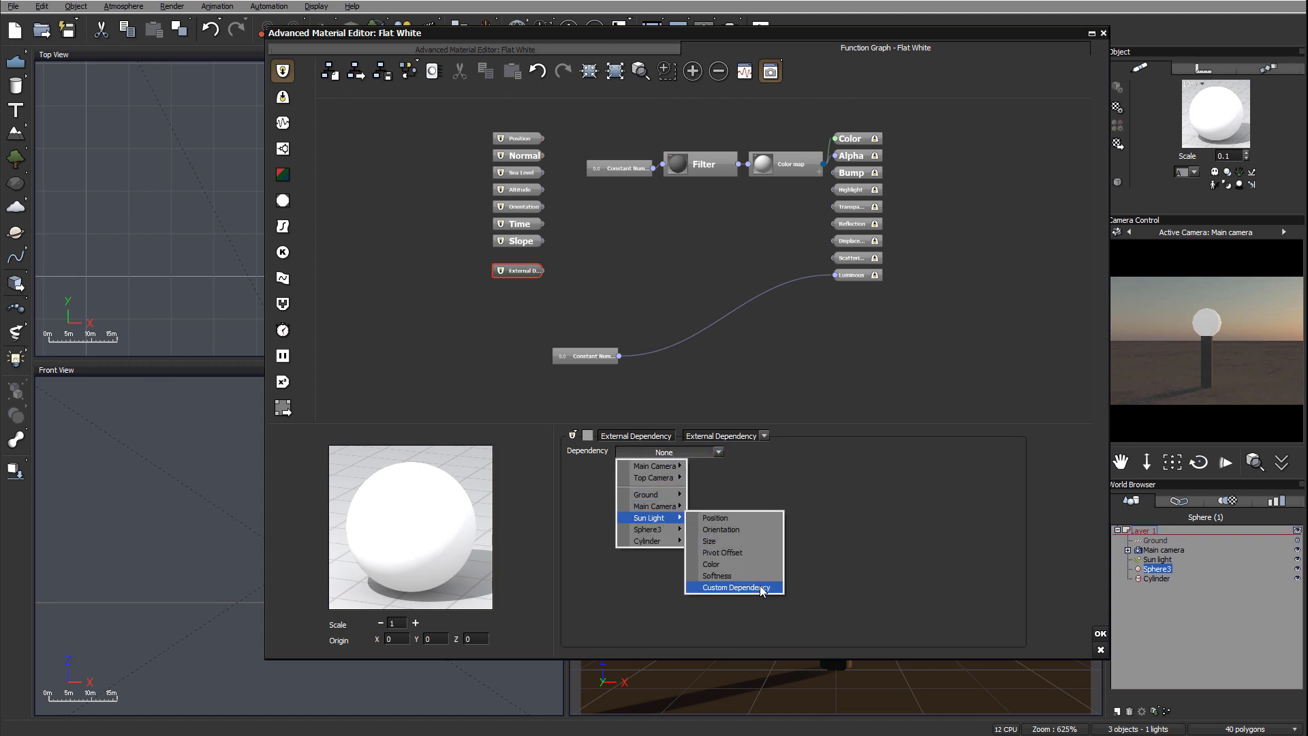
pyautogui.click(737, 587)
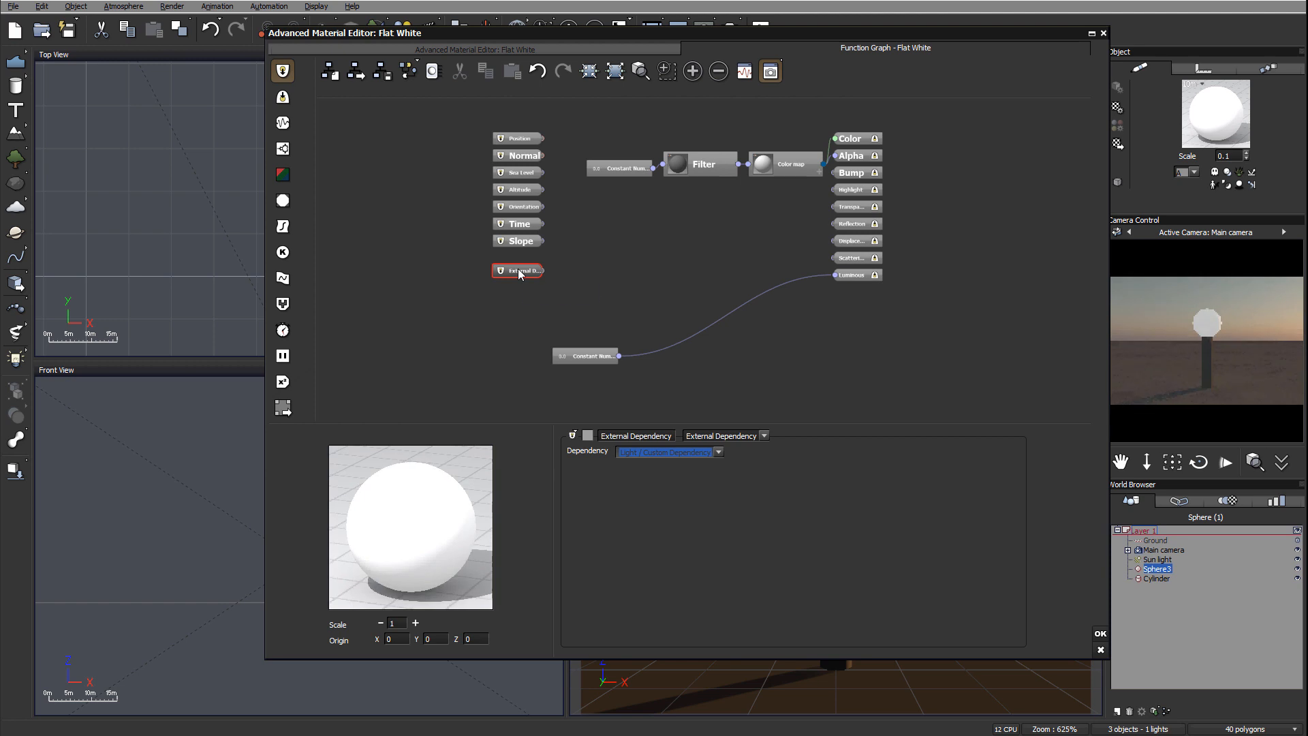
pyautogui.moveTo(533, 275)
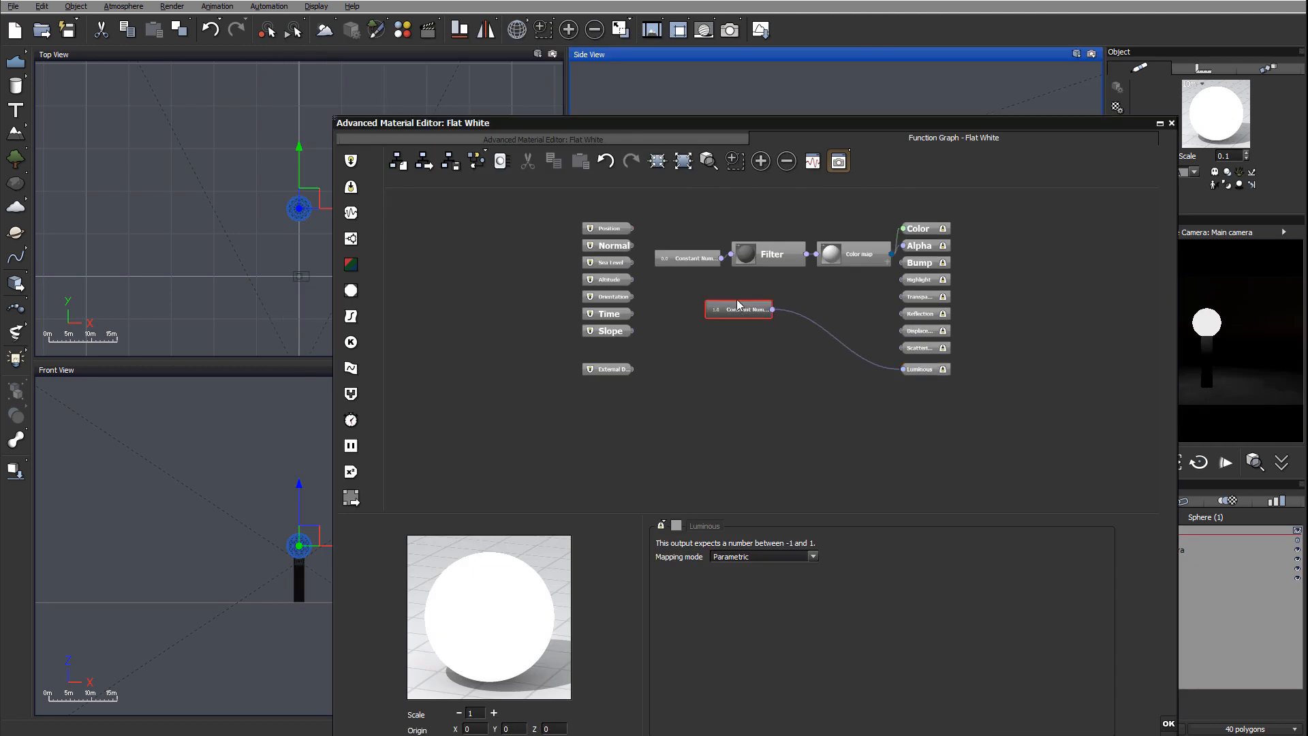
# Position the Map node and wire the external dependency into it
pyautogui.click(610, 364)
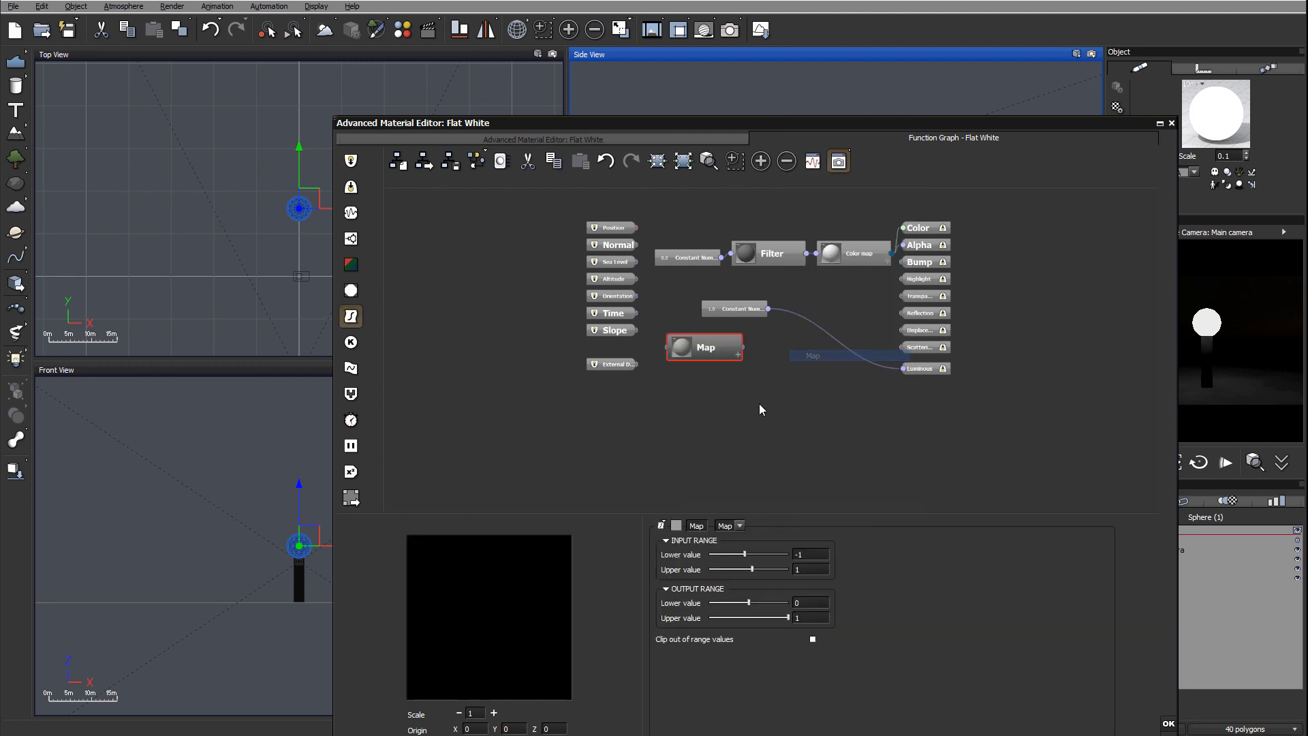
pyautogui.moveTo(705, 346); pyautogui.dragTo(734, 382)
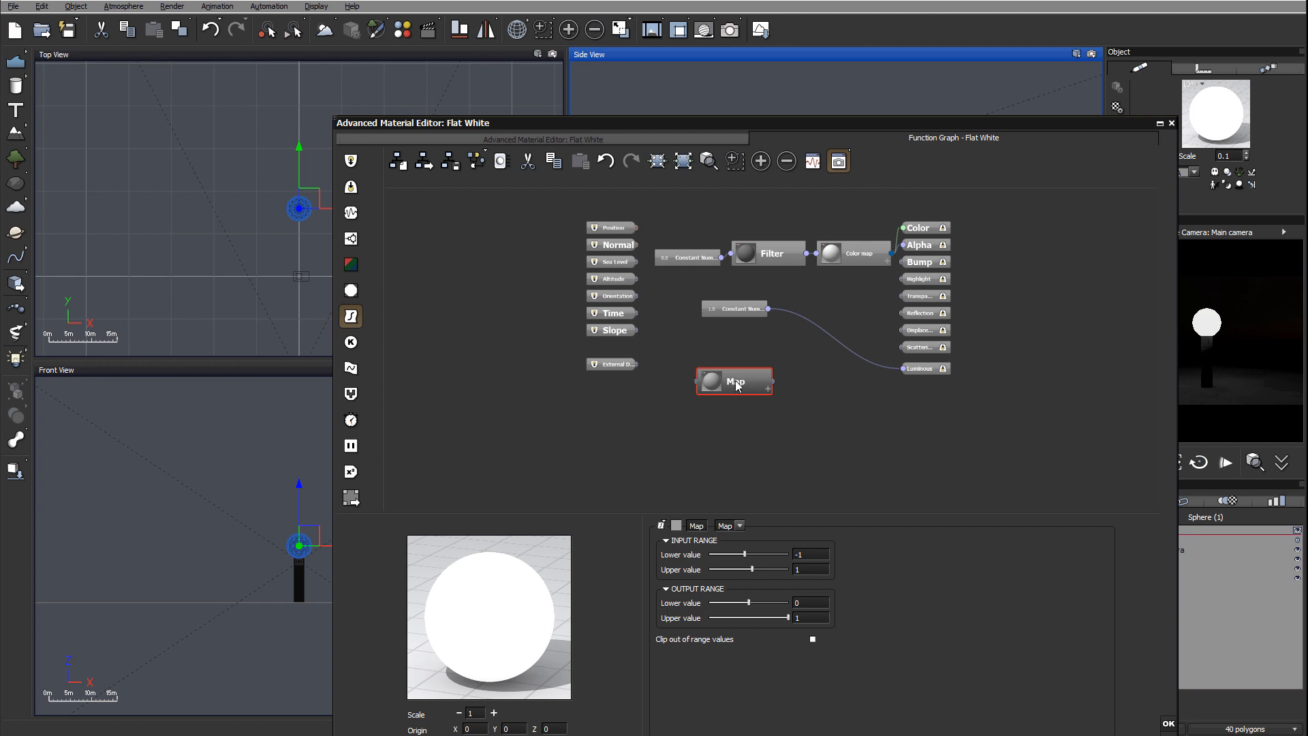
pyautogui.moveTo(900, 582)
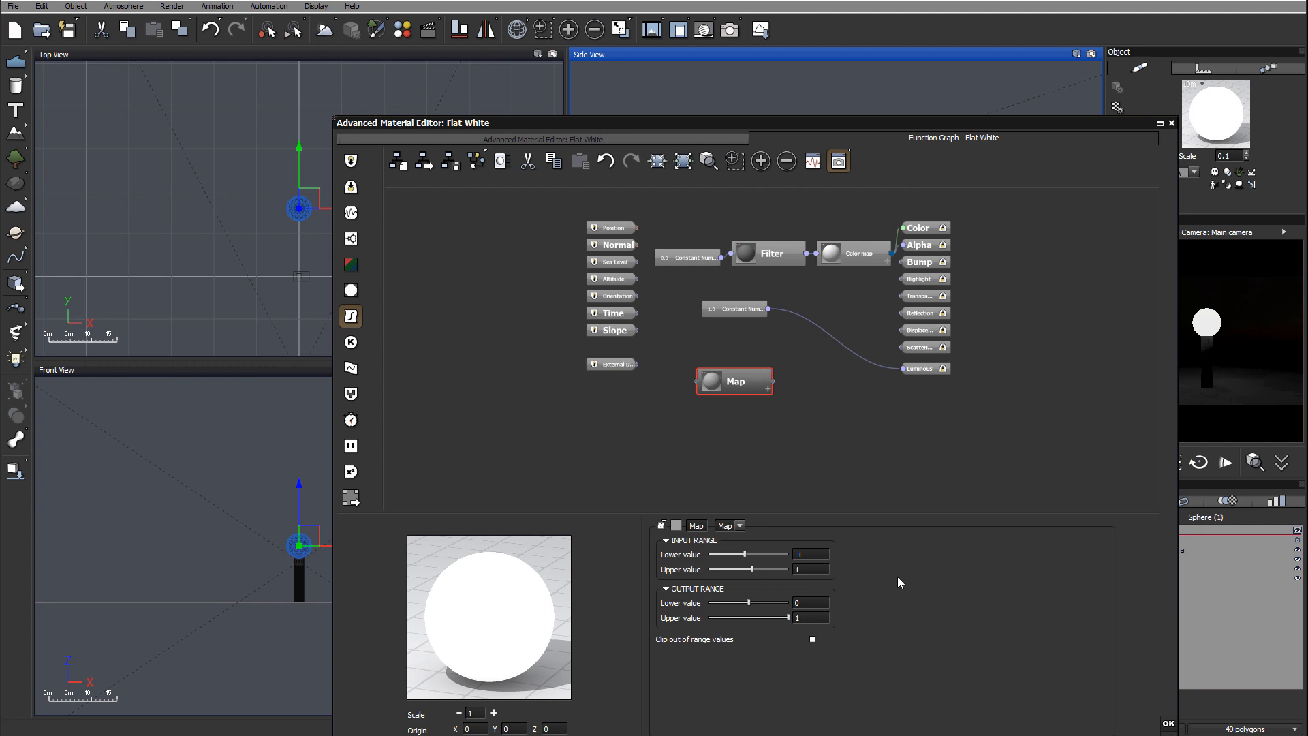
pyautogui.moveTo(689, 453)
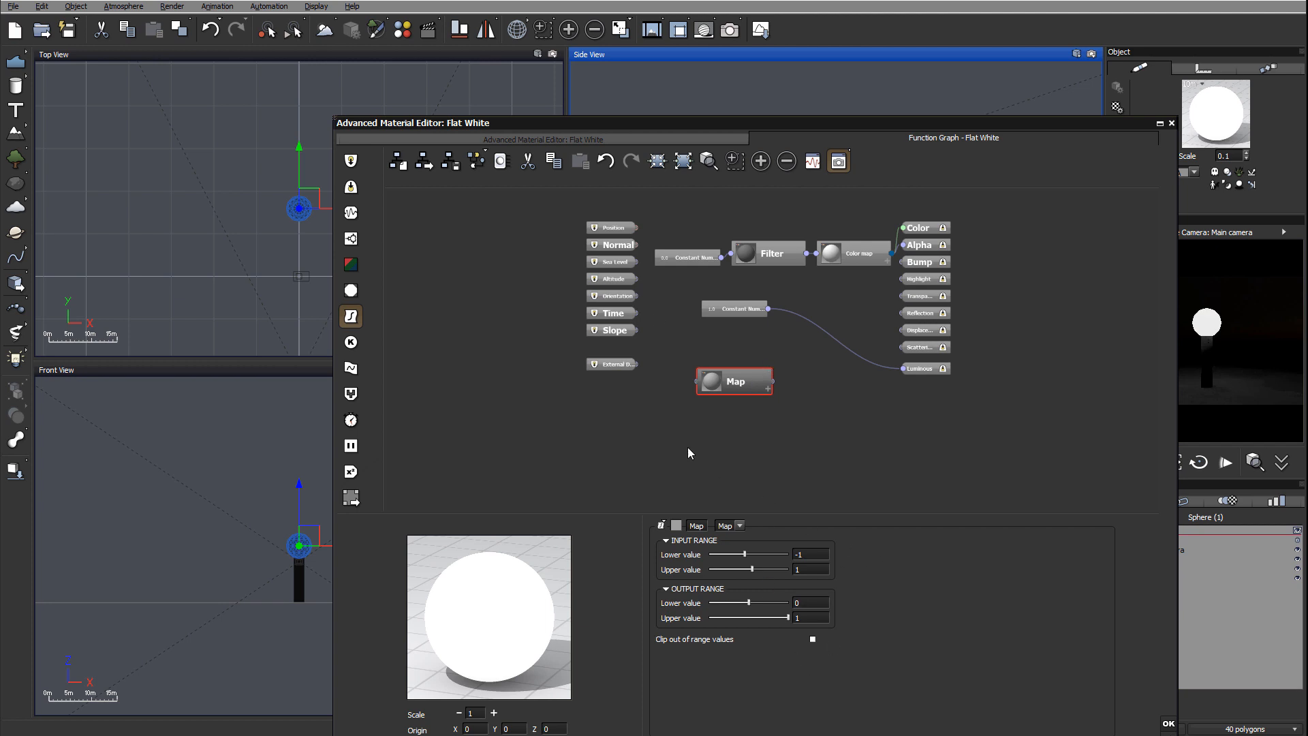
pyautogui.moveTo(631, 364); pyautogui.dragTo(710, 381)
pyautogui.write('-1')
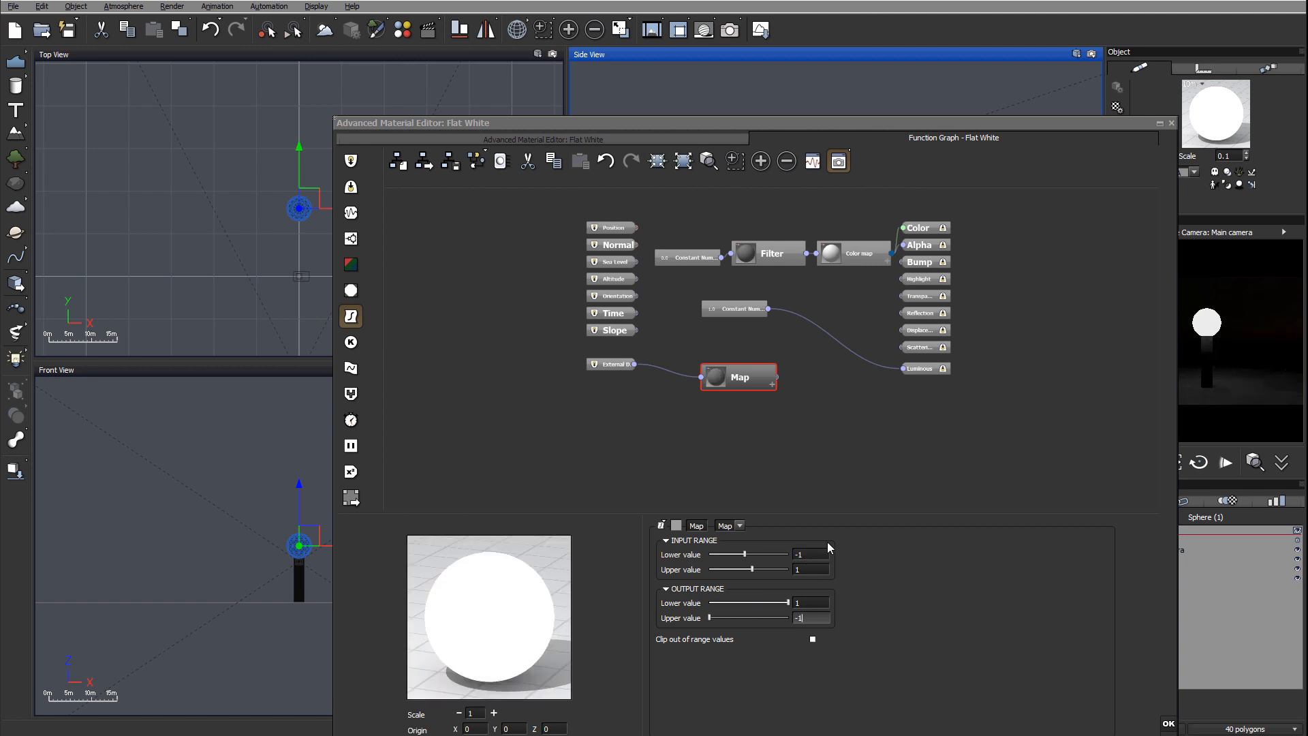
# Enable Clip, connect the Map output to Luminous, and confirm the material
pyautogui.click(811, 639)
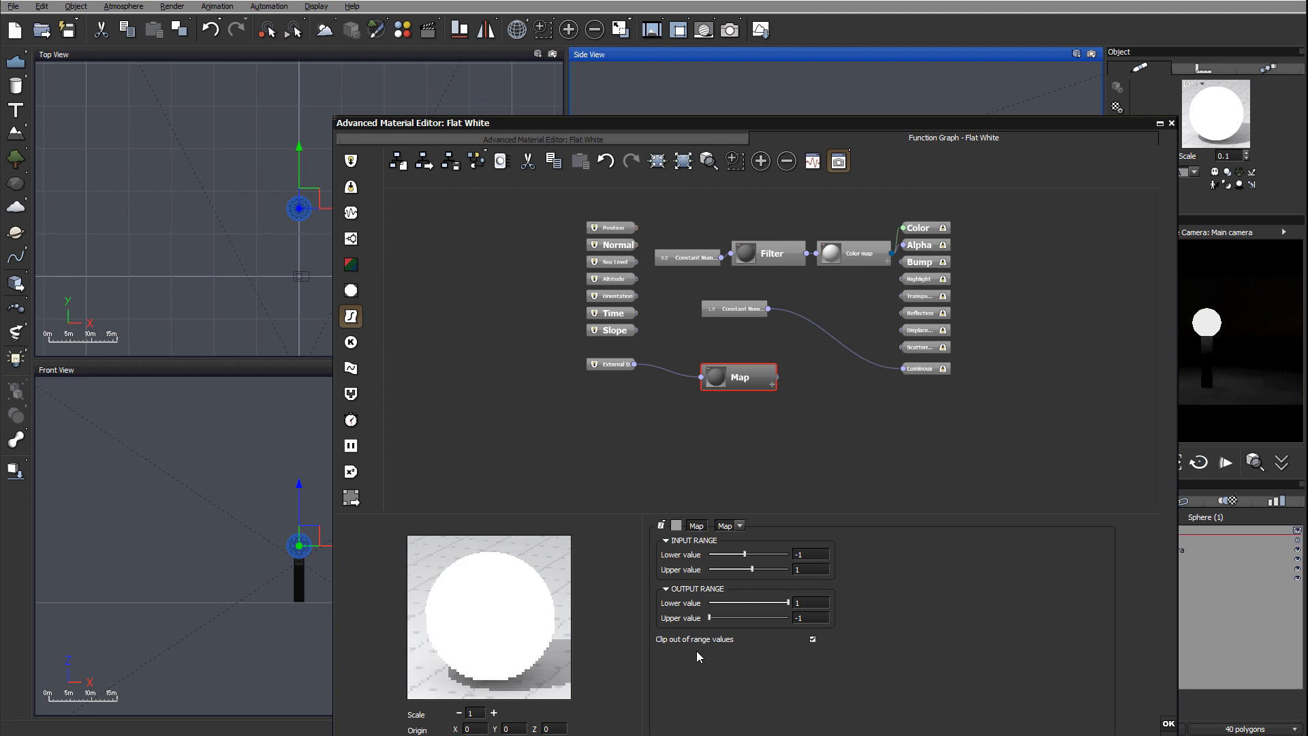
pyautogui.moveTo(770, 376); pyautogui.dragTo(900, 367)
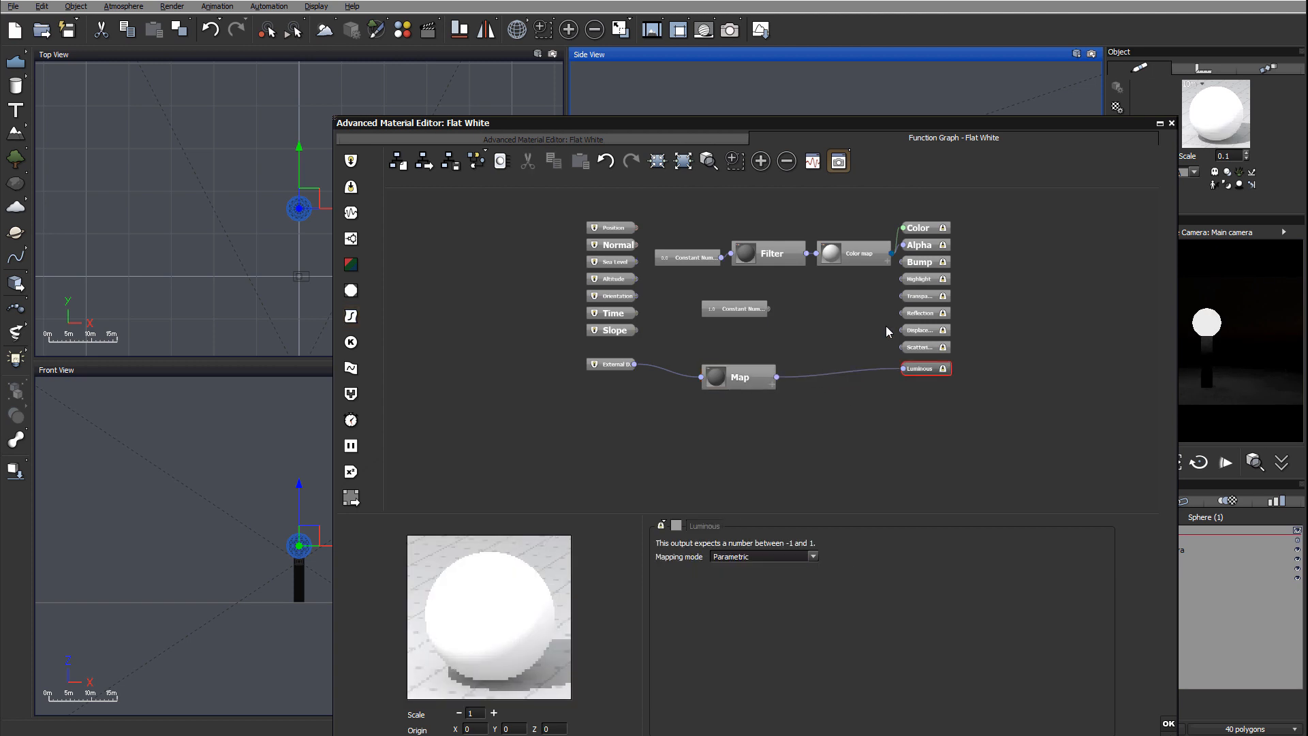
pyautogui.click(742, 308)
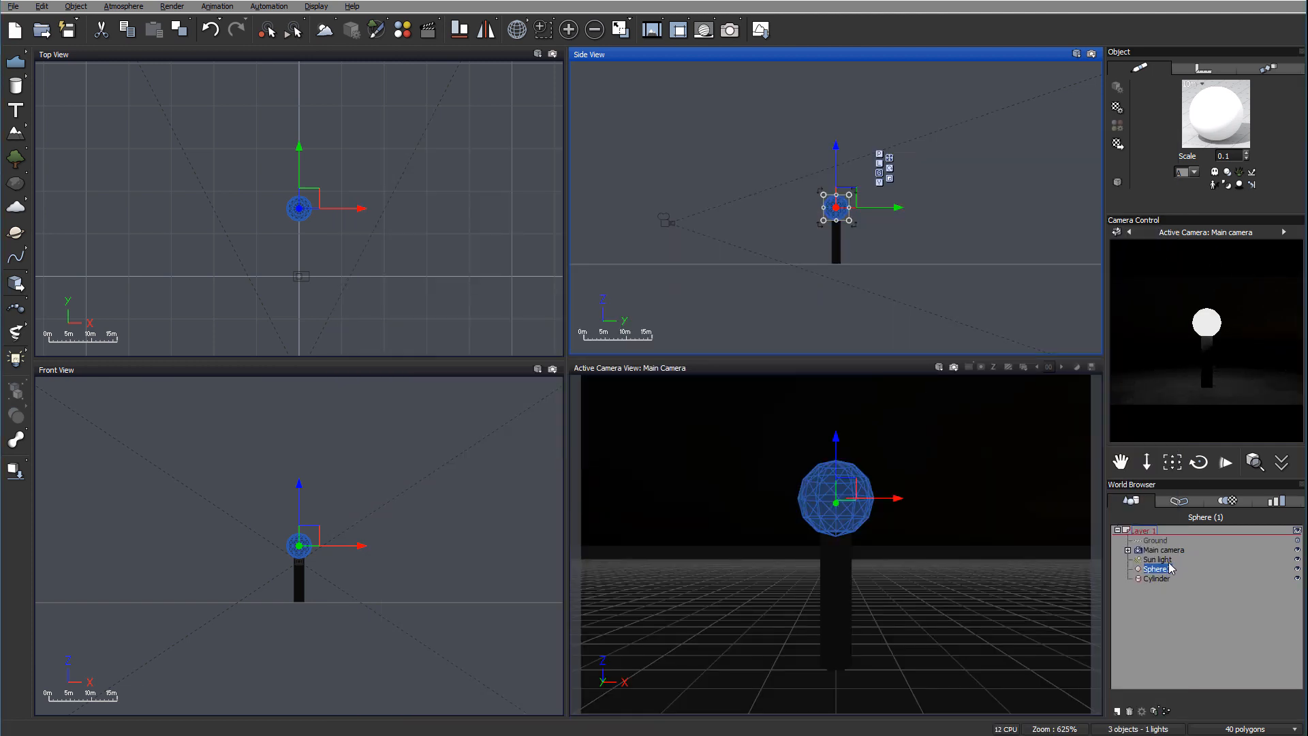
# Select the Sun light in the World Browser
pyautogui.click(1157, 559)
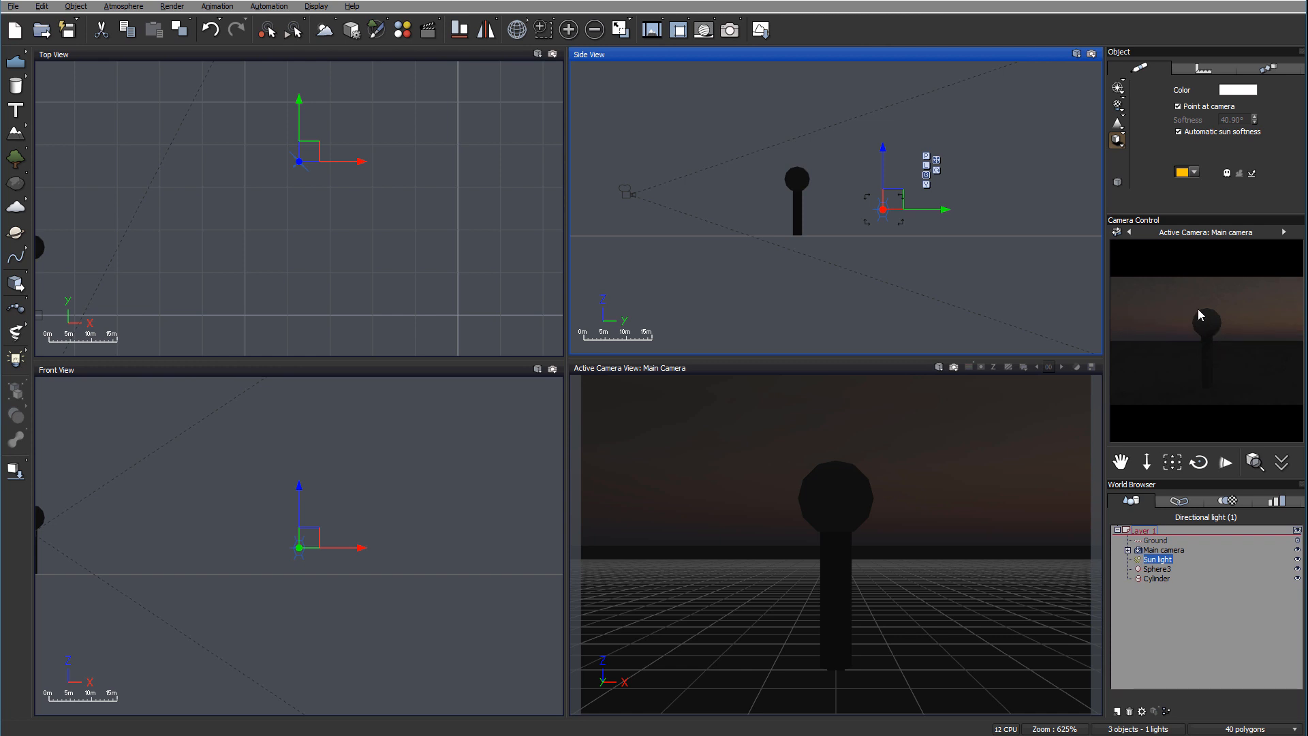
pyautogui.moveTo(965, 219)
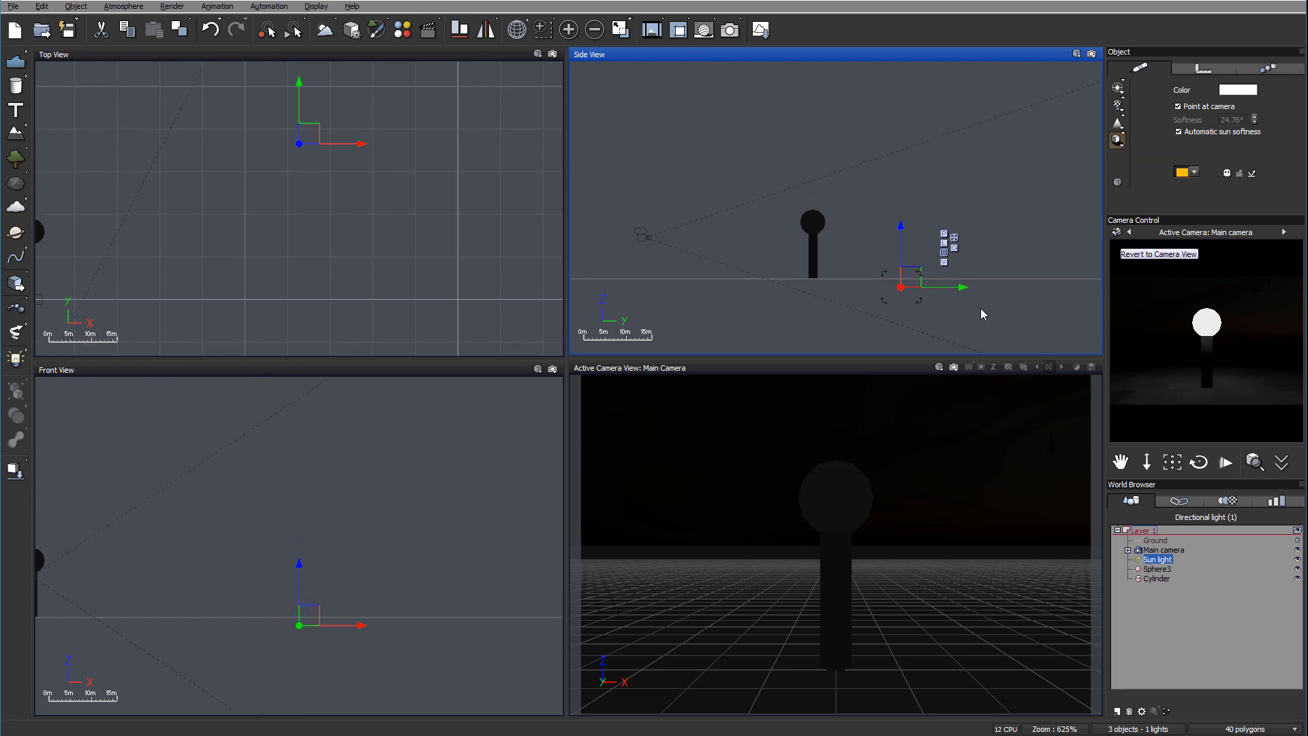
pyautogui.moveTo(821, 260)
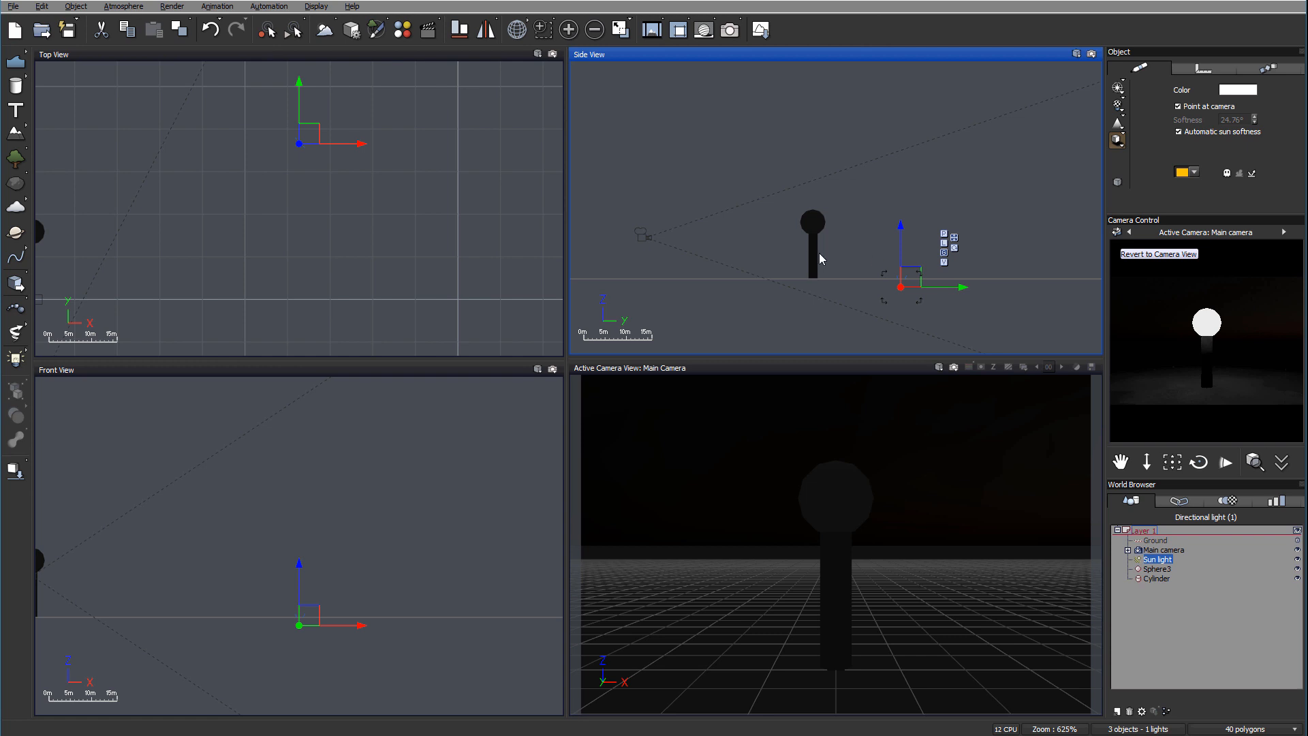
pyautogui.moveTo(911, 263)
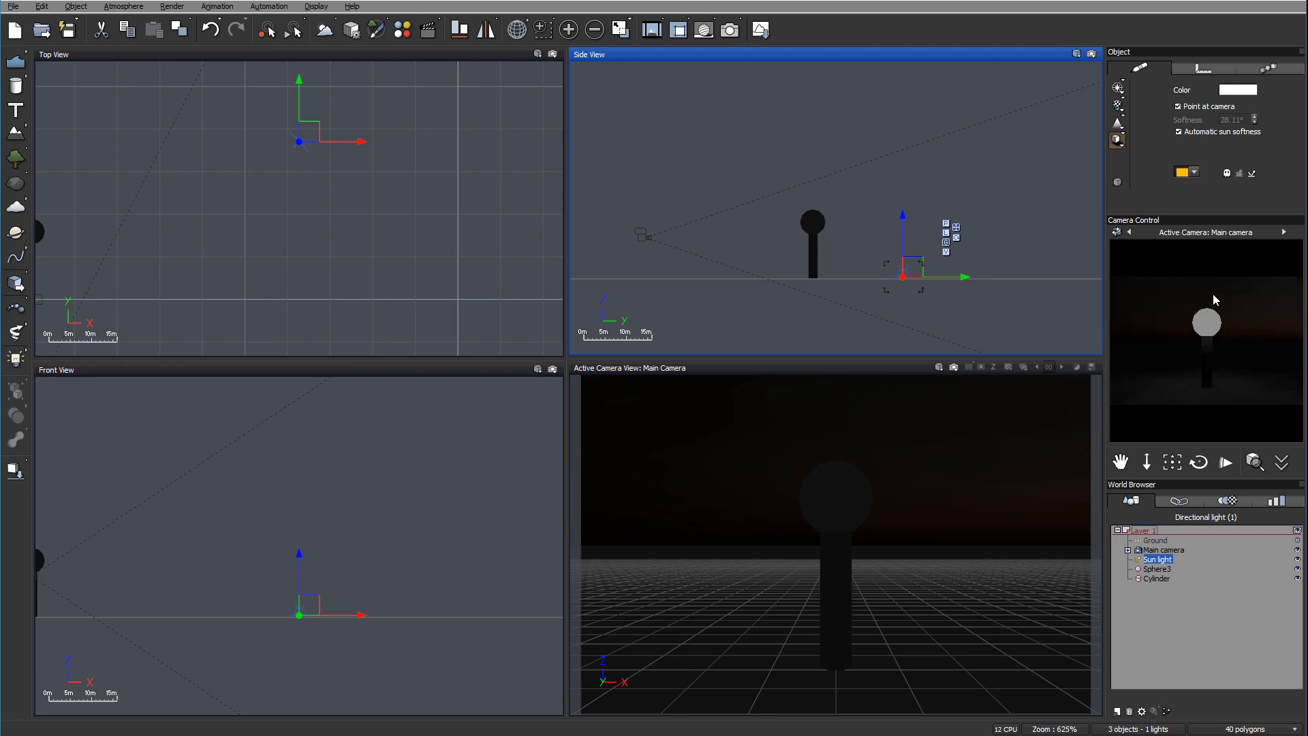
pyautogui.moveTo(1209, 331)
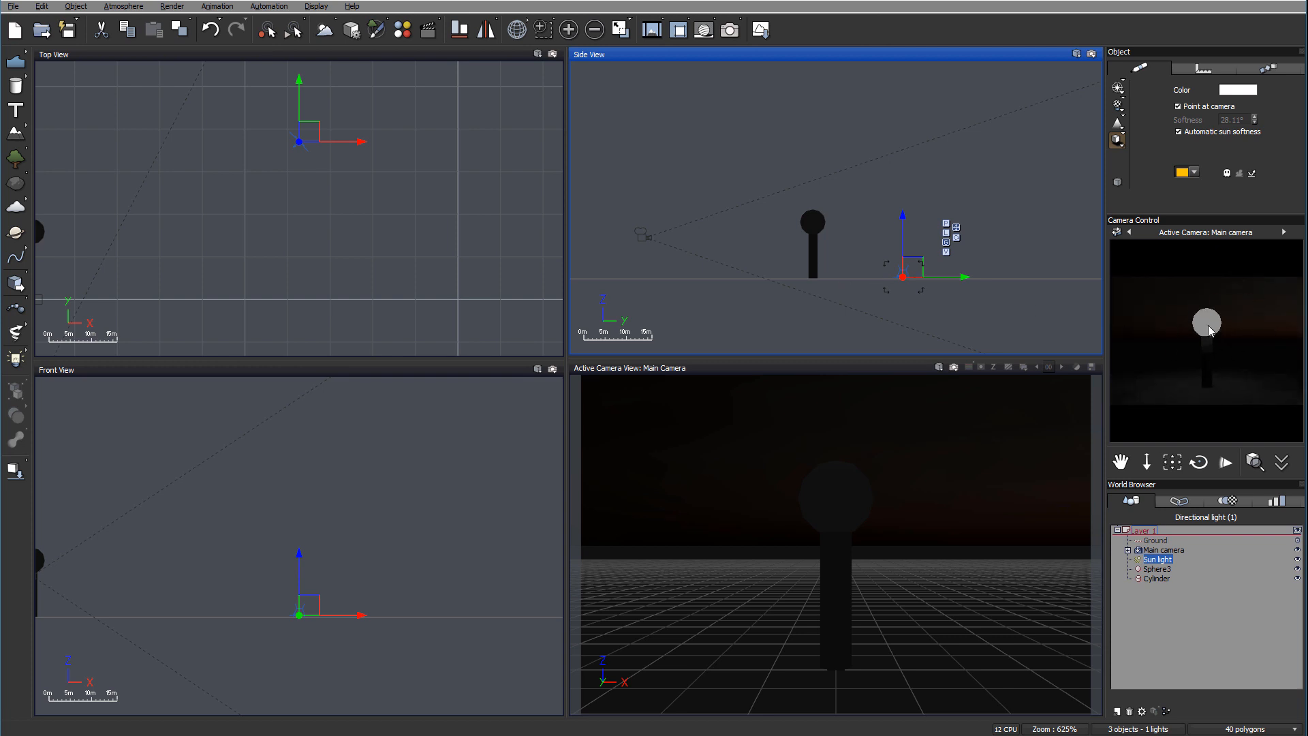
pyautogui.moveTo(1197, 302)
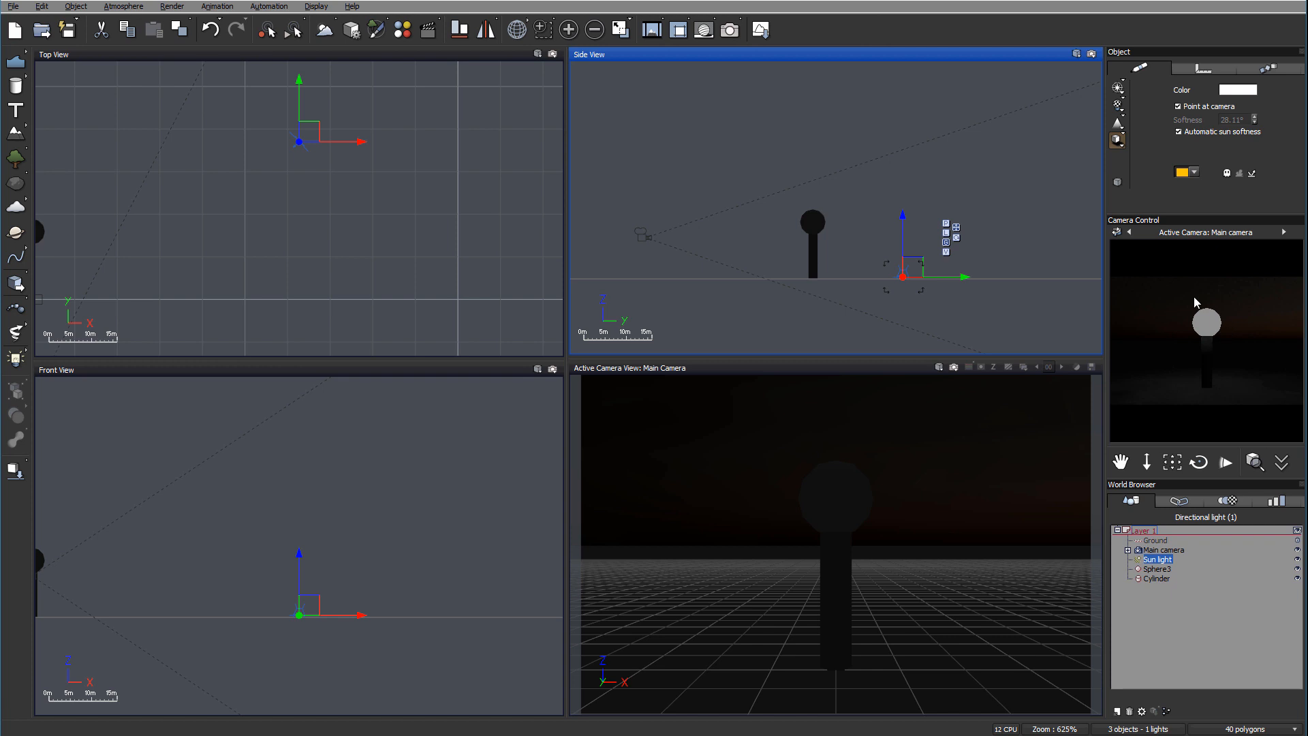
pyautogui.moveTo(1199, 325)
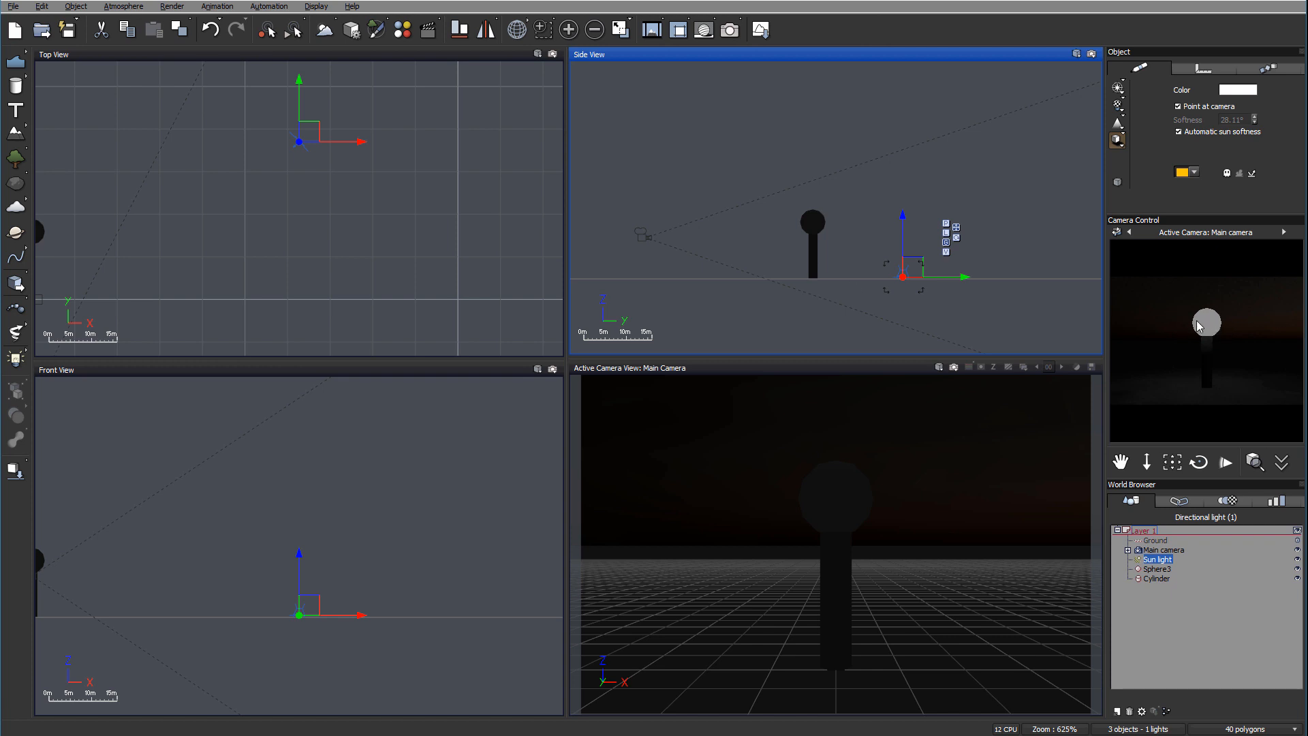
pyautogui.moveTo(1213, 329)
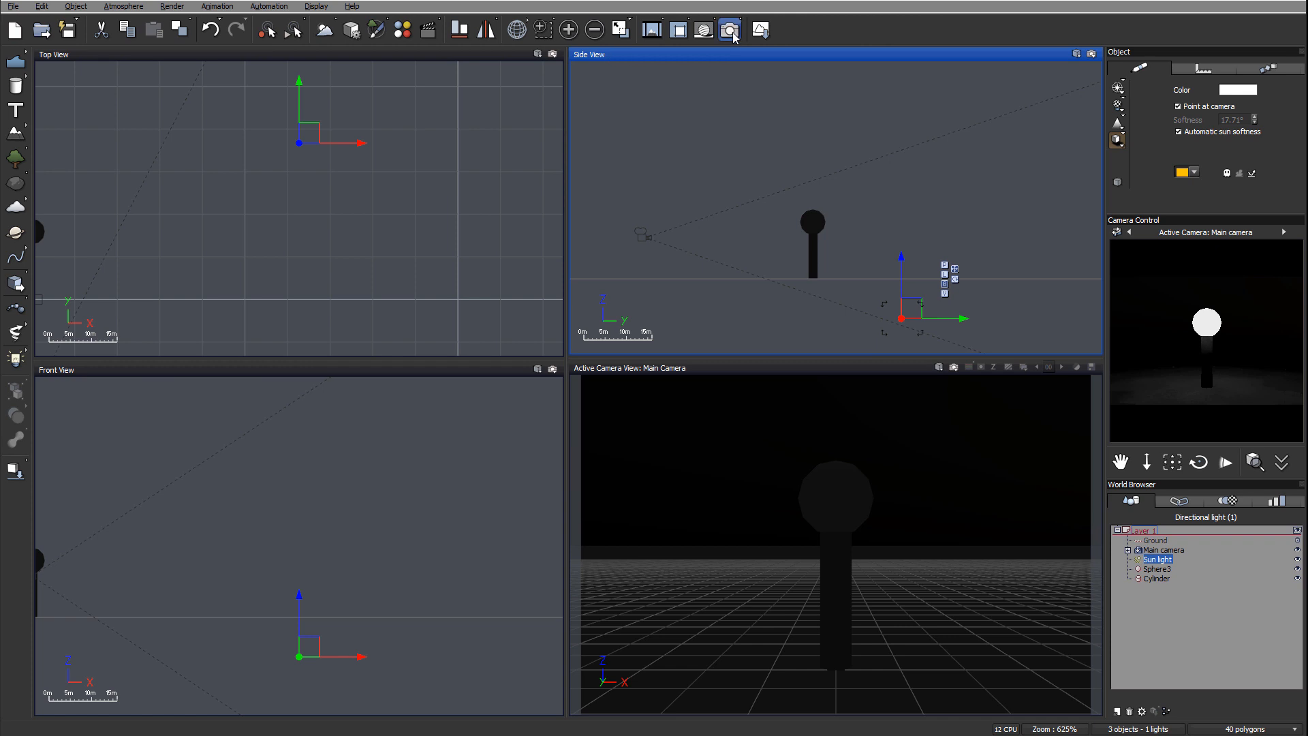
# Render the night scene from Render Options, then close the render display
pyautogui.click(729, 28)
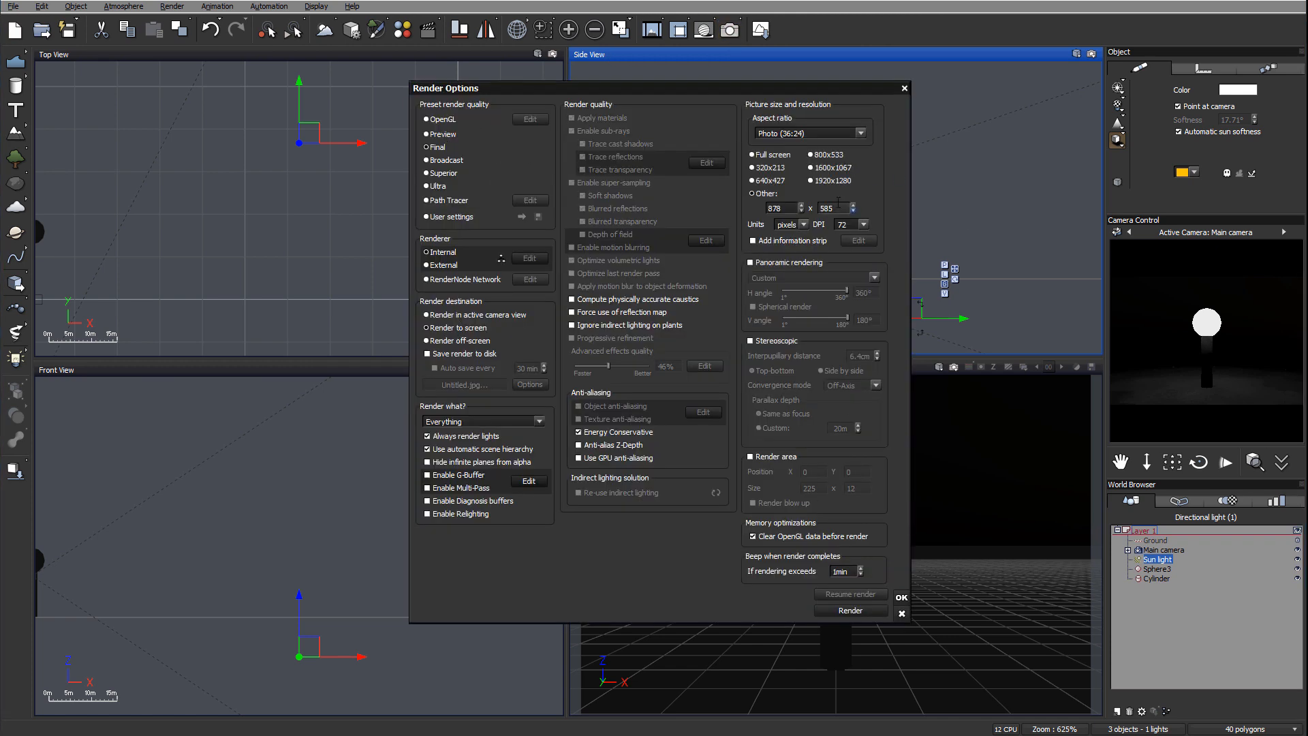
pyautogui.click(901, 596)
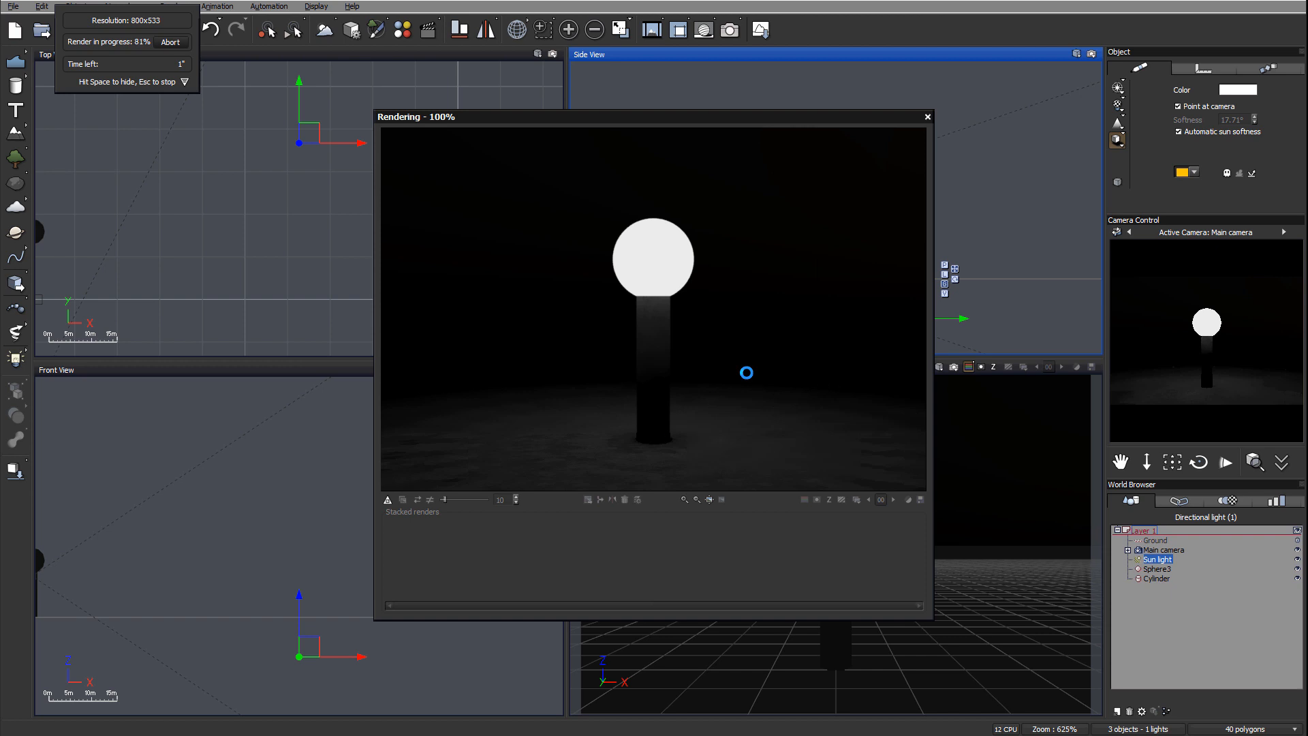
pyautogui.click(926, 116)
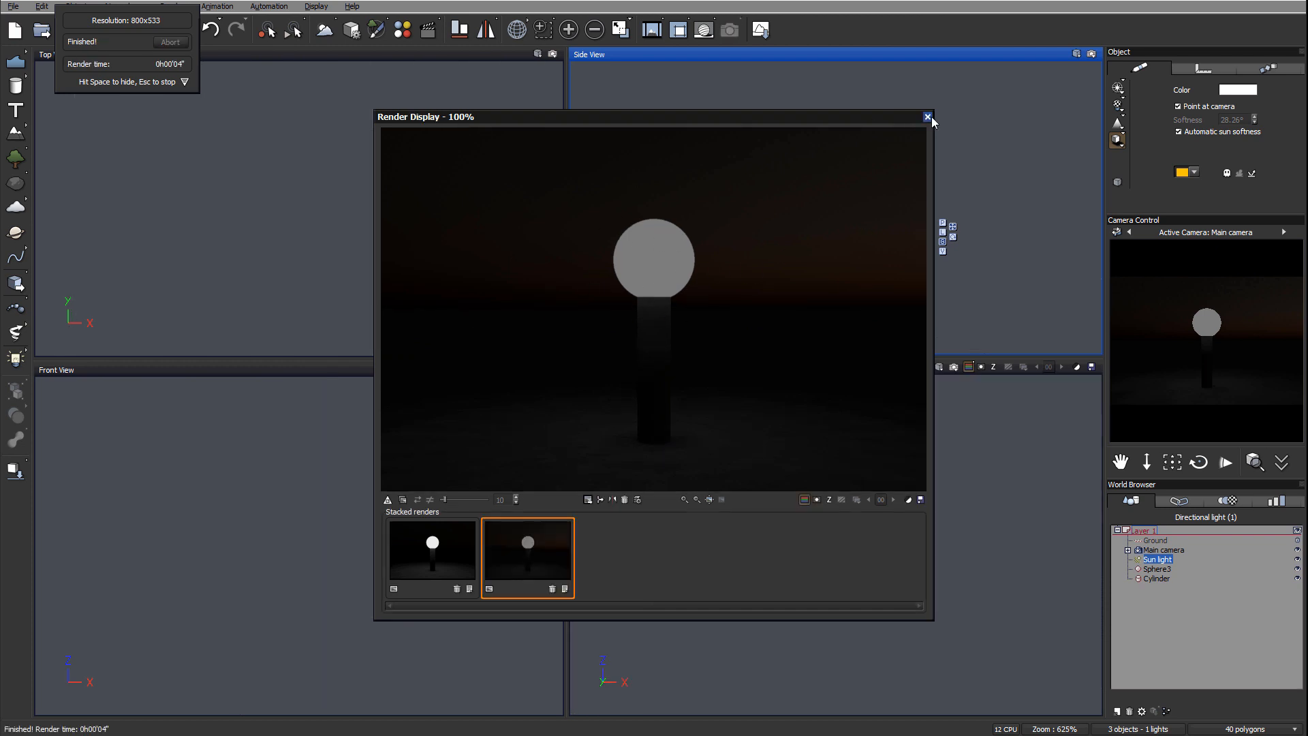
# Close the dusk render display to reposition the sun for daylight
pyautogui.click(926, 116)
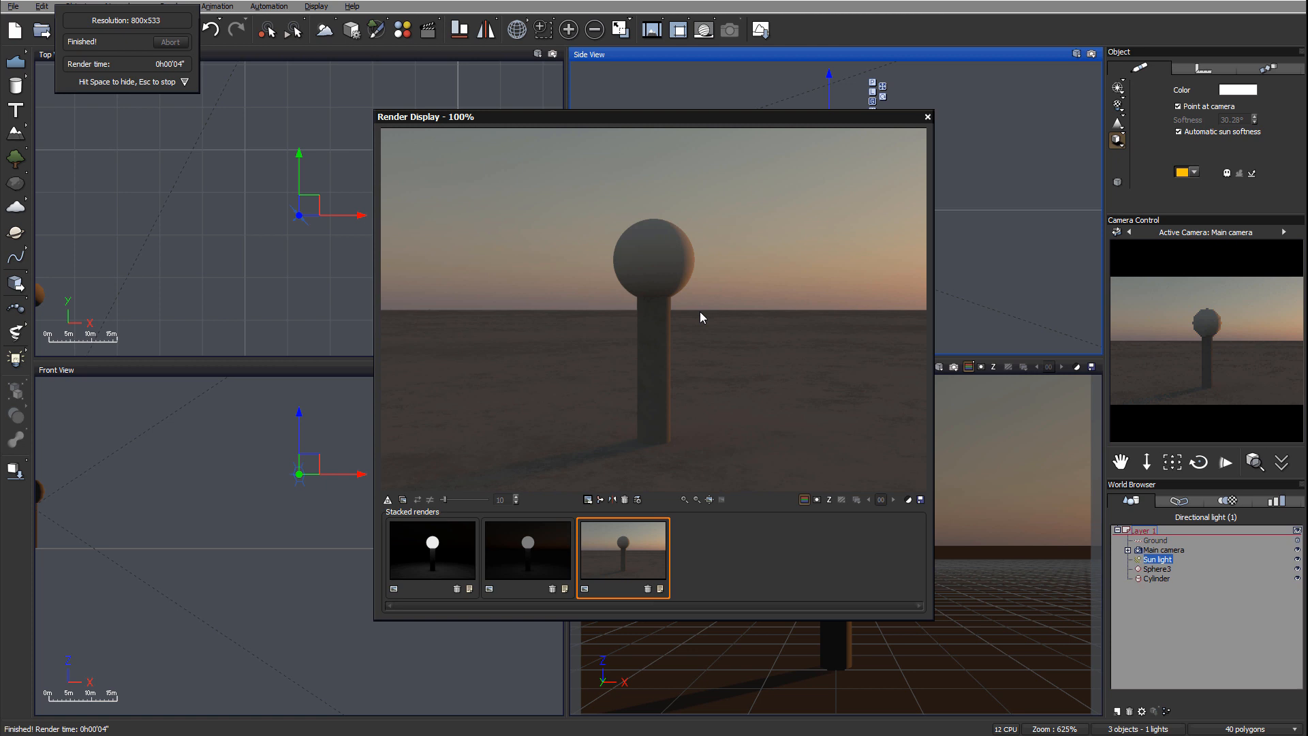
pyautogui.moveTo(927, 117)
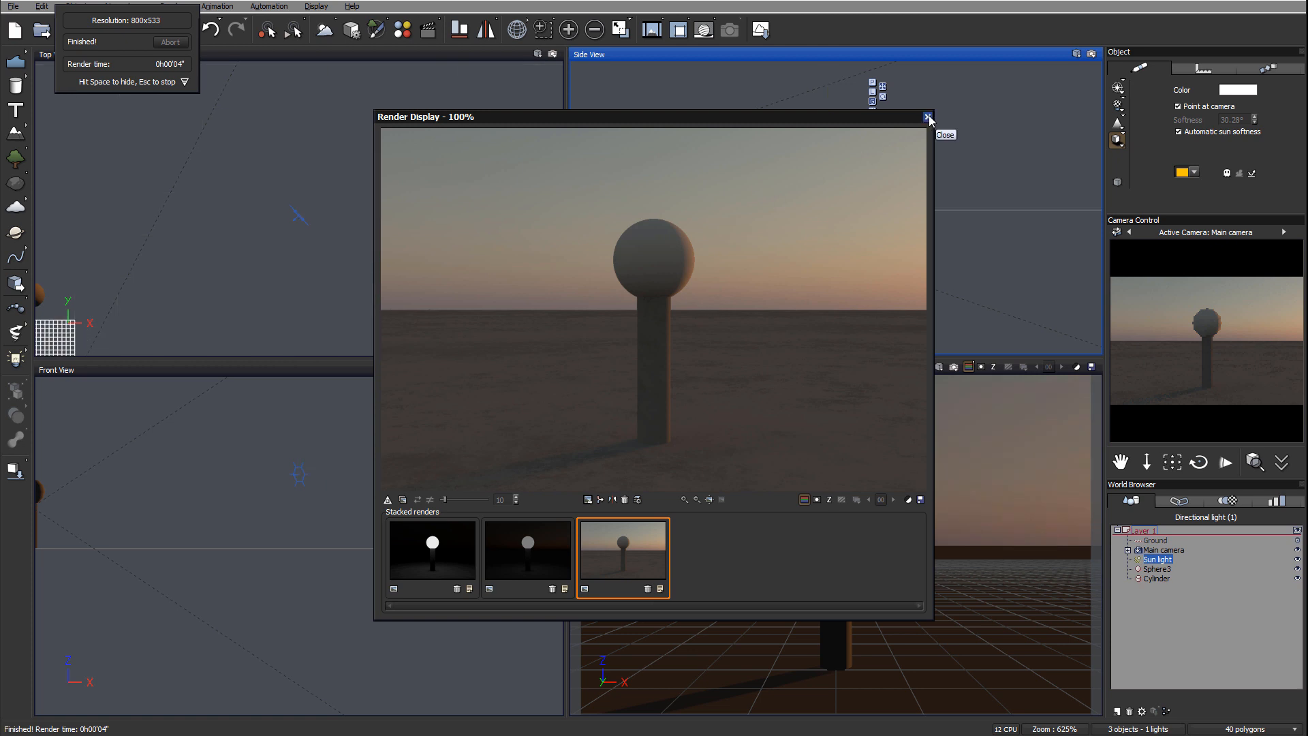
pyautogui.moveTo(543, 271)
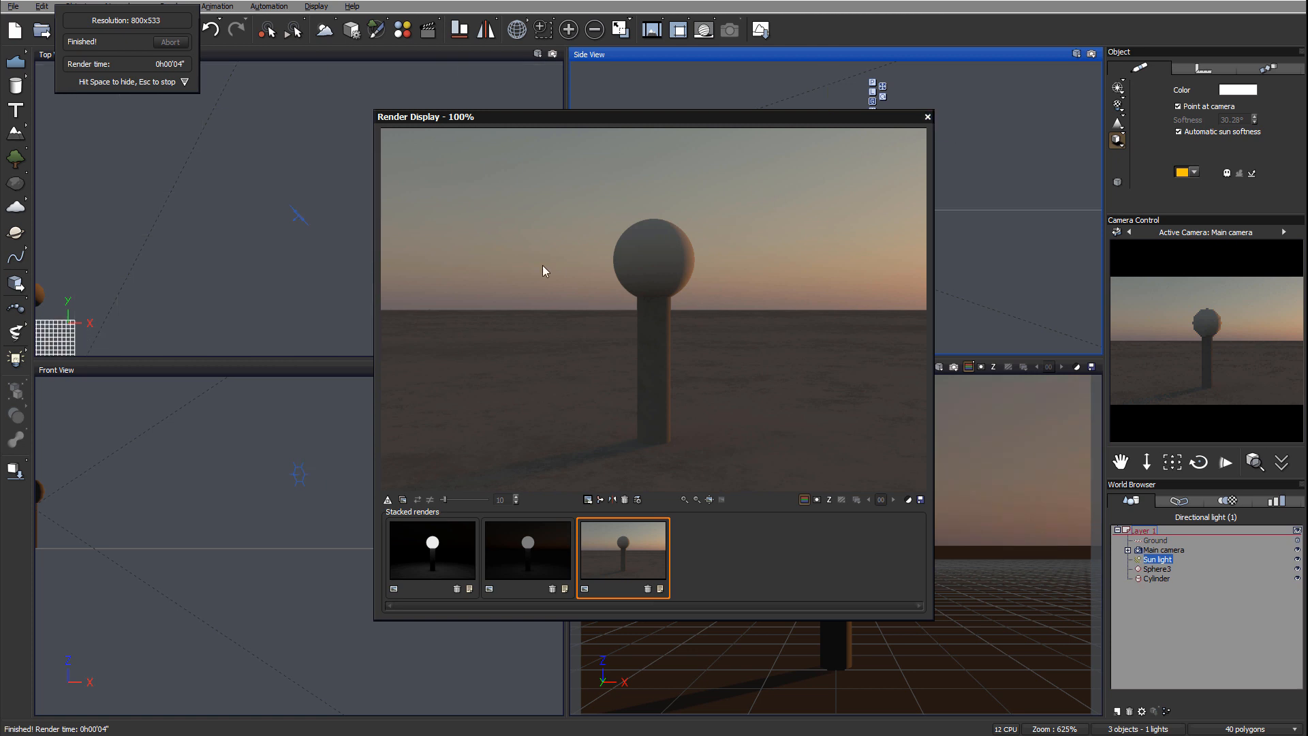
pyautogui.moveTo(808, 372)
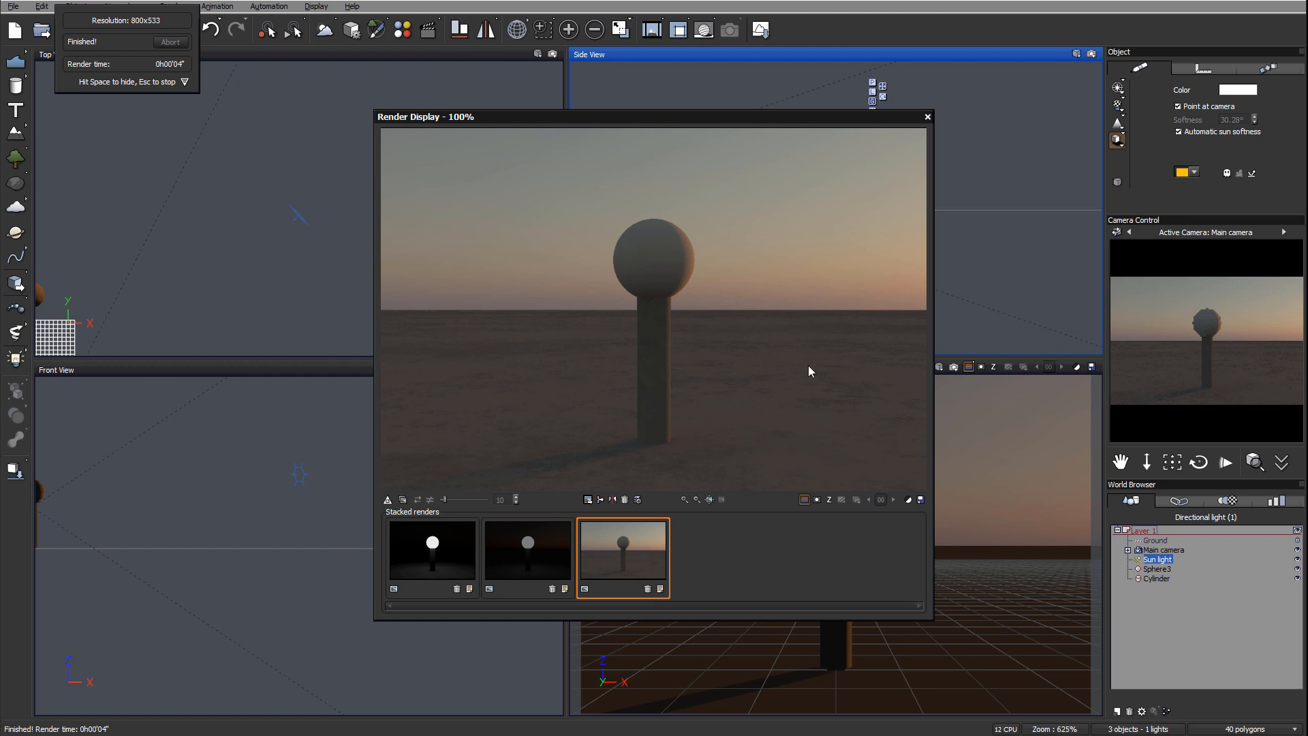
pyautogui.moveTo(815, 308)
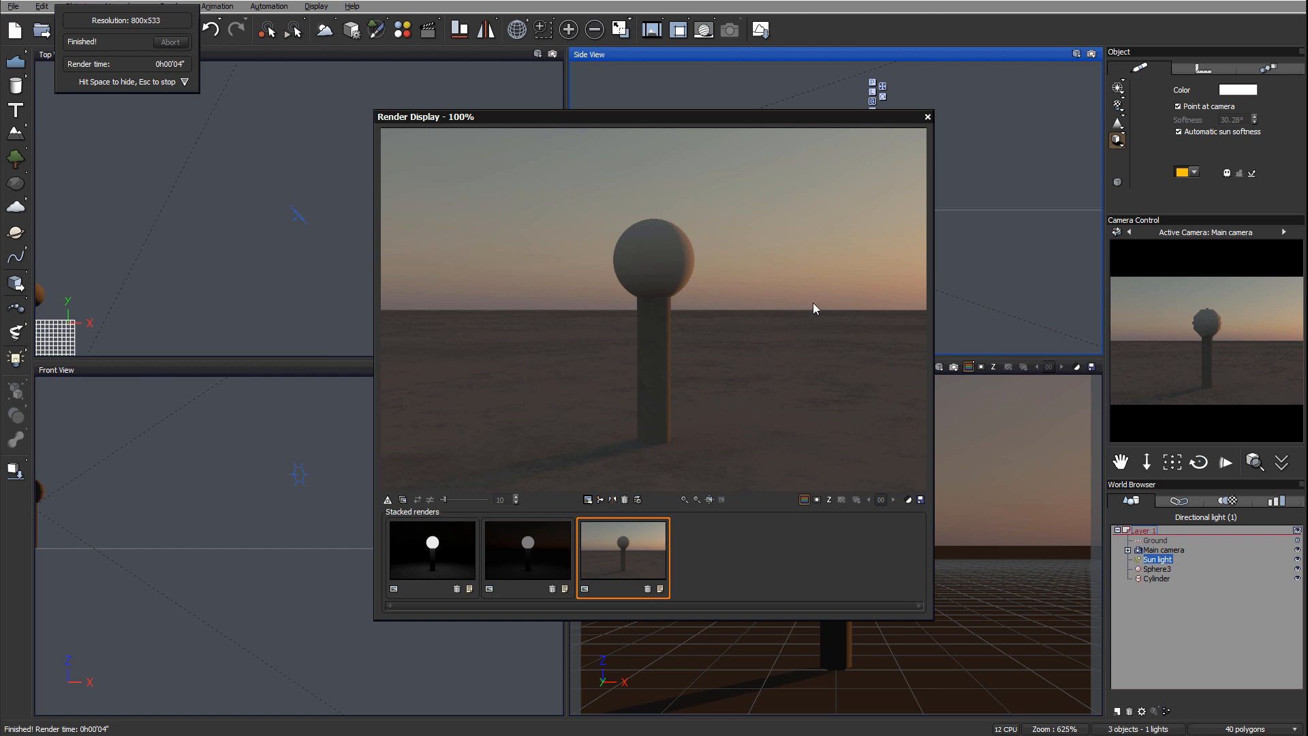
pyautogui.moveTo(730, 124)
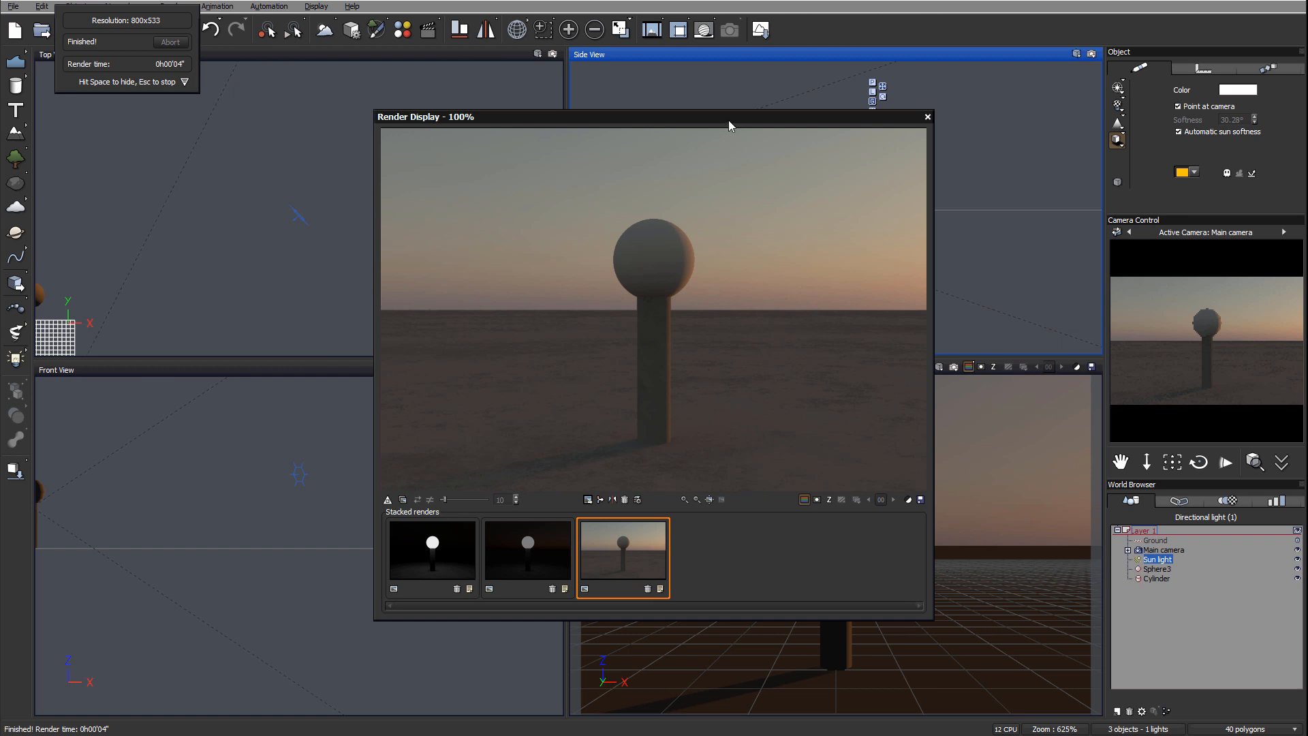
pyautogui.moveTo(732, 274)
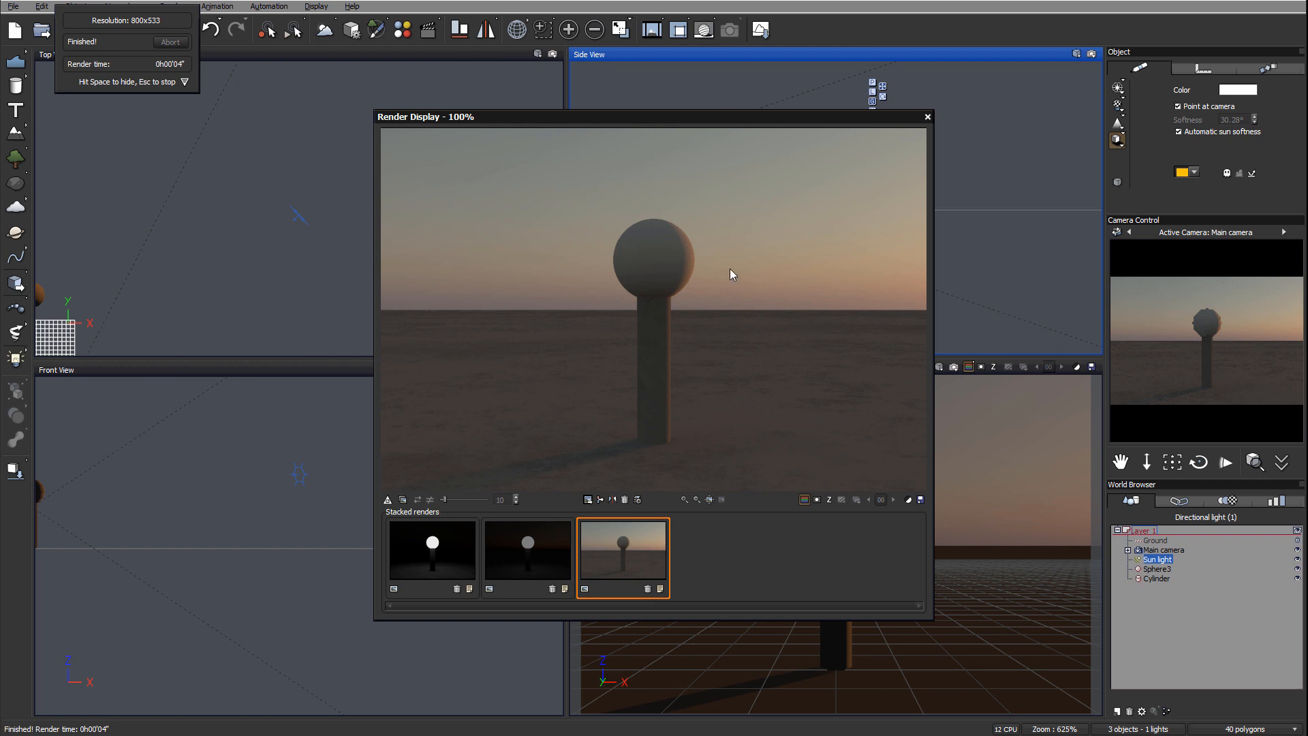